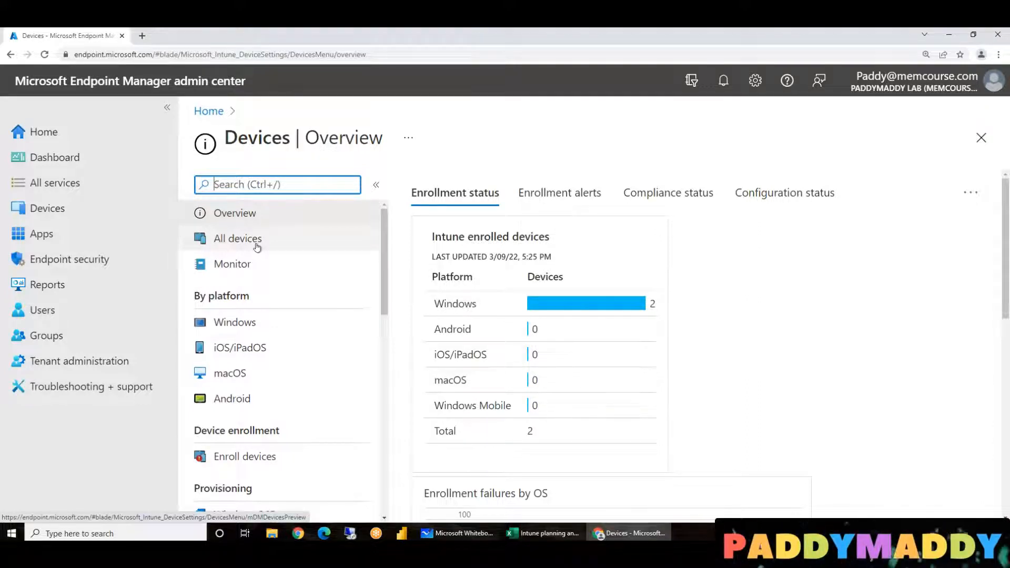
mouse_move(307, 330)
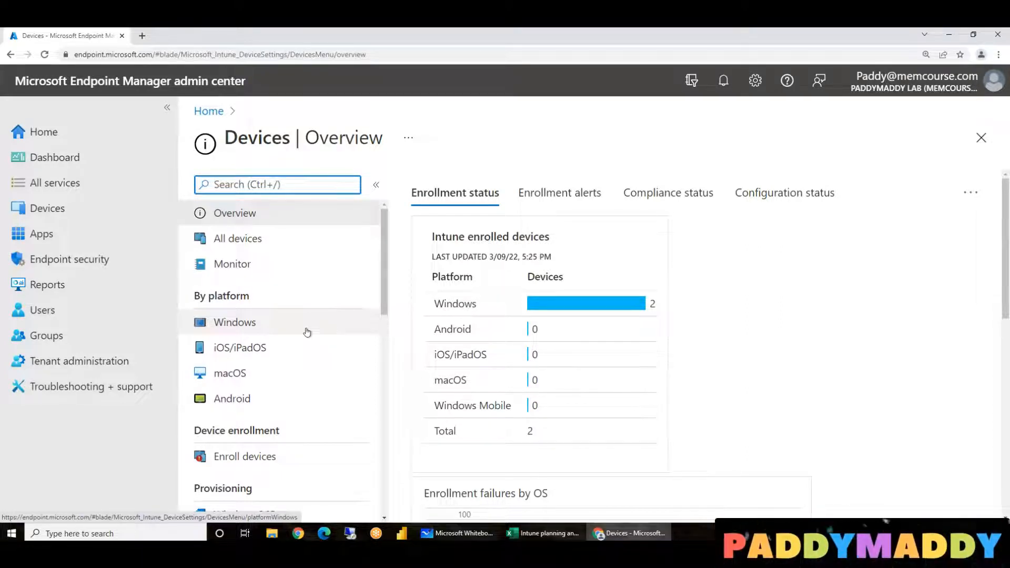
mouse_move(283, 322)
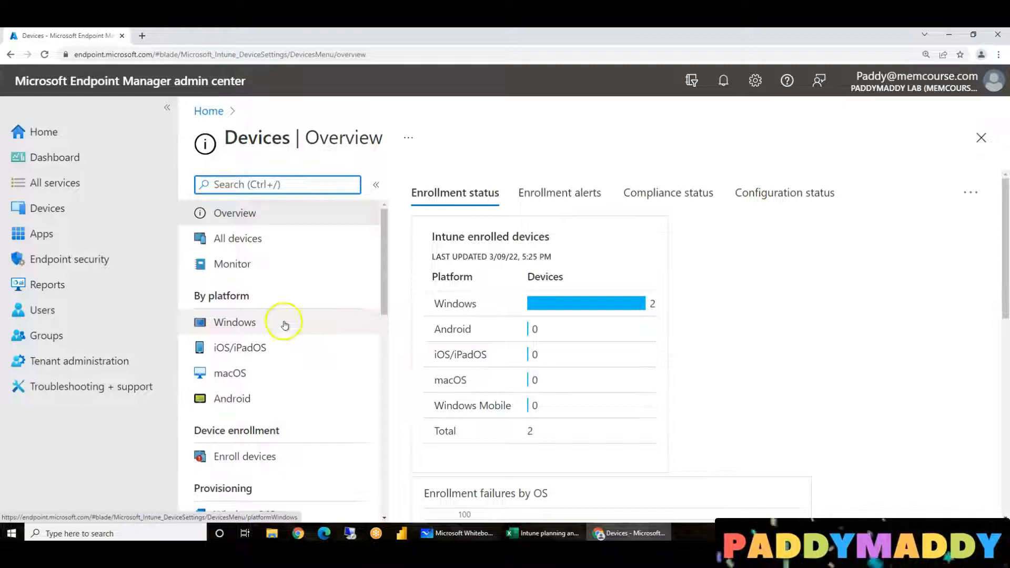
mouse_move(244, 330)
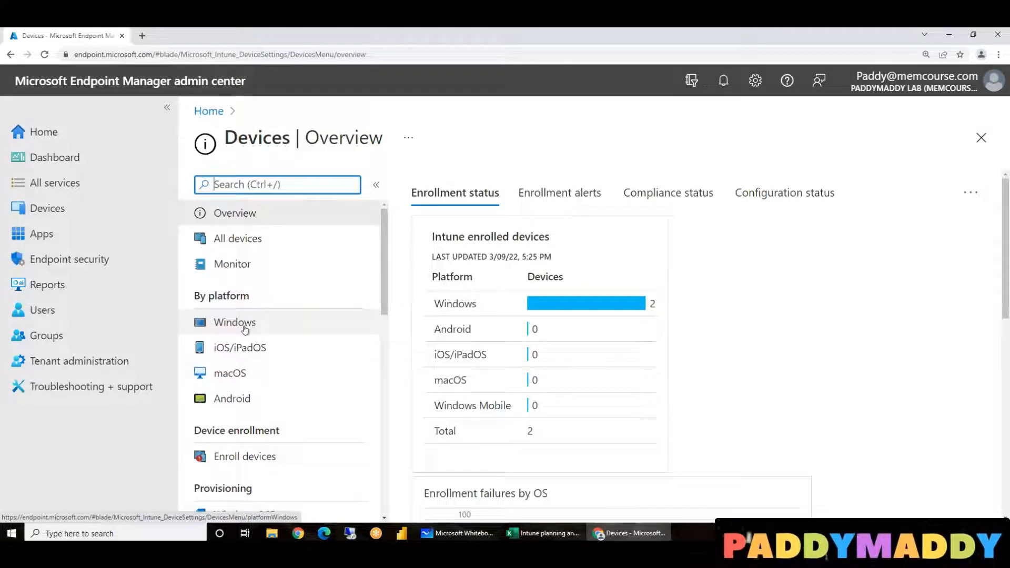
Open the Windows devices list from By platform on the Devices overview
click(234, 322)
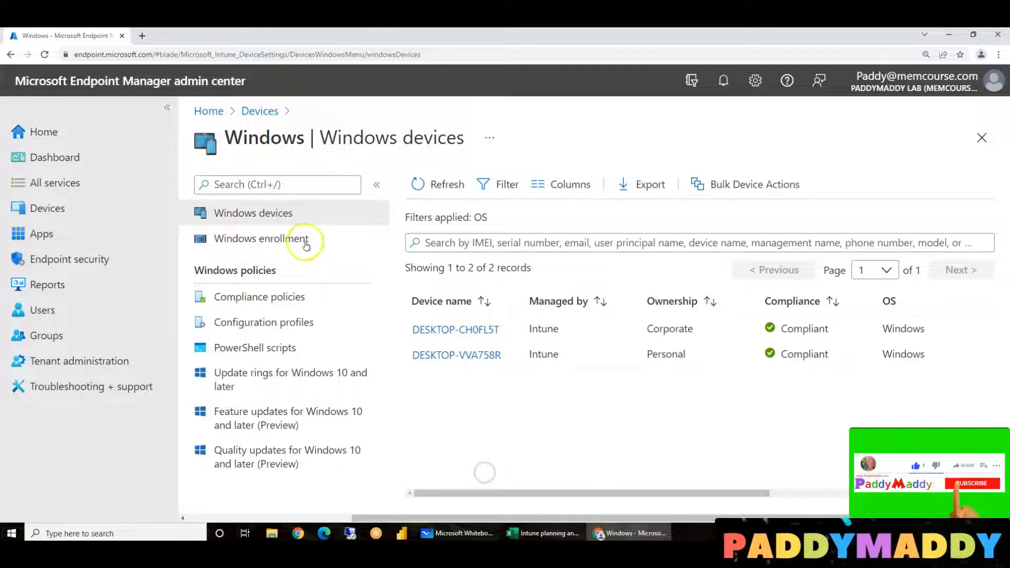
Show the three existing Windows configuration profiles, including the firewall policy
click(263, 322)
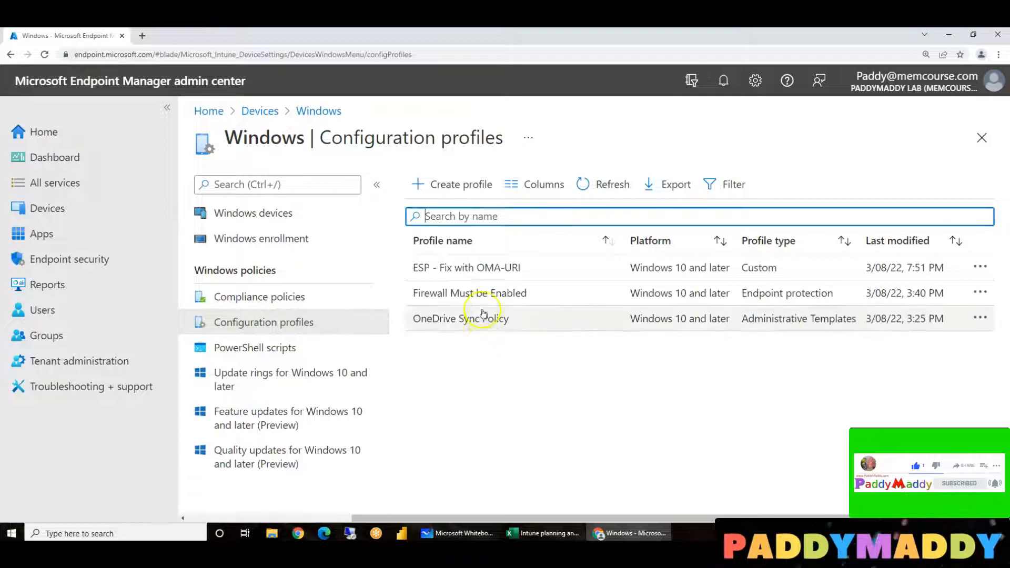
mouse_move(560, 436)
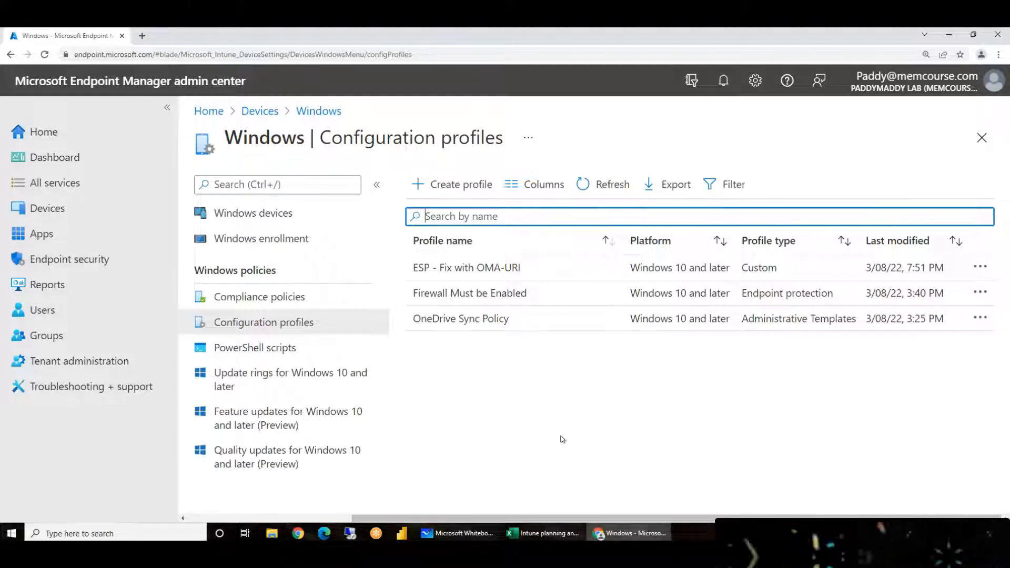
mouse_move(635, 533)
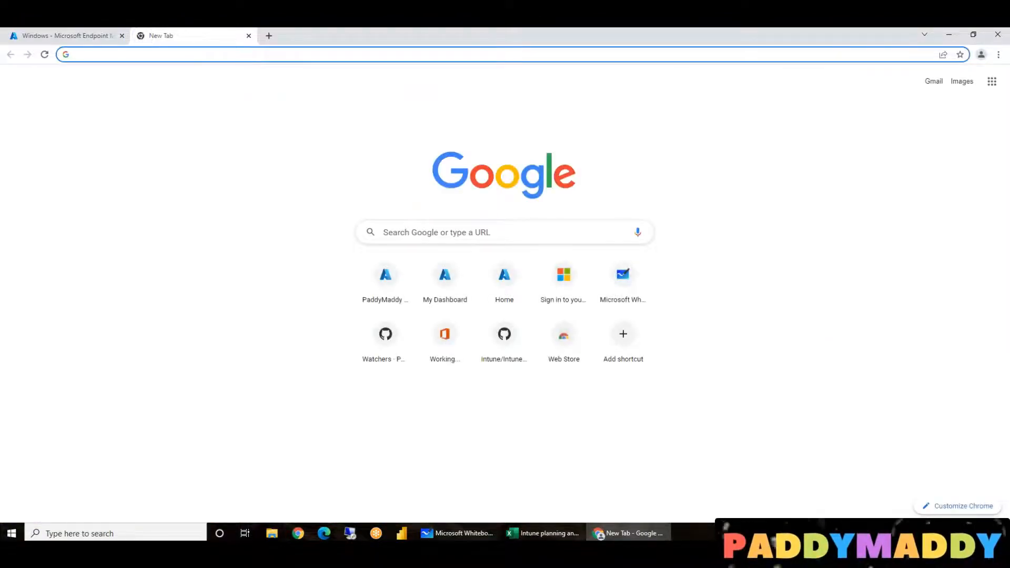
Go to github.com/PaddyMaddy/Intune for the Intune design and planning sheet
text(github.com/PaddyMaddy/Intune)
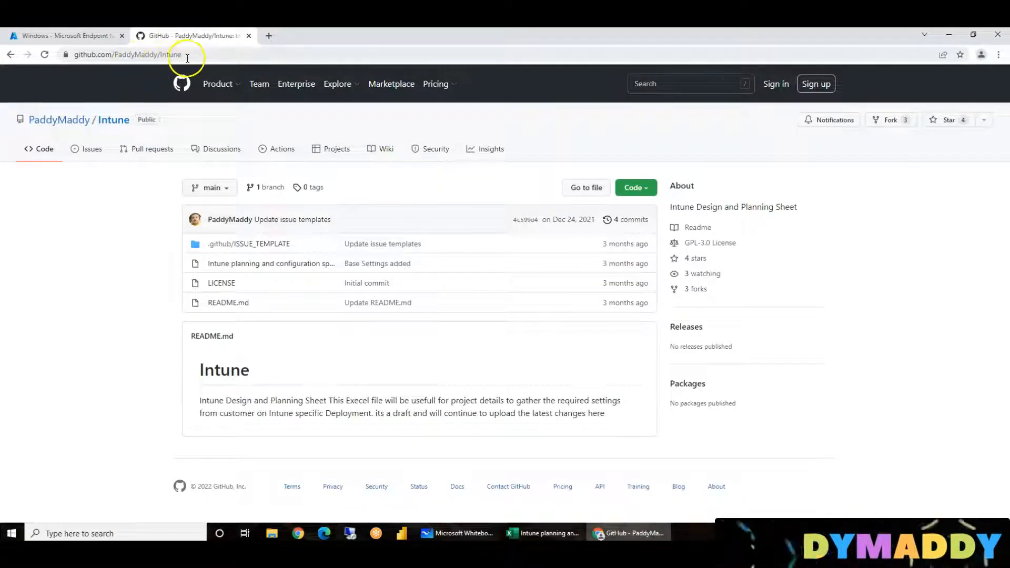
mouse_move(307, 374)
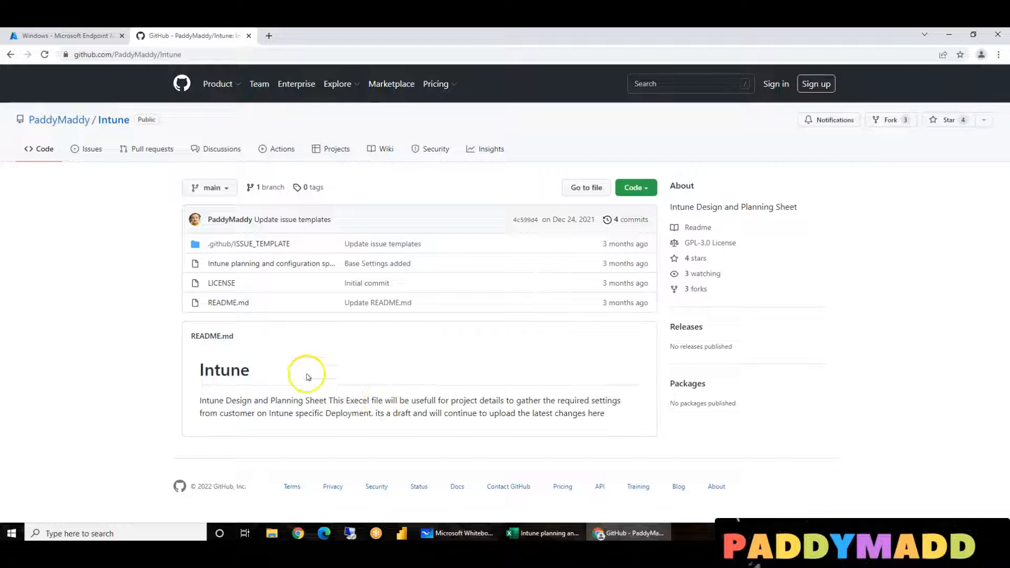
mouse_move(334, 247)
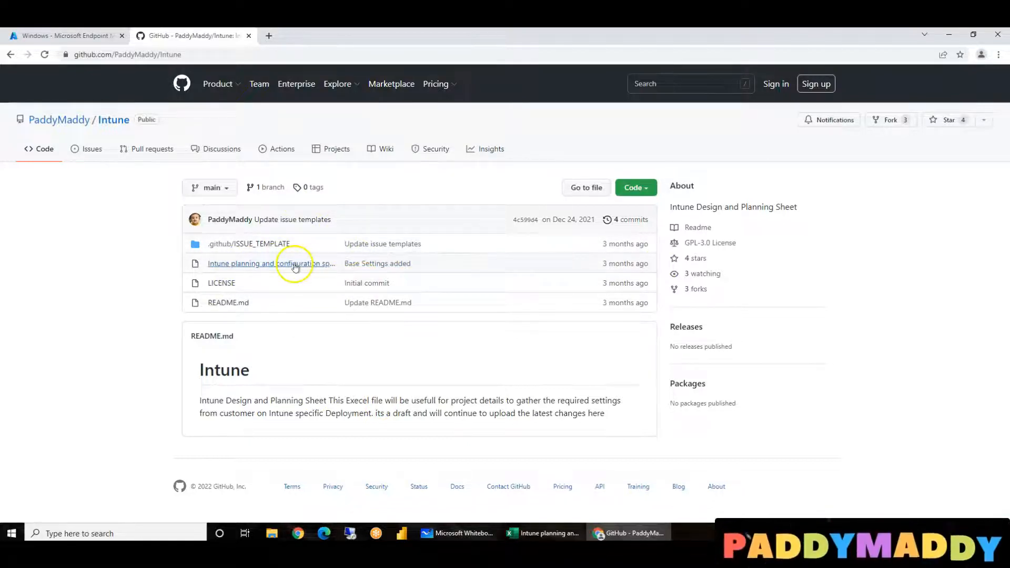
mouse_move(270, 264)
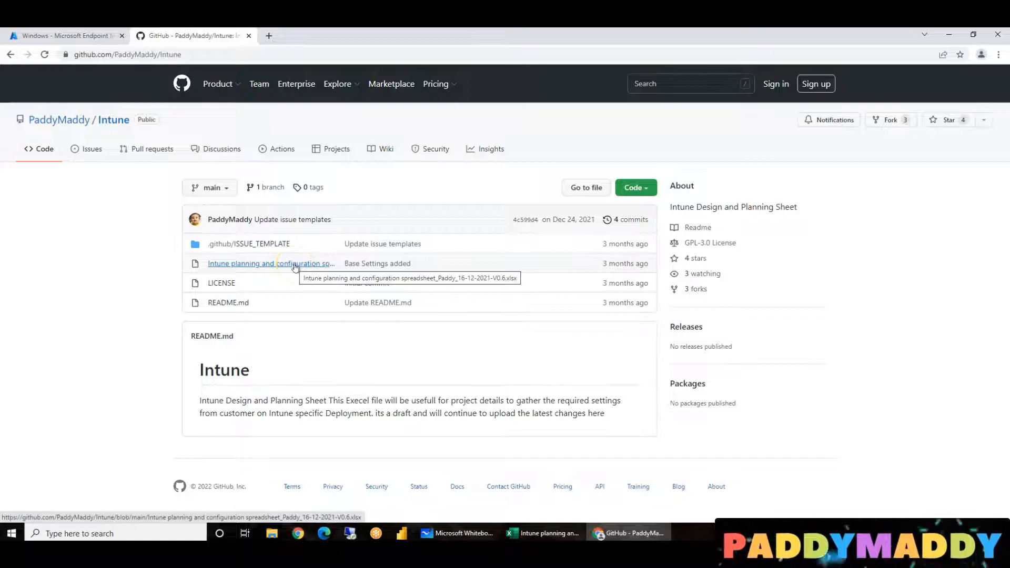
mouse_move(299, 278)
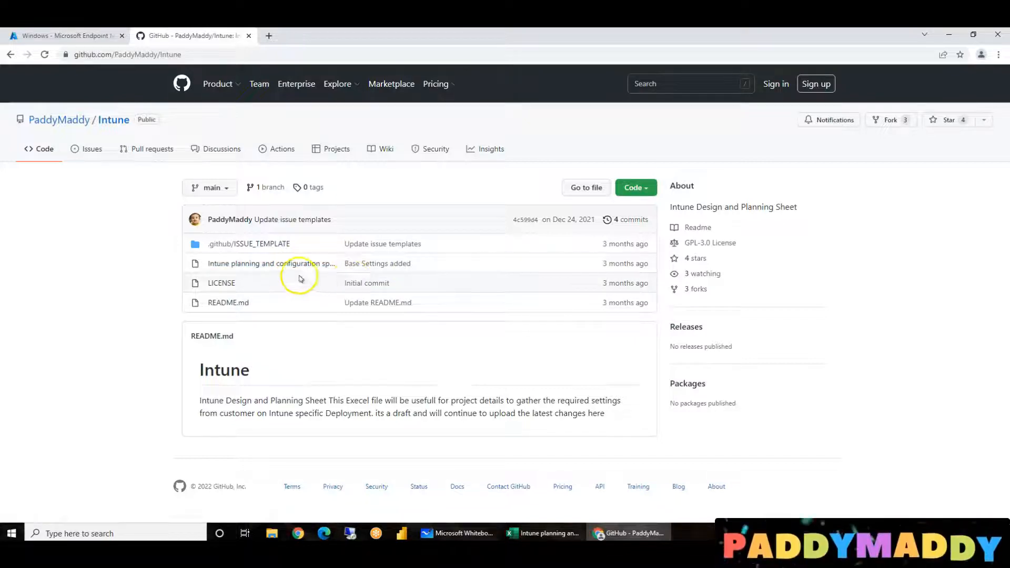
mouse_move(547, 533)
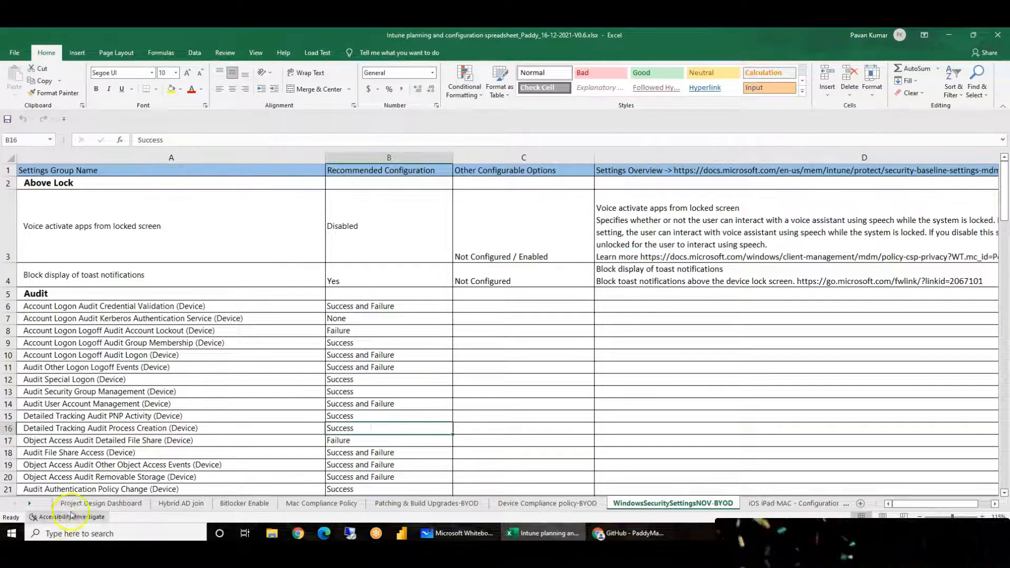
Review the Bitlocker Enable sheet's recommended settings in Excel, then return to Chrome
click(101, 503)
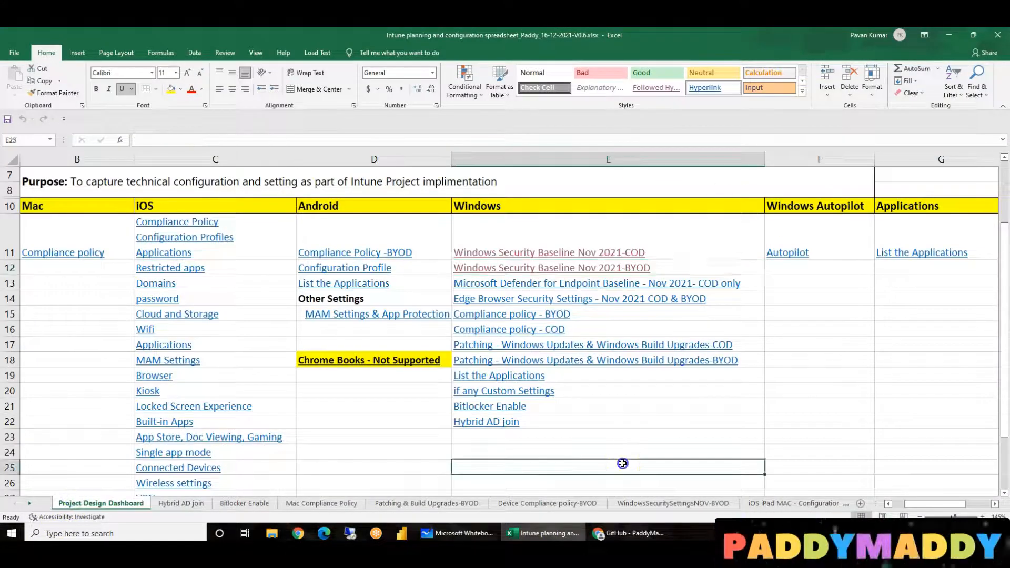
click(244, 503)
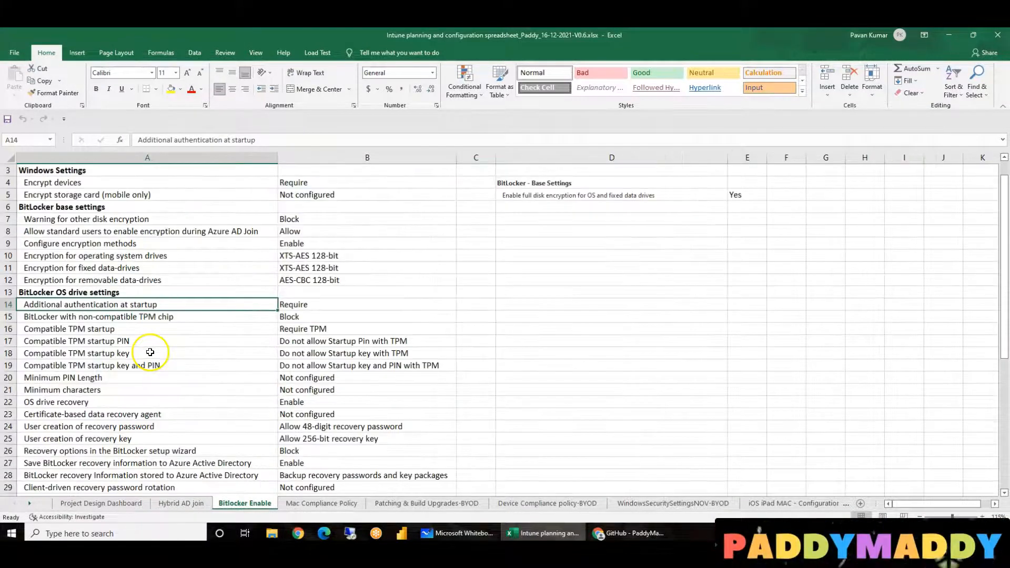
scroll(up, 3)
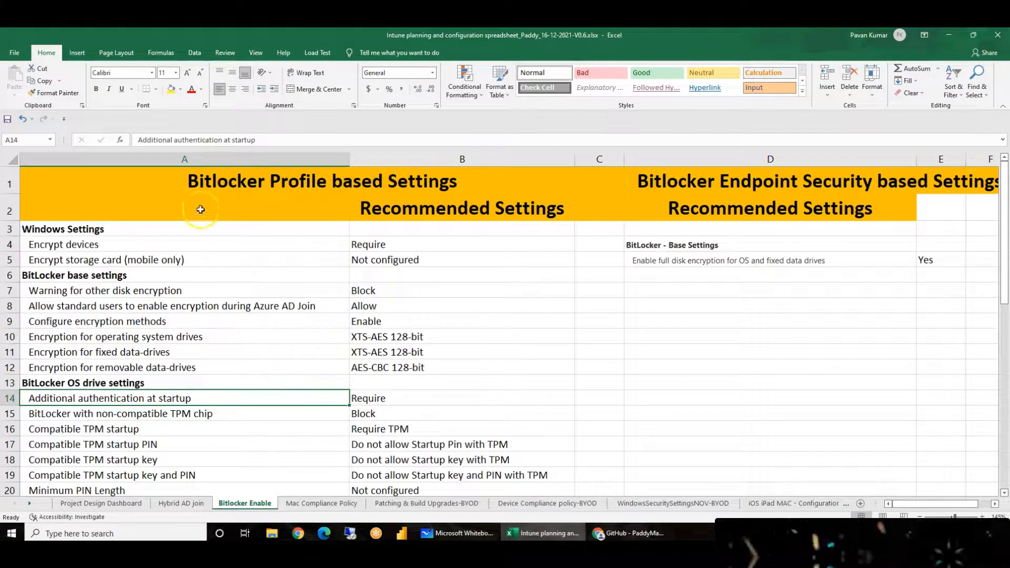
mouse_move(749, 358)
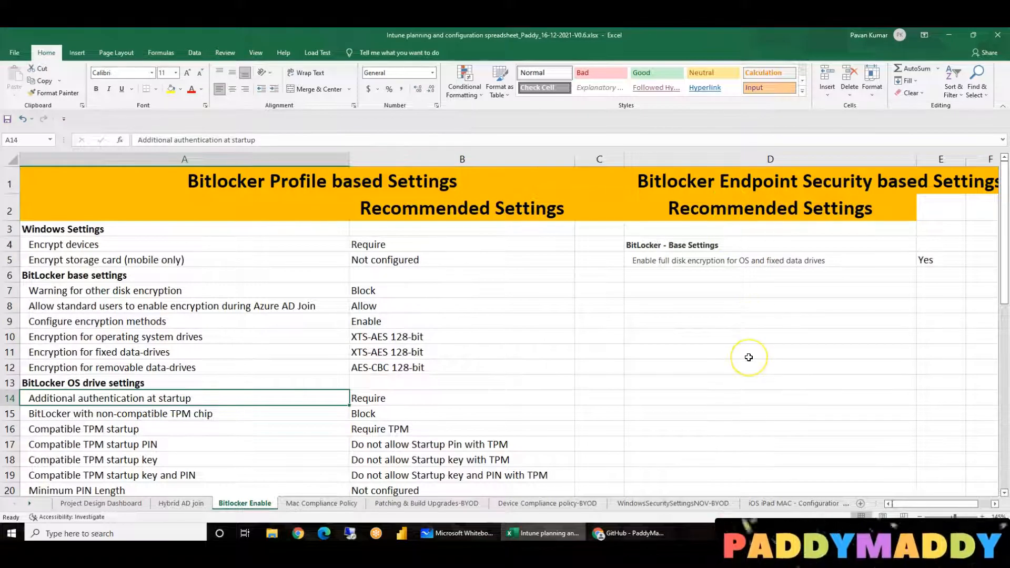
mouse_move(748, 358)
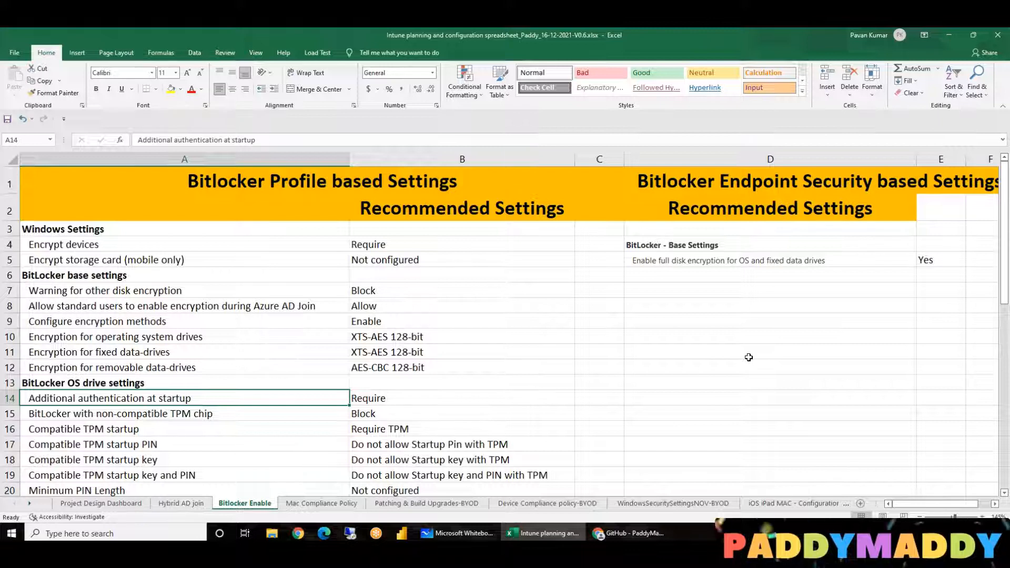
mouse_move(764, 365)
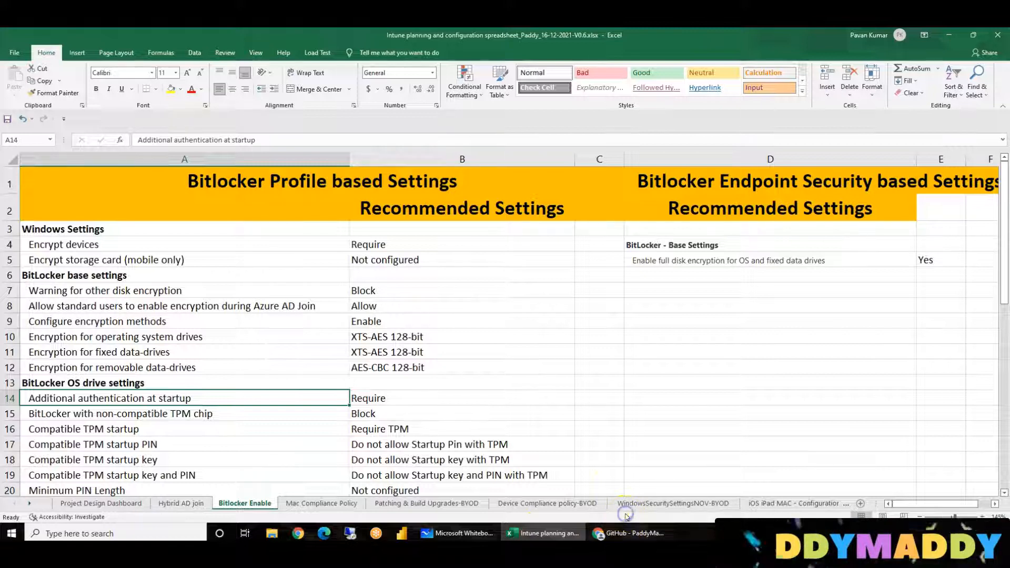
click(626, 533)
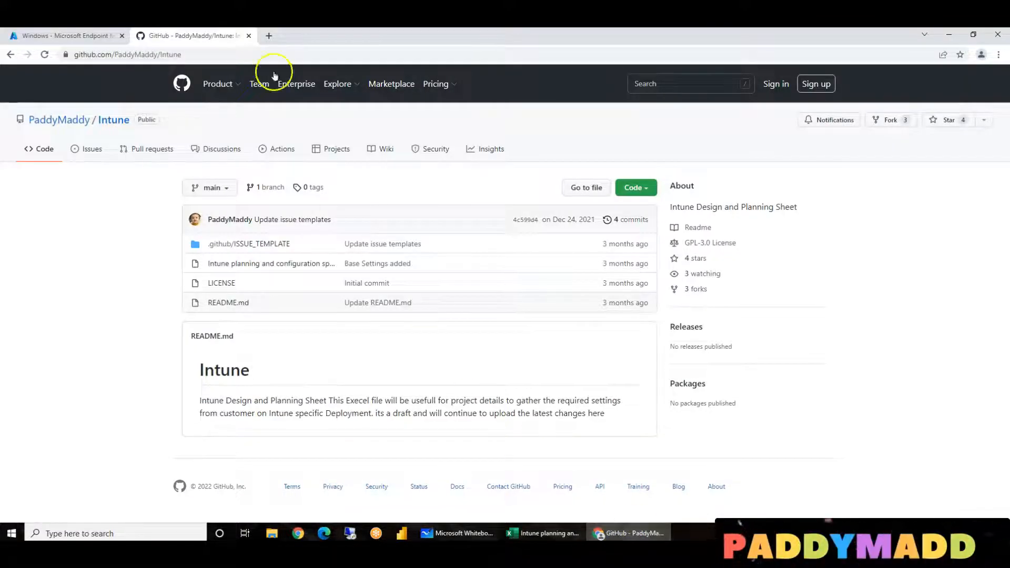
Create a Windows 10 and later profile from the Endpoint protection template
click(64, 35)
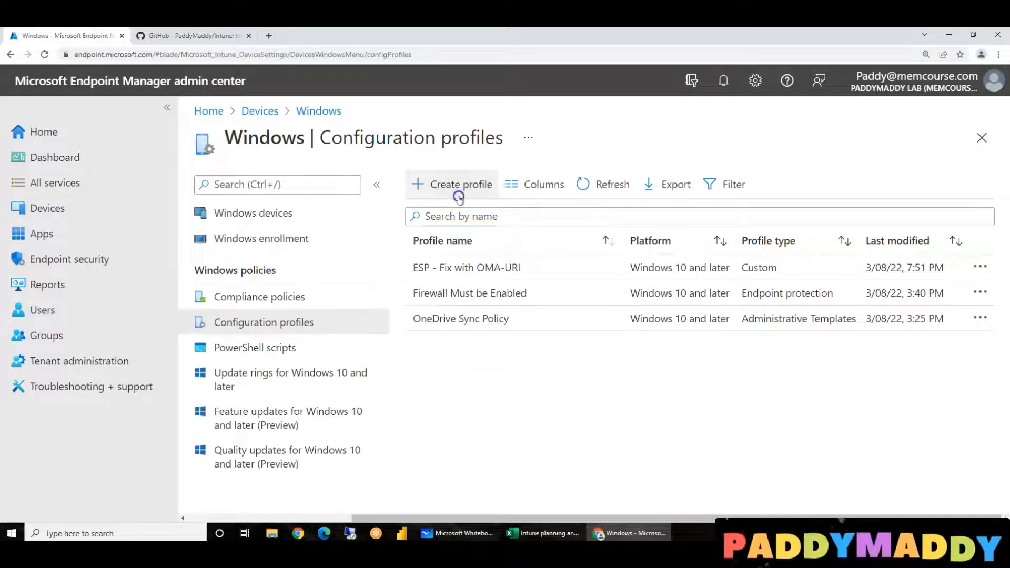
click(460, 184)
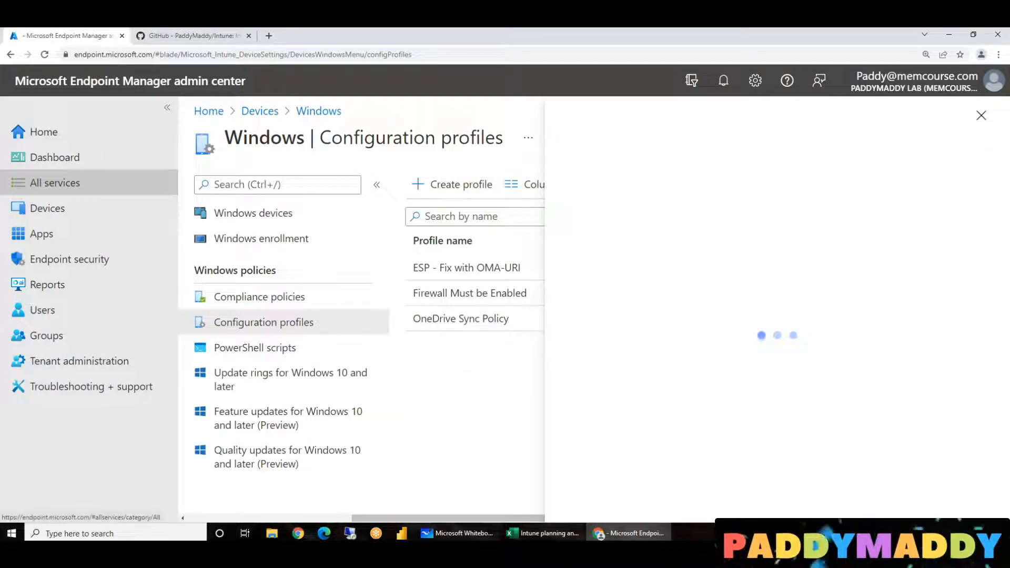
click(452, 184)
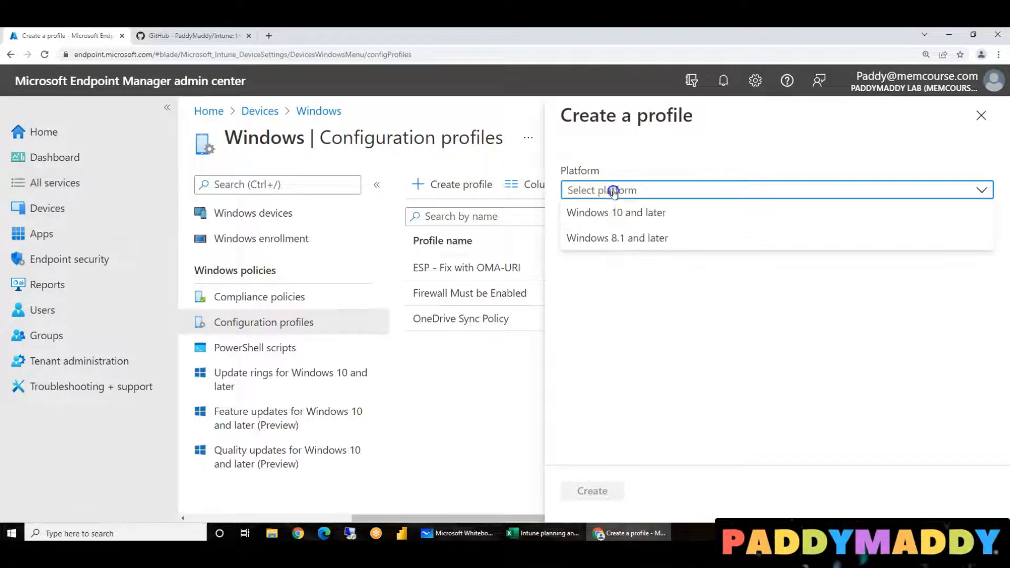
click(615, 213)
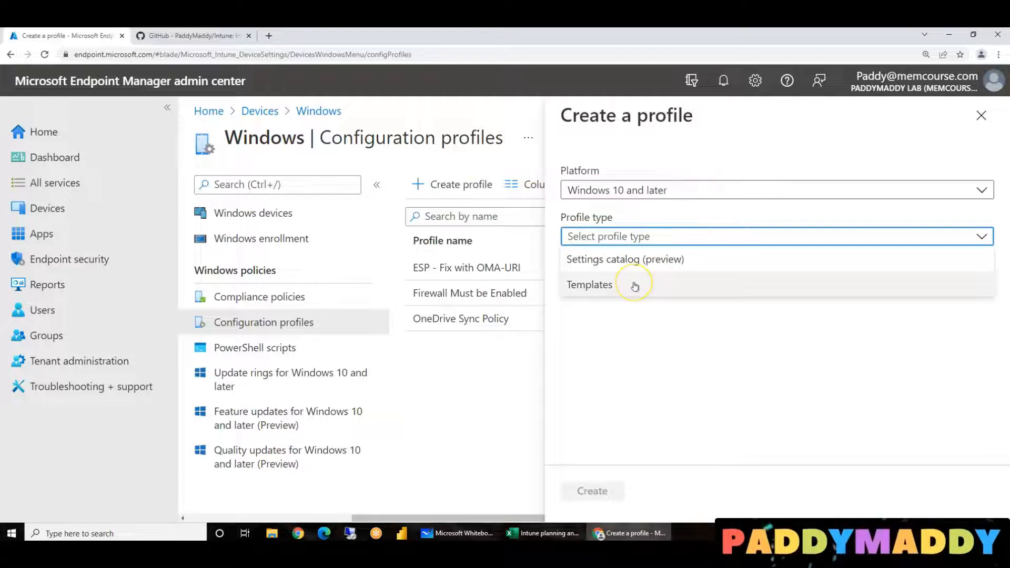
click(589, 285)
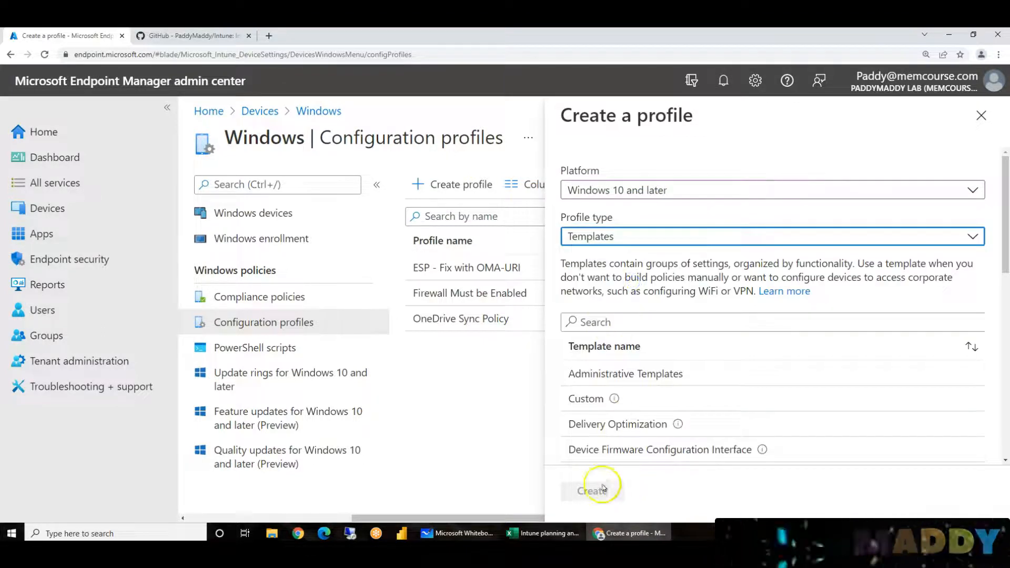
scroll(down, 3)
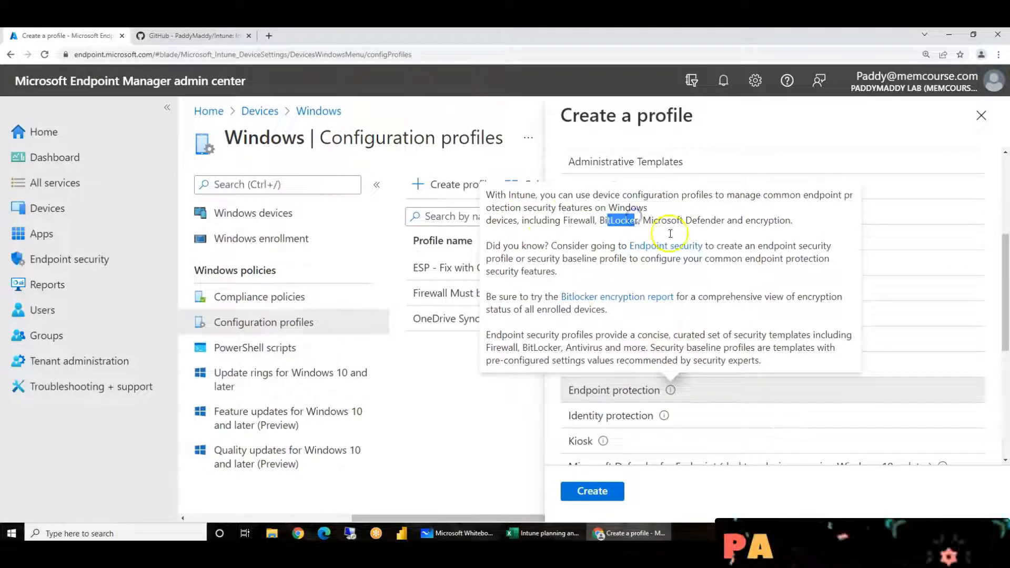
mouse_move(599, 231)
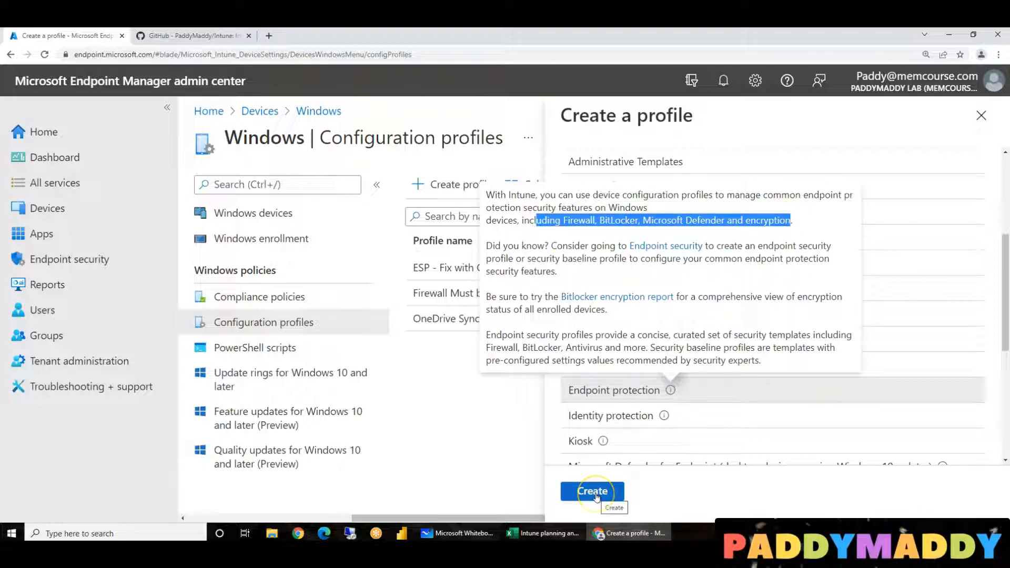
click(592, 491)
text(Bitlocker Configuration)
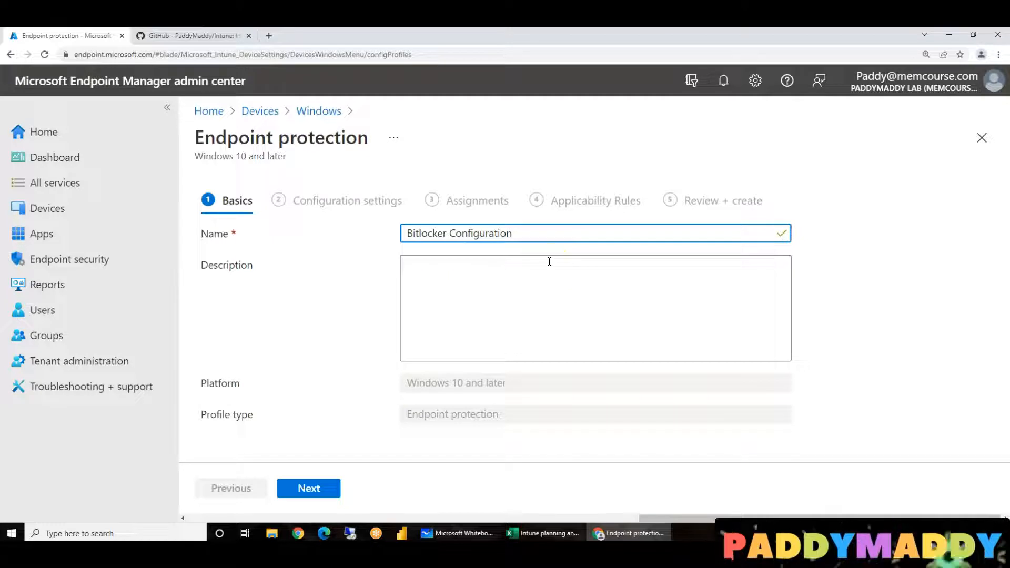
Complete the Basics name as 'Bitlocker Configuration For Windows Corp Devices'
text(For Windows C)
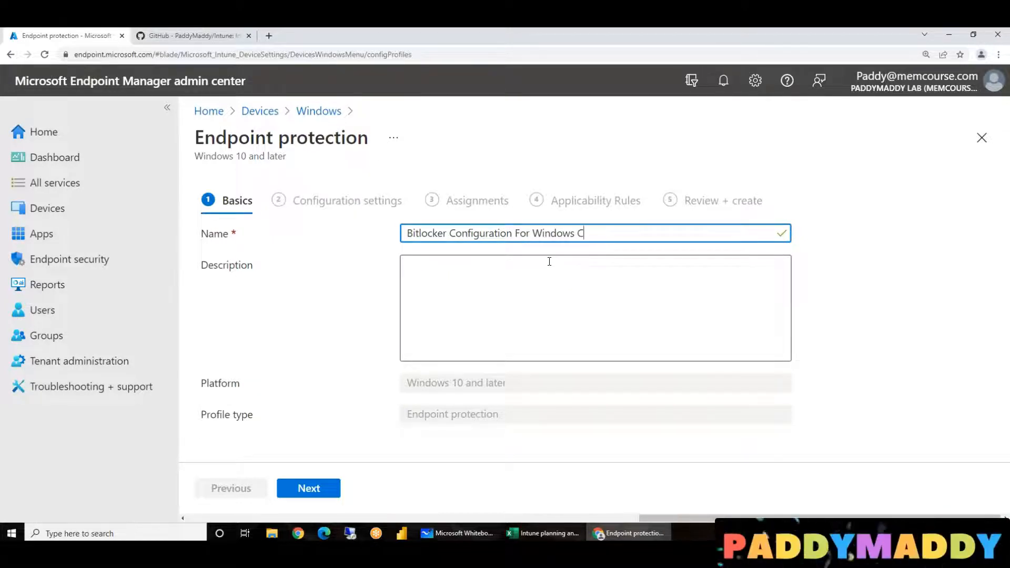
text(orp De)
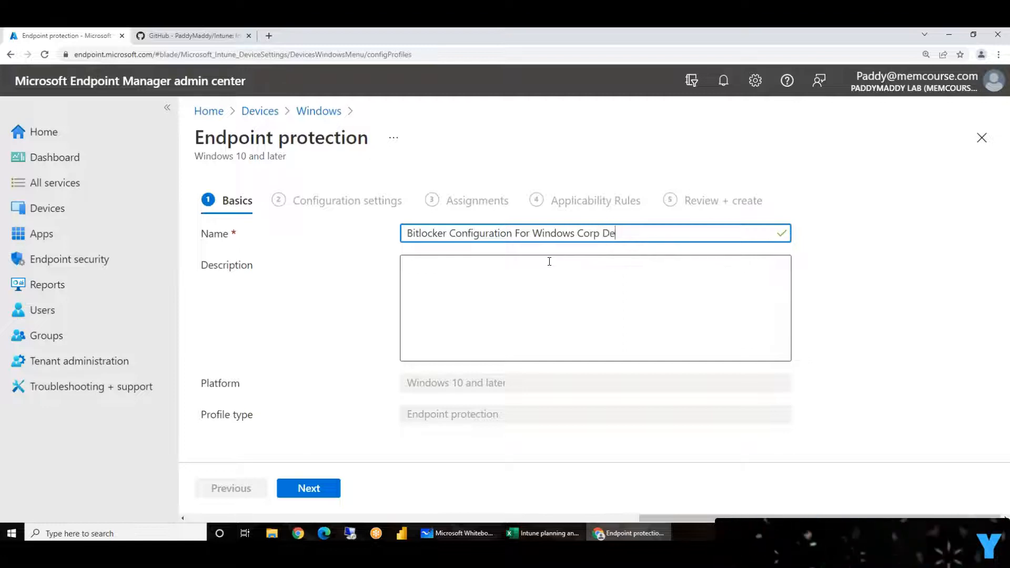
text(vices)
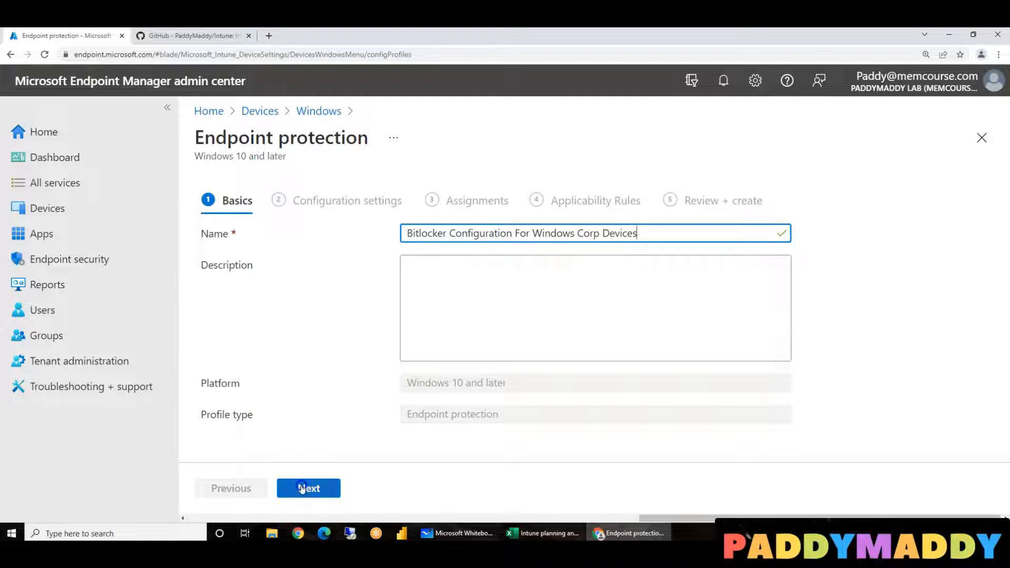
Under Windows Encryption, require device encryption and block the other-disk-encryption warning
click(308, 488)
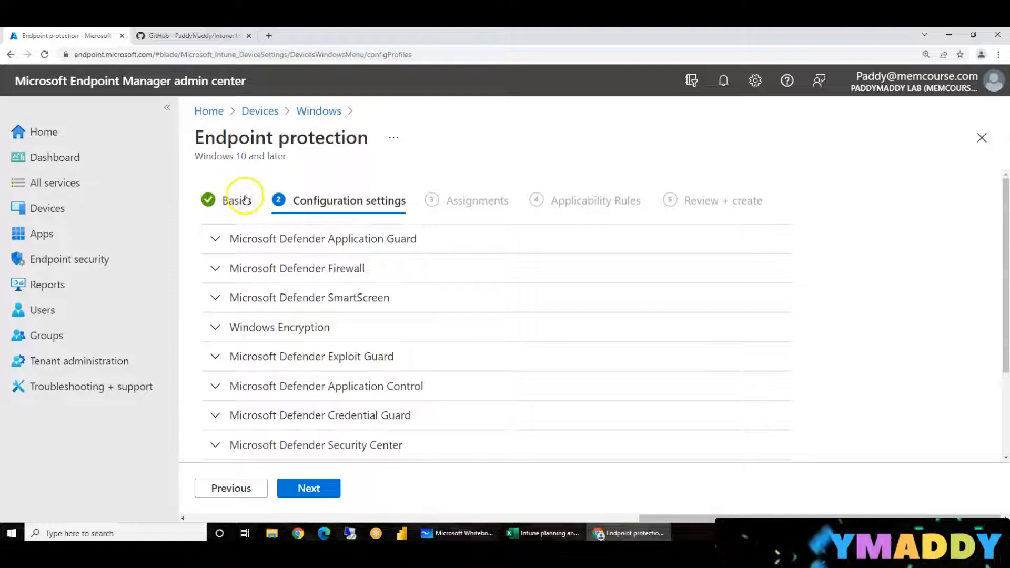
mouse_move(316, 328)
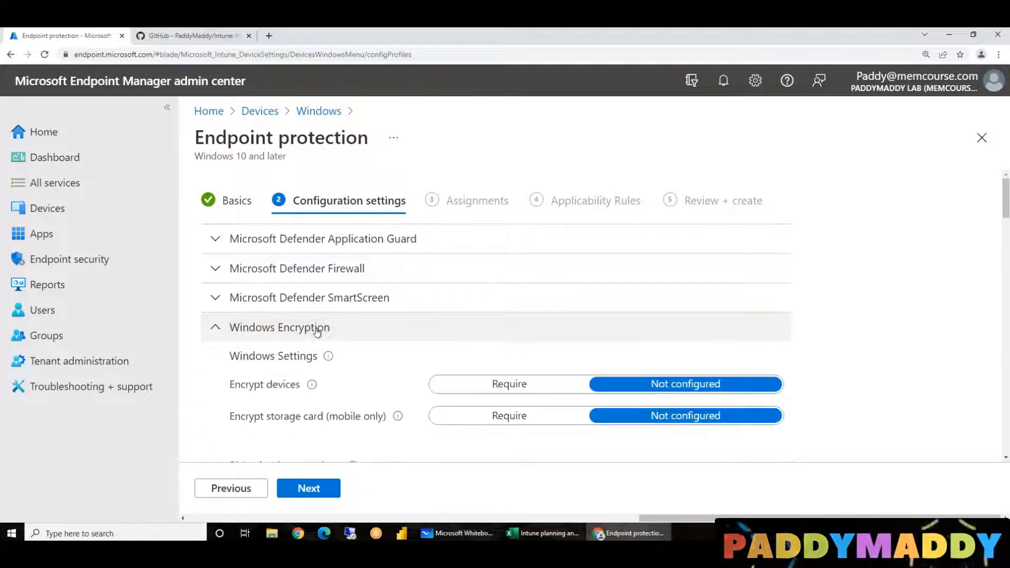
scroll(down, 3)
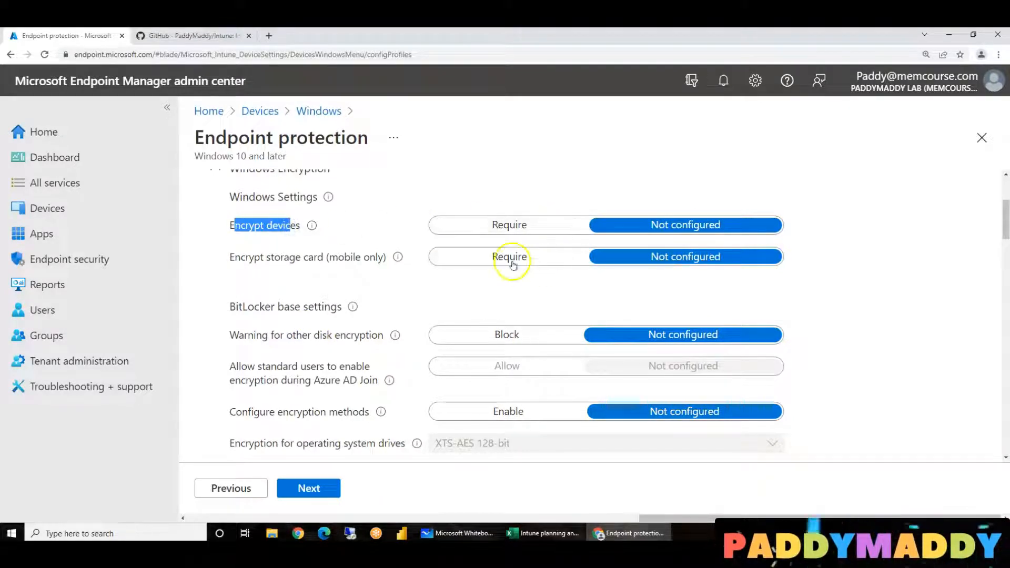
click(508, 225)
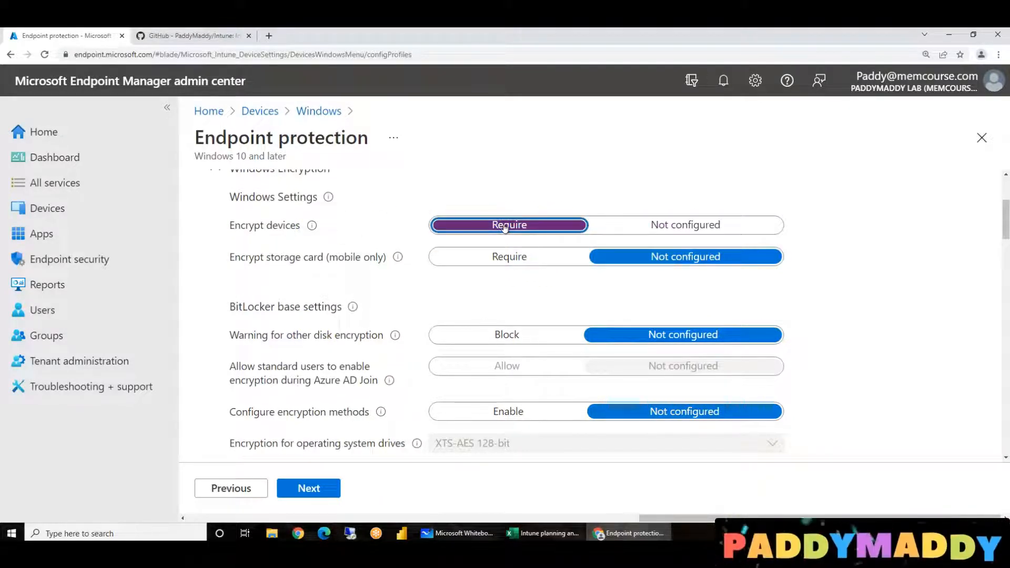
mouse_move(299, 257)
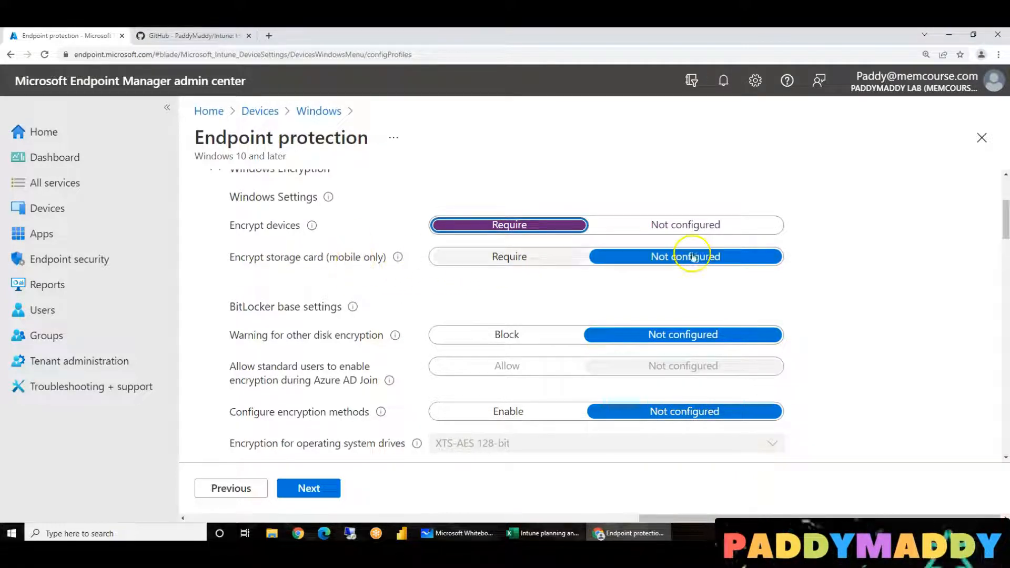
mouse_move(422, 265)
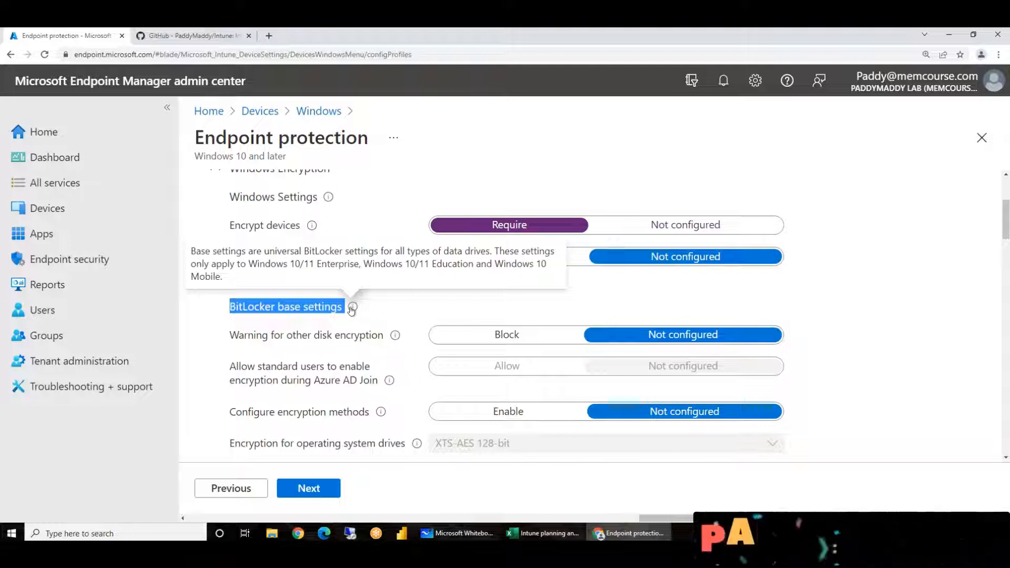
mouse_move(365, 371)
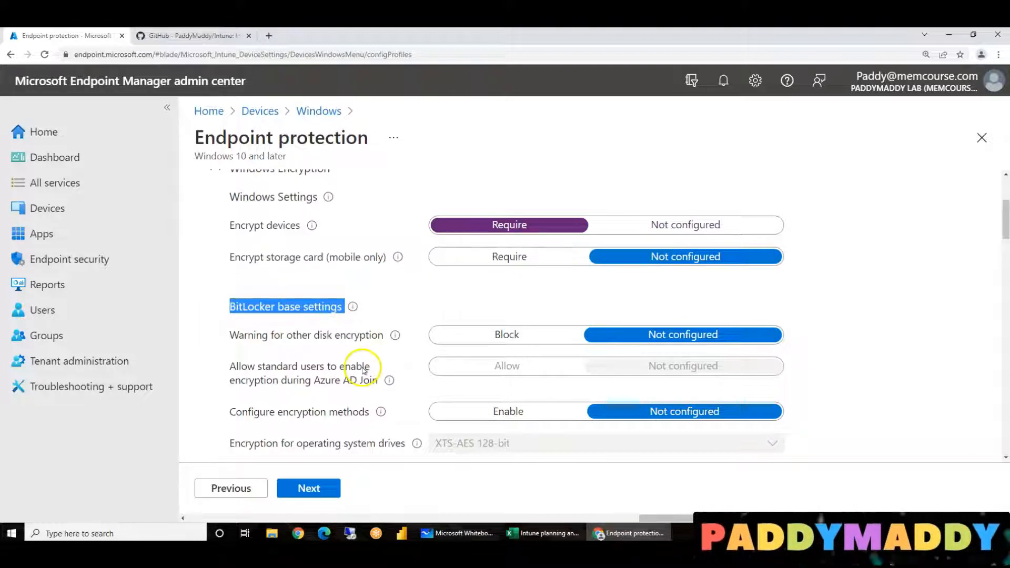
scroll(down, 3)
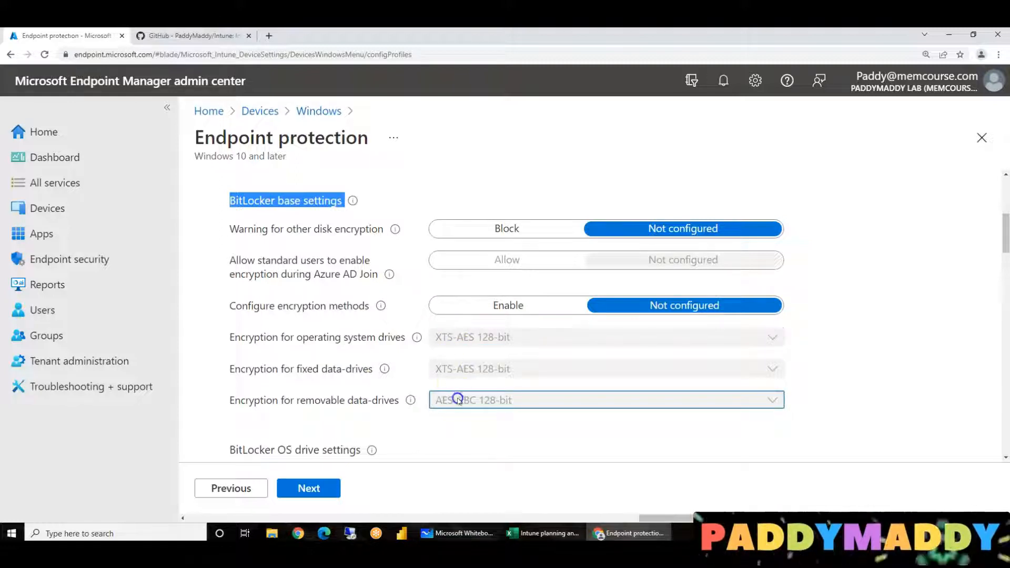
mouse_move(419, 312)
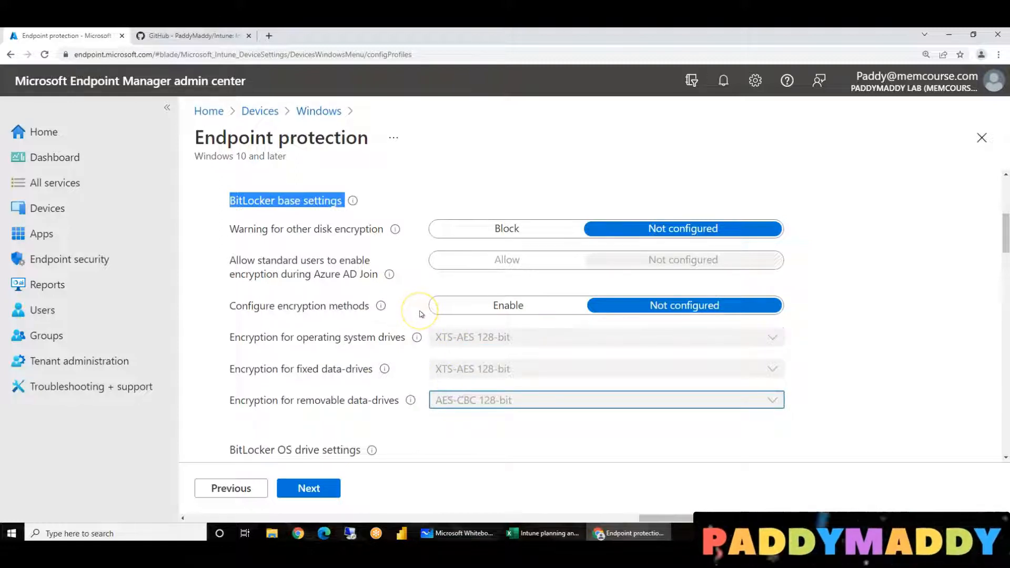
mouse_move(419, 312)
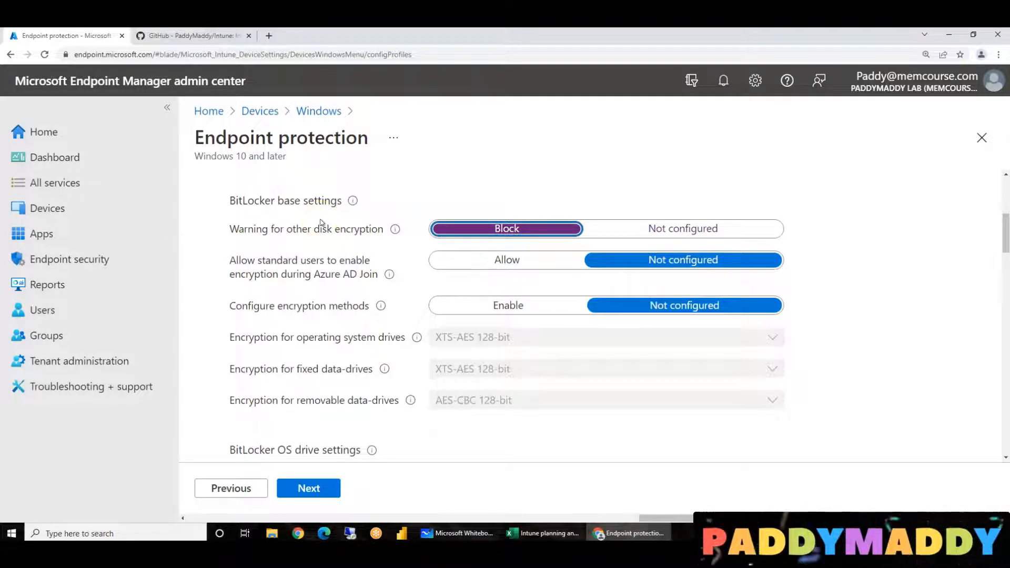
mouse_move(338, 281)
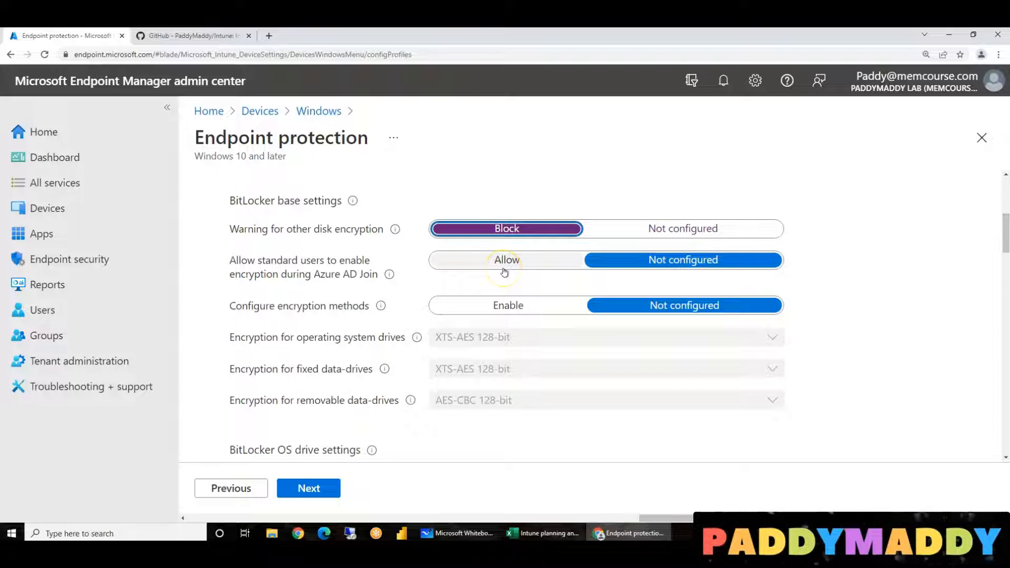
mouse_move(358, 278)
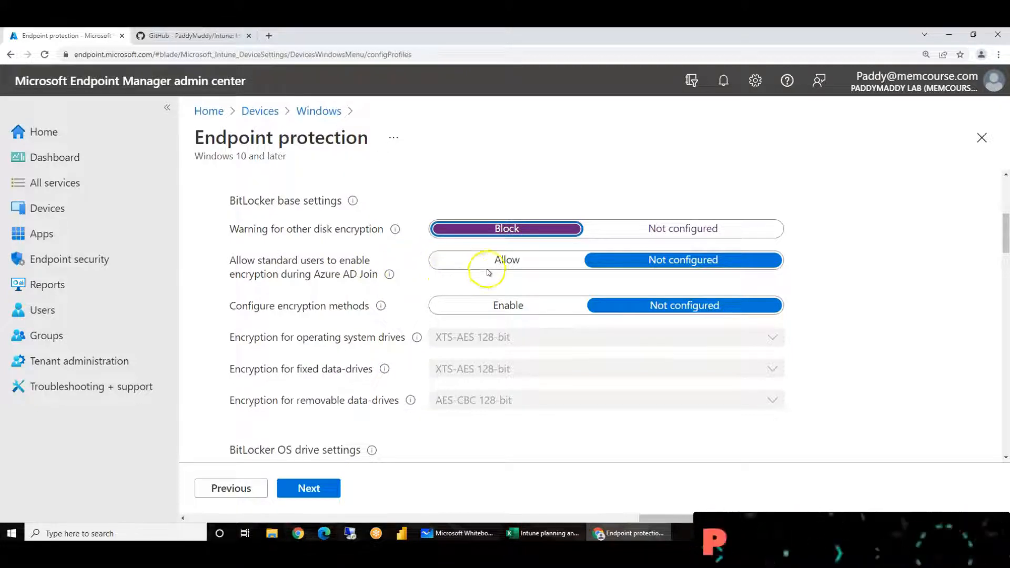
Set 'Allow standard users to enable encryption during Azure AD Join' to Allow
click(506, 260)
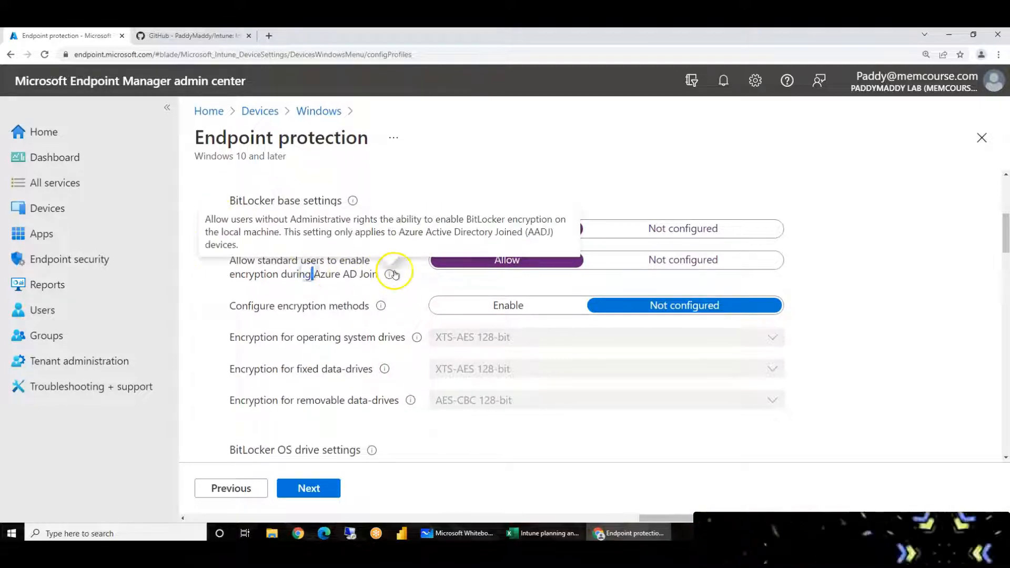
double_click(311, 232)
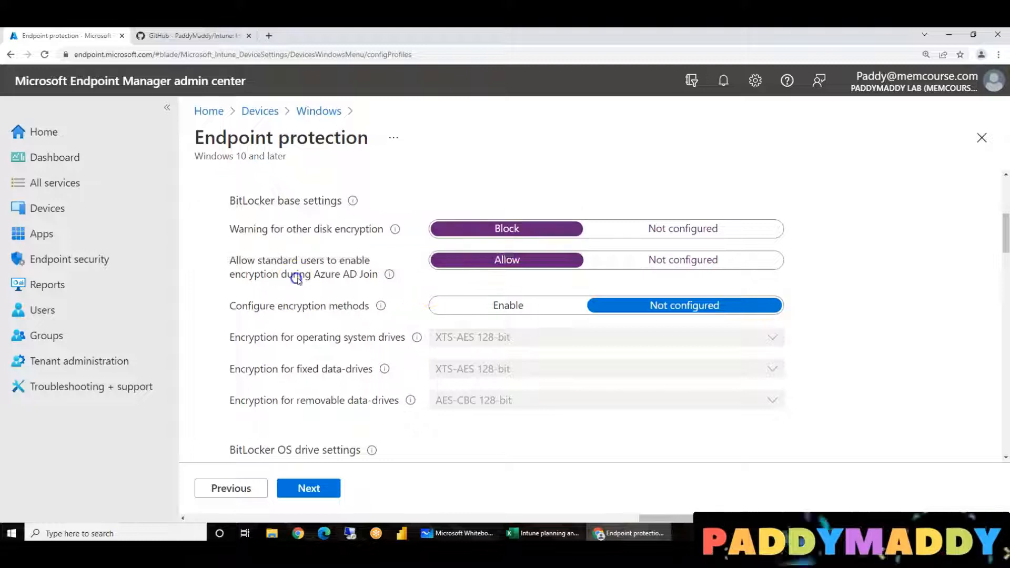
mouse_move(365, 285)
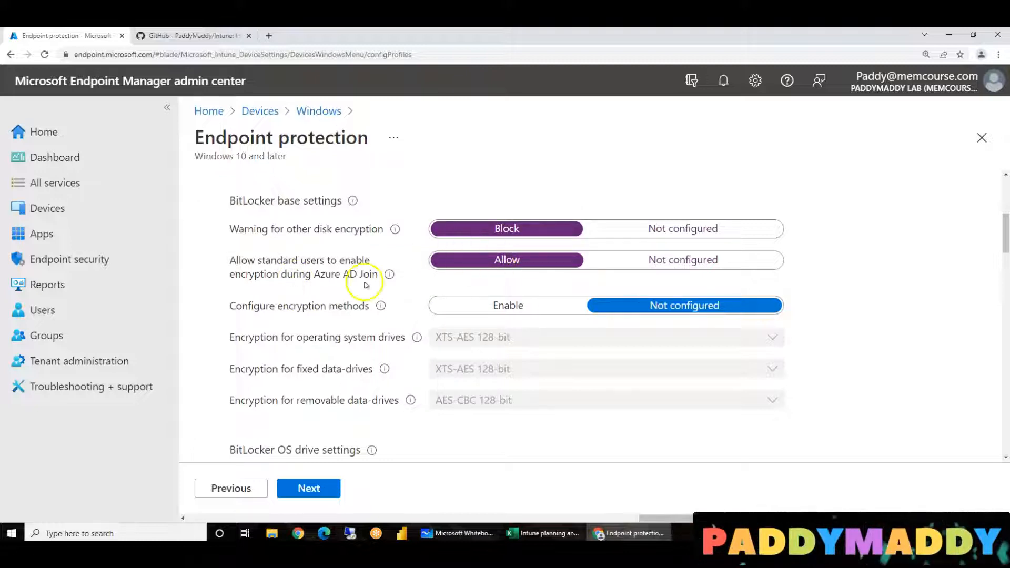
double_click(296, 305)
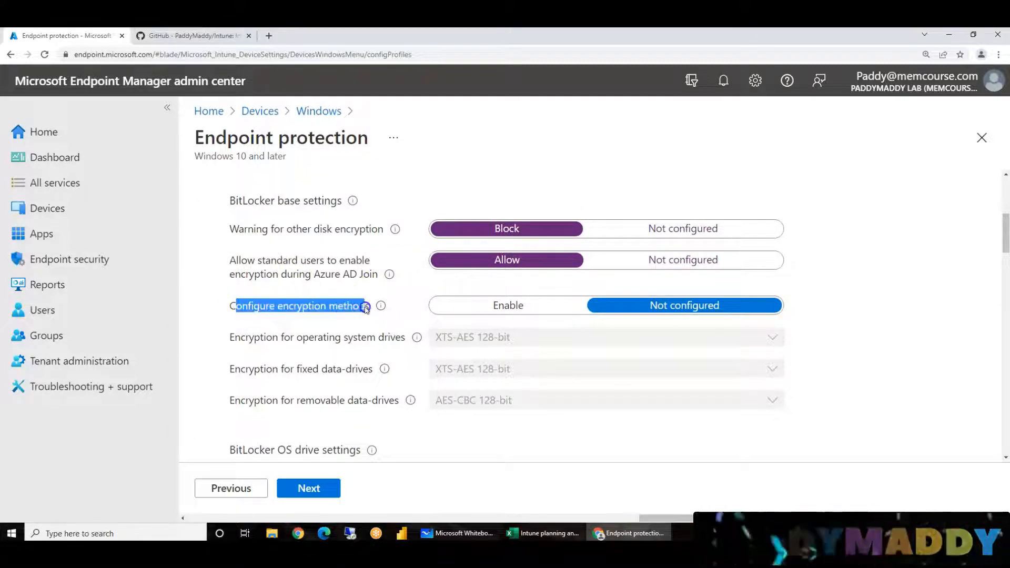
mouse_move(456, 344)
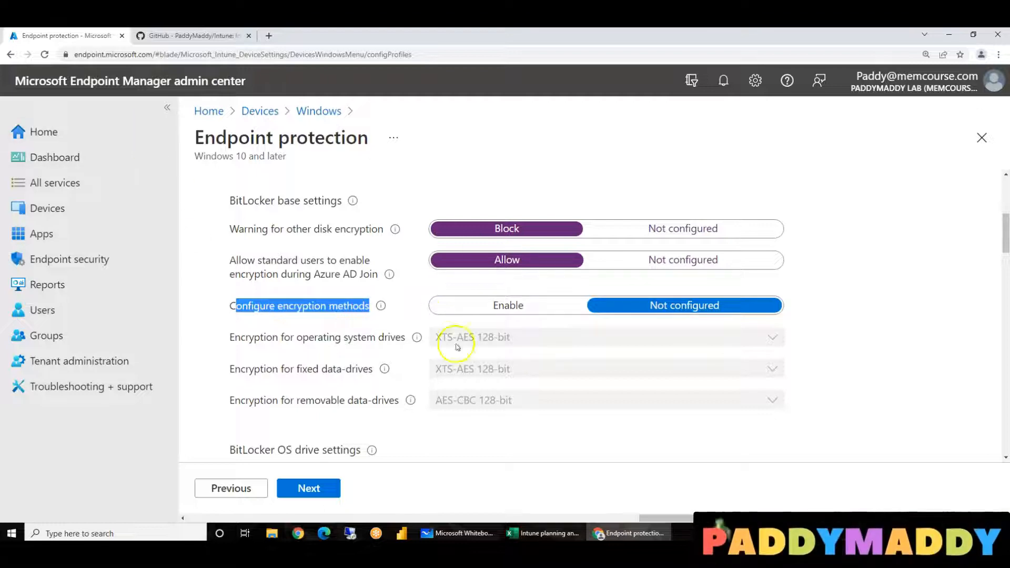
Enable encryption methods and review the OS drive algorithms, keeping the defaults
scroll(down, 3)
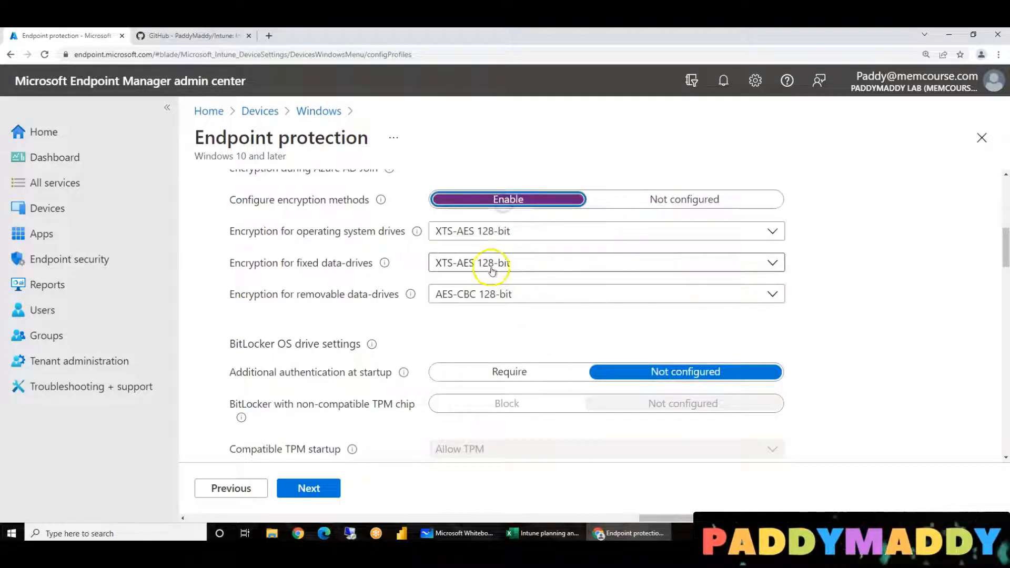
mouse_move(512, 258)
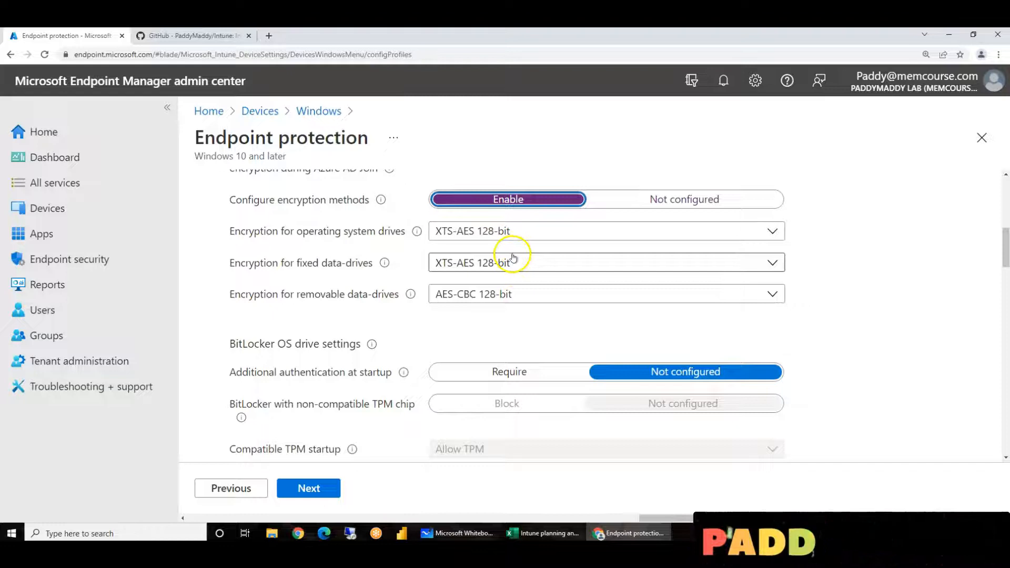
click(771, 231)
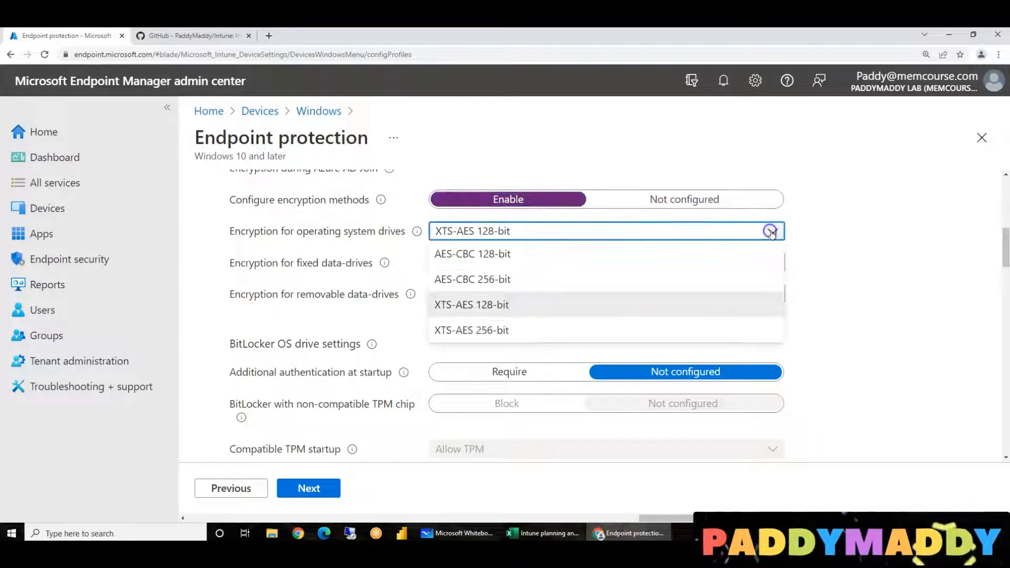
mouse_move(525, 308)
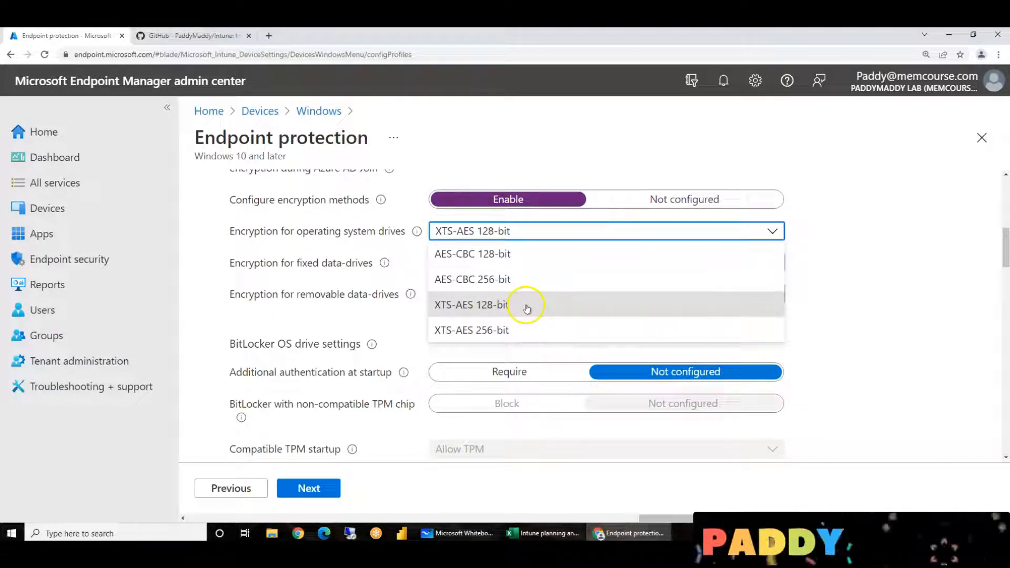
mouse_move(505, 335)
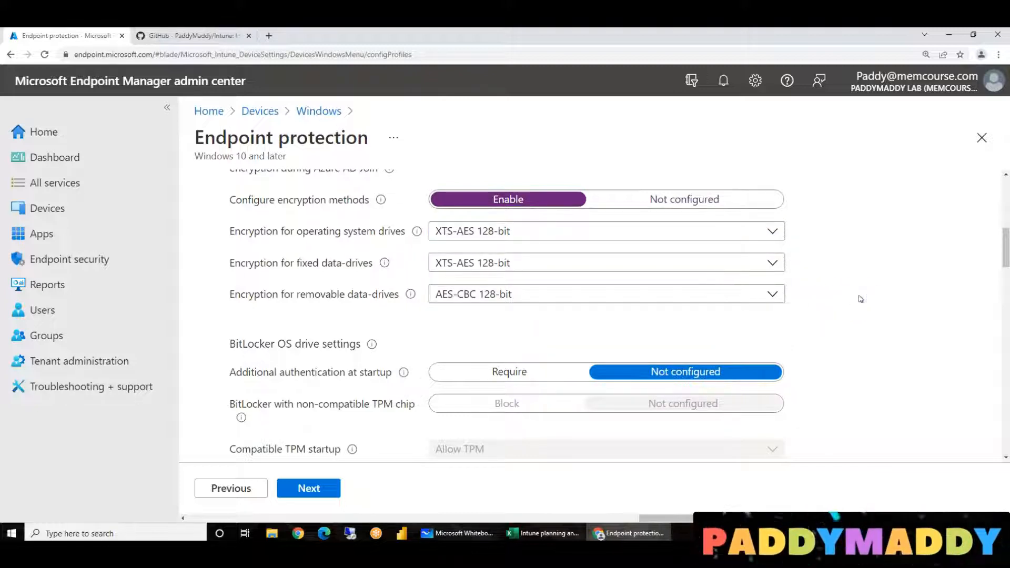
mouse_move(375, 322)
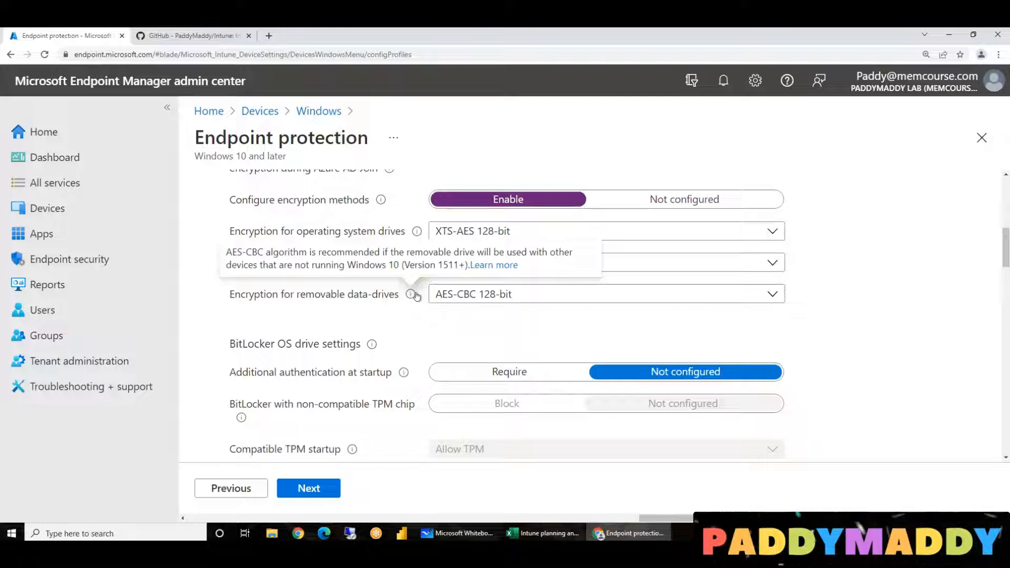
mouse_move(413, 296)
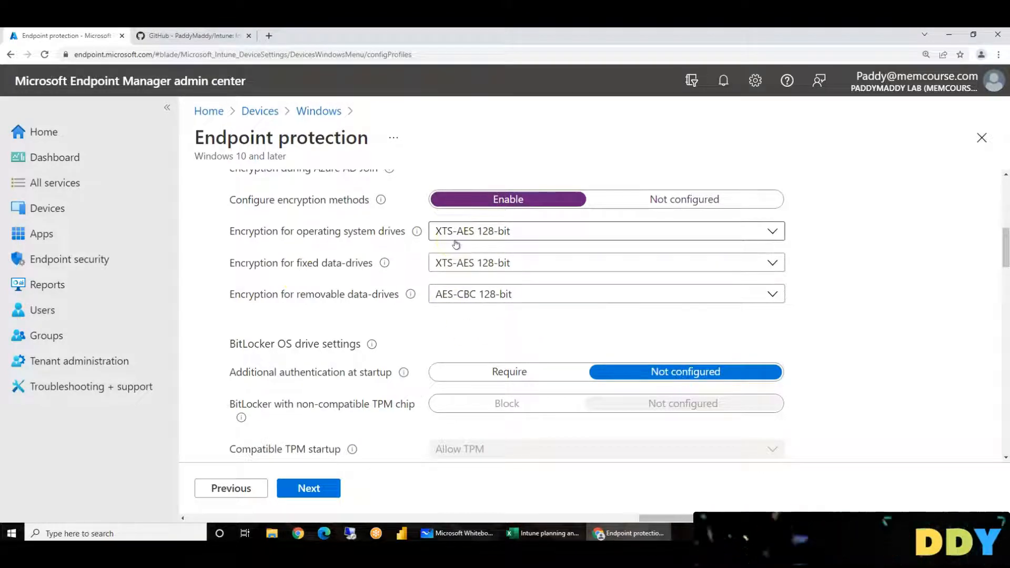
mouse_move(469, 308)
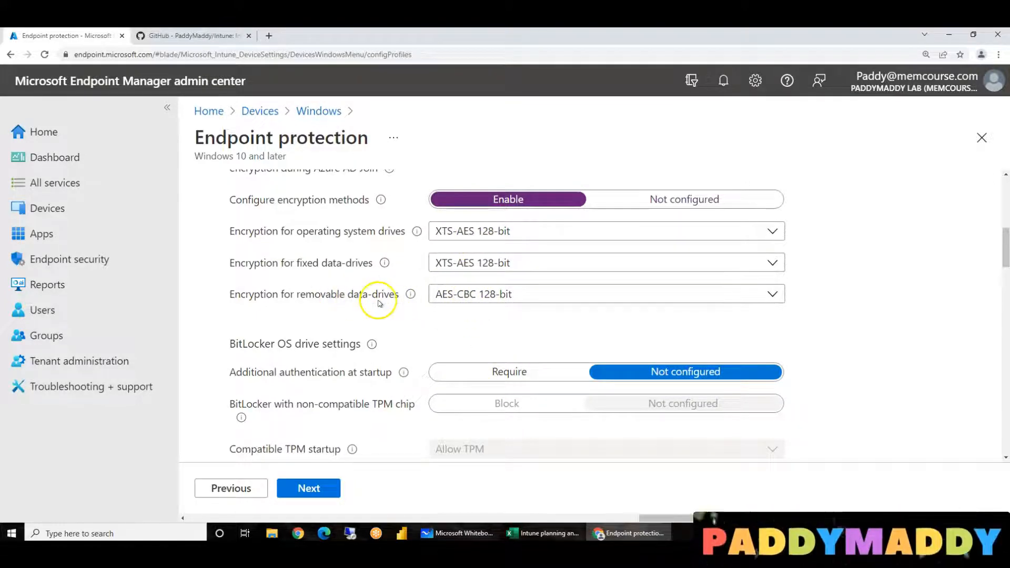
mouse_move(357, 217)
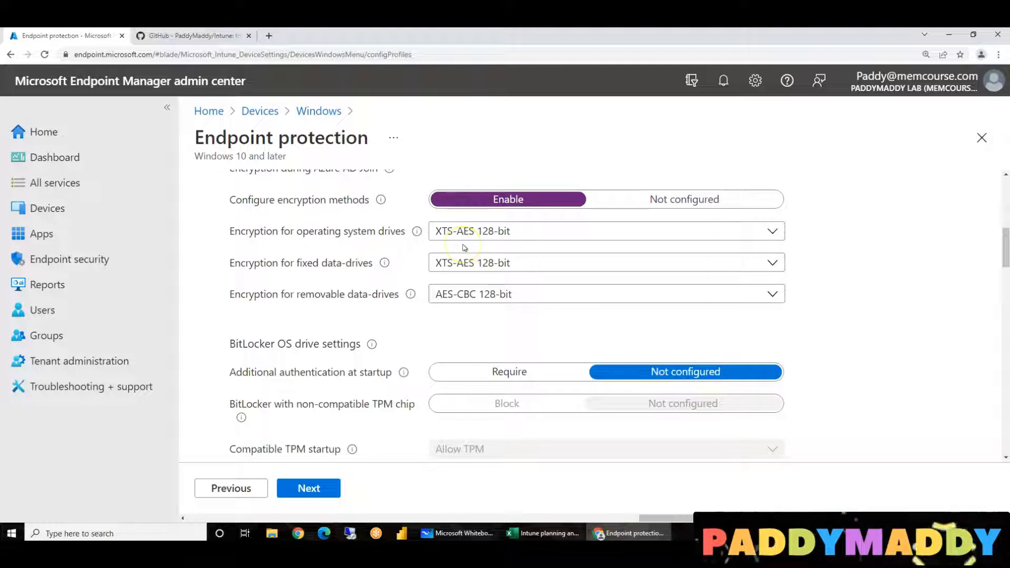
mouse_move(483, 328)
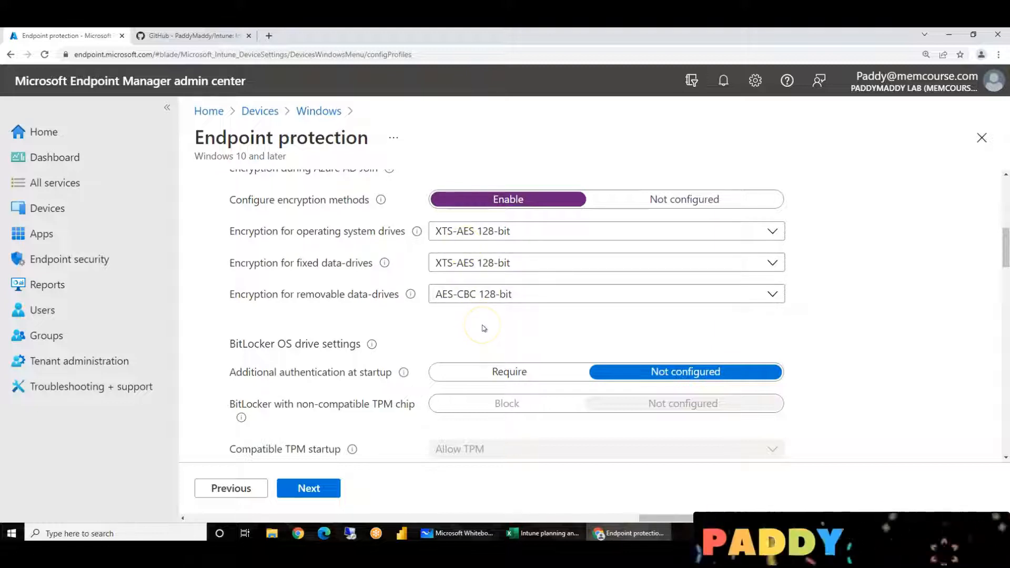
Require additional startup authentication and block BitLocker on non-compatible TPM chips
scroll(down, 3)
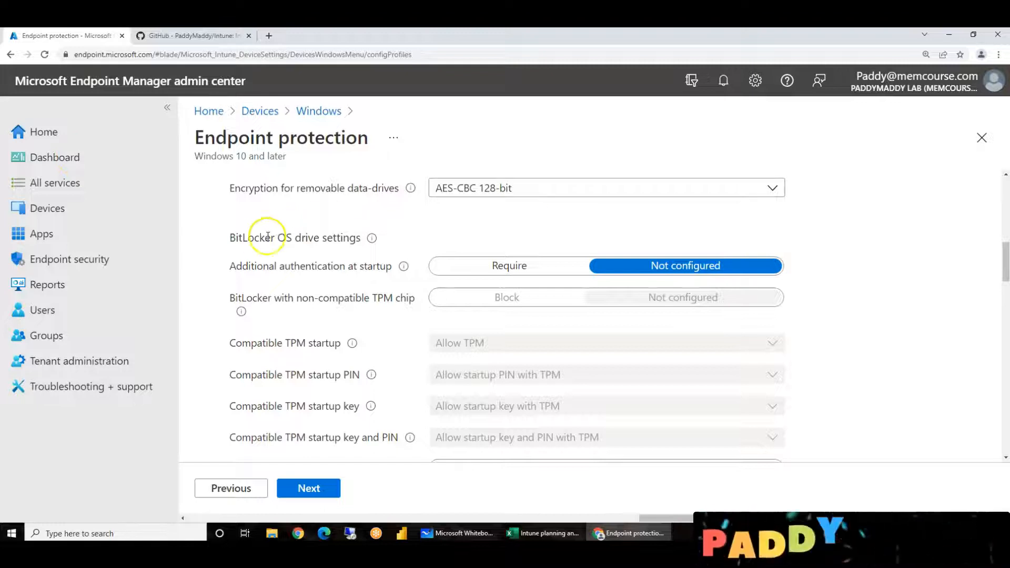
double_click(294, 238)
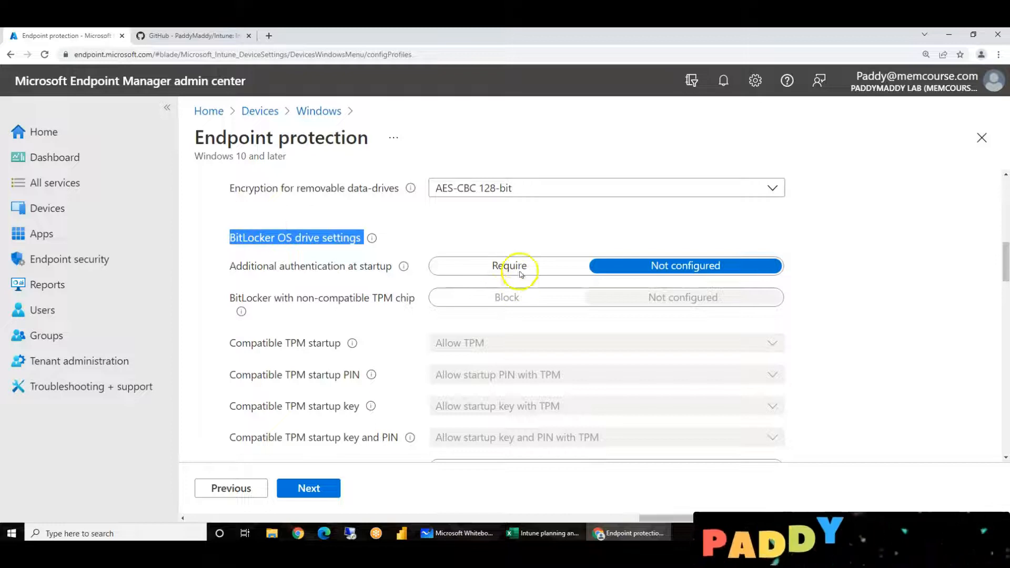
click(509, 266)
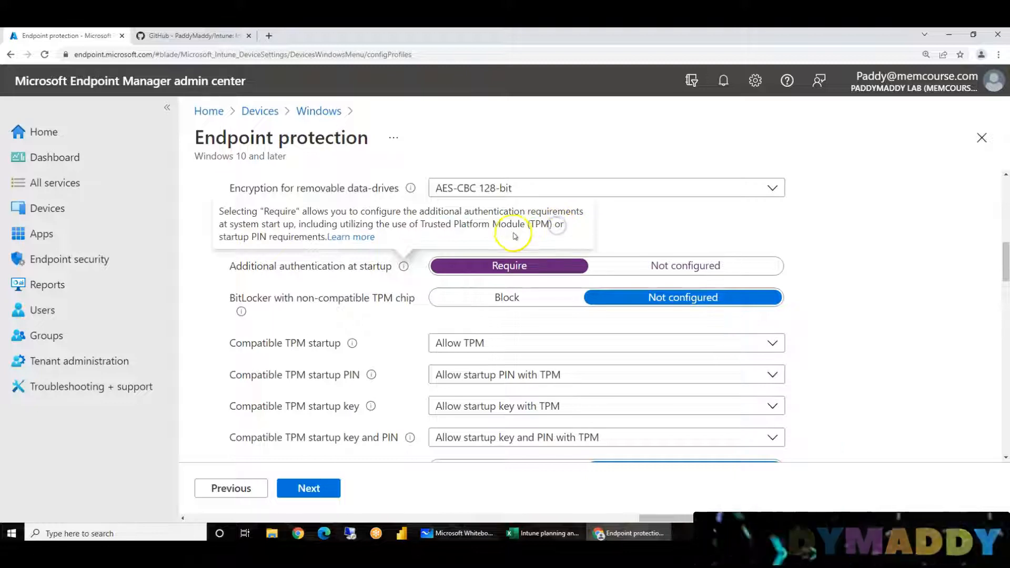
double_click(309, 266)
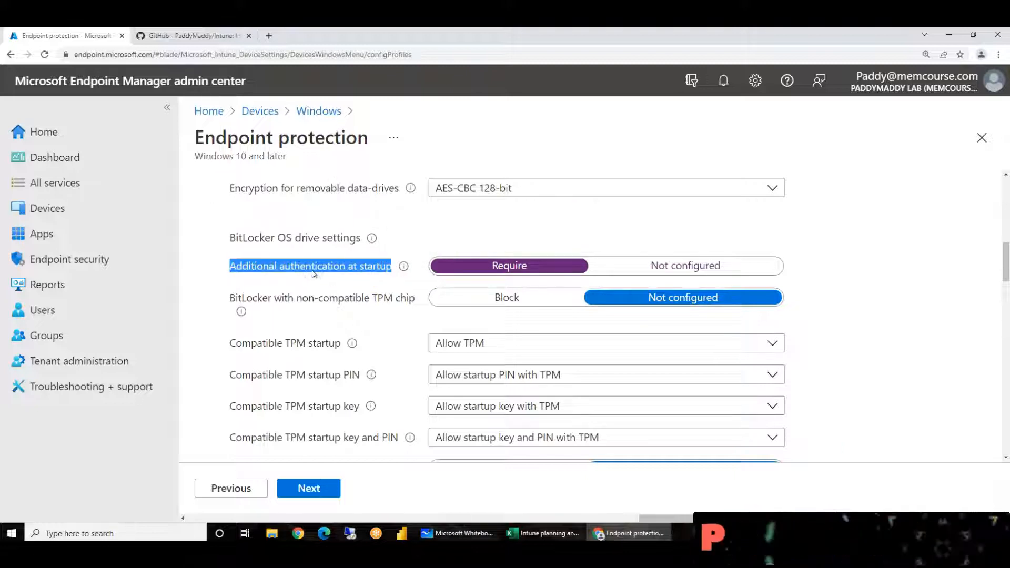
mouse_move(534, 338)
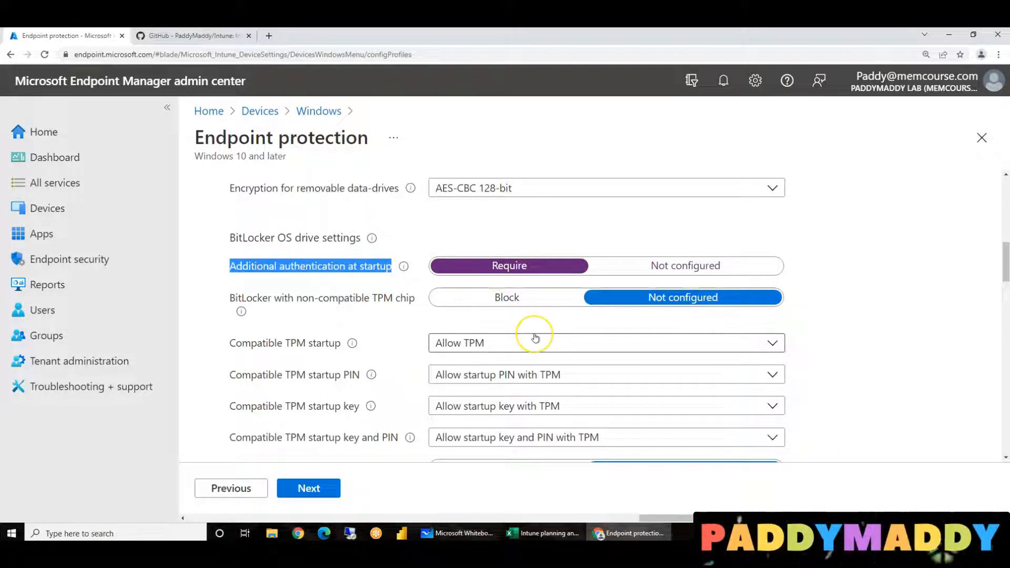
mouse_move(324, 303)
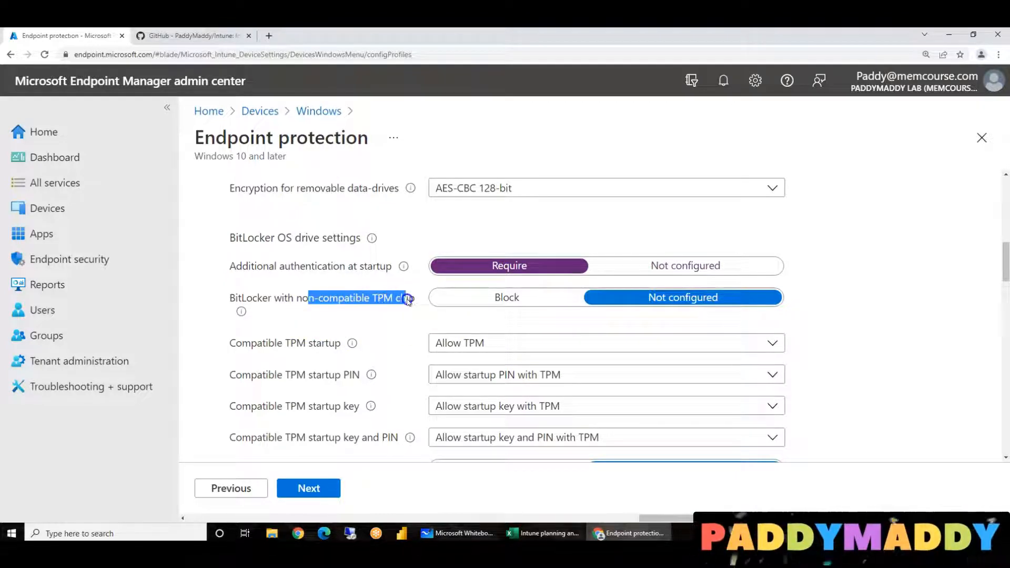
click(506, 297)
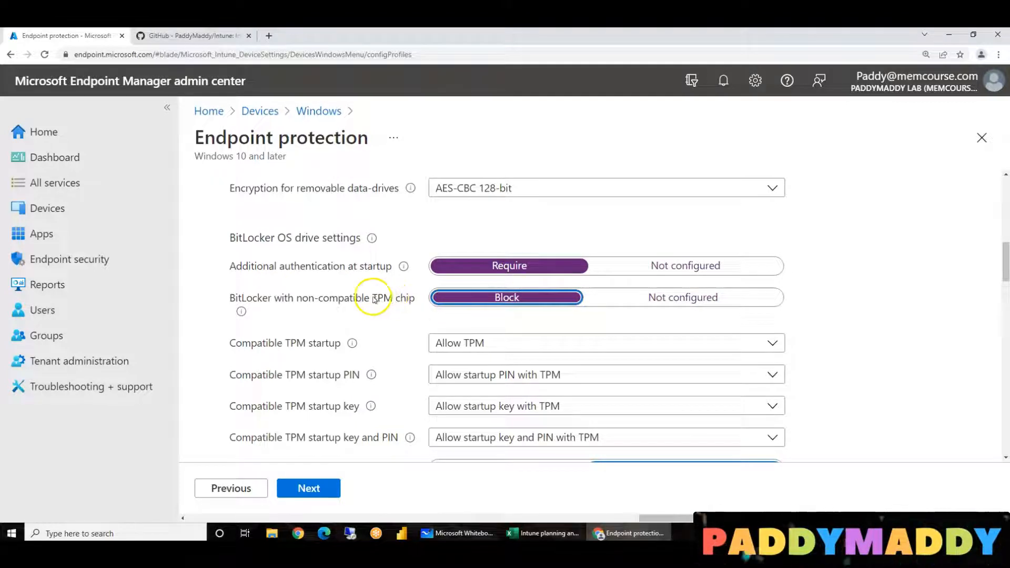
double_click(393, 298)
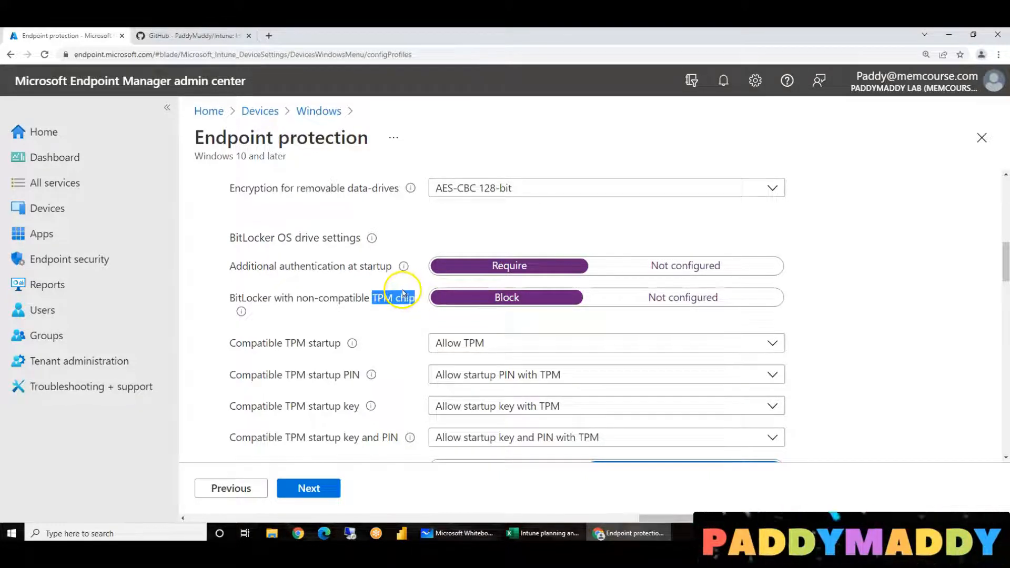
mouse_move(308, 344)
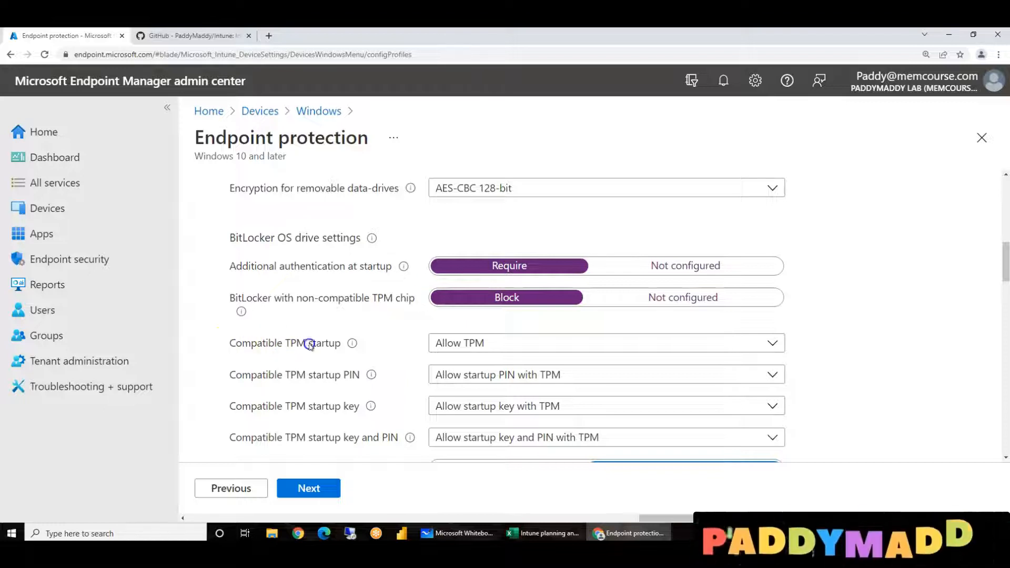
mouse_move(310, 342)
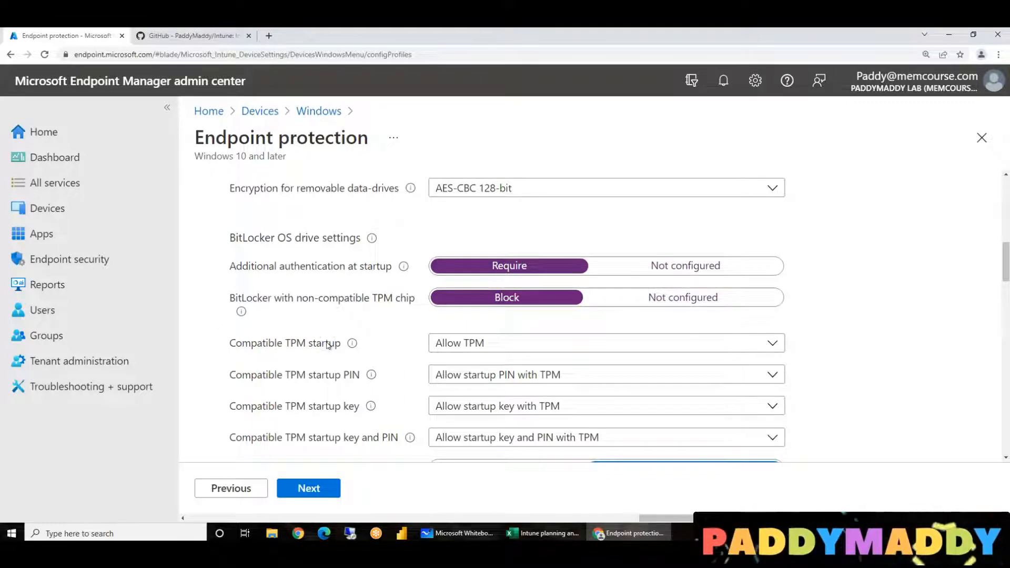
Set compatible TPM startup to Require TPM, and disallow startup PIN and startup key with TPM
scroll(down, 3)
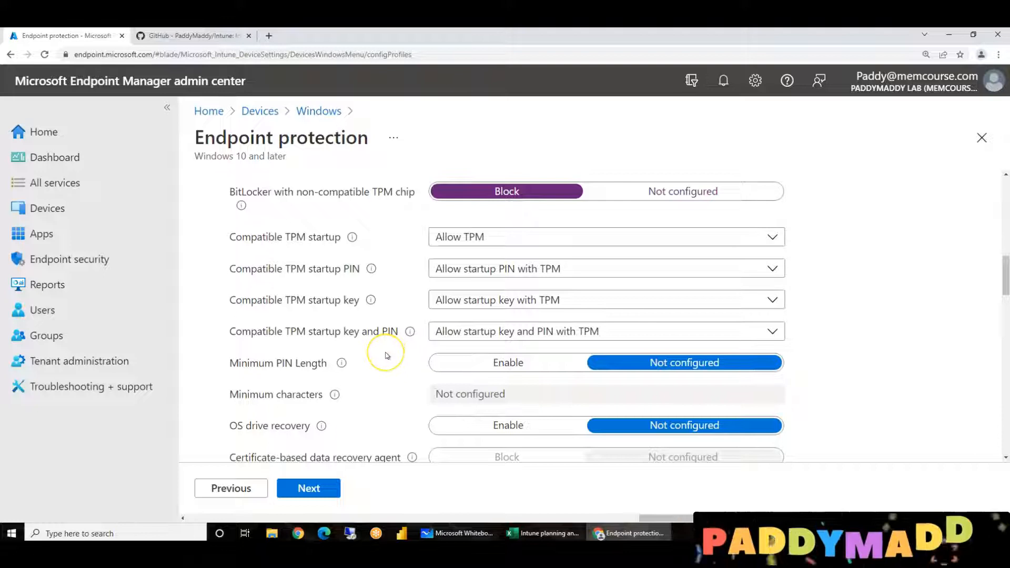
mouse_move(385, 355)
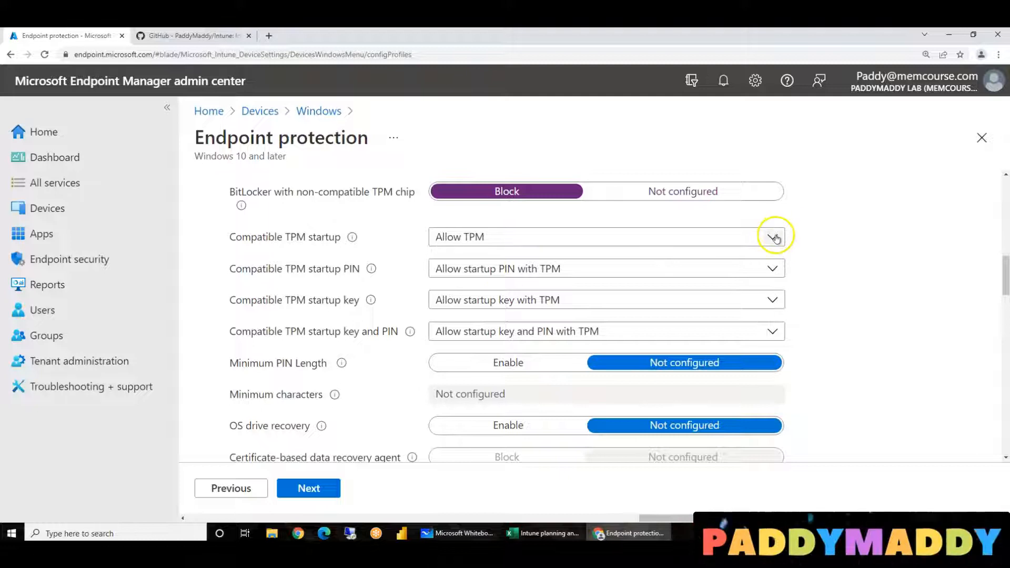
click(772, 236)
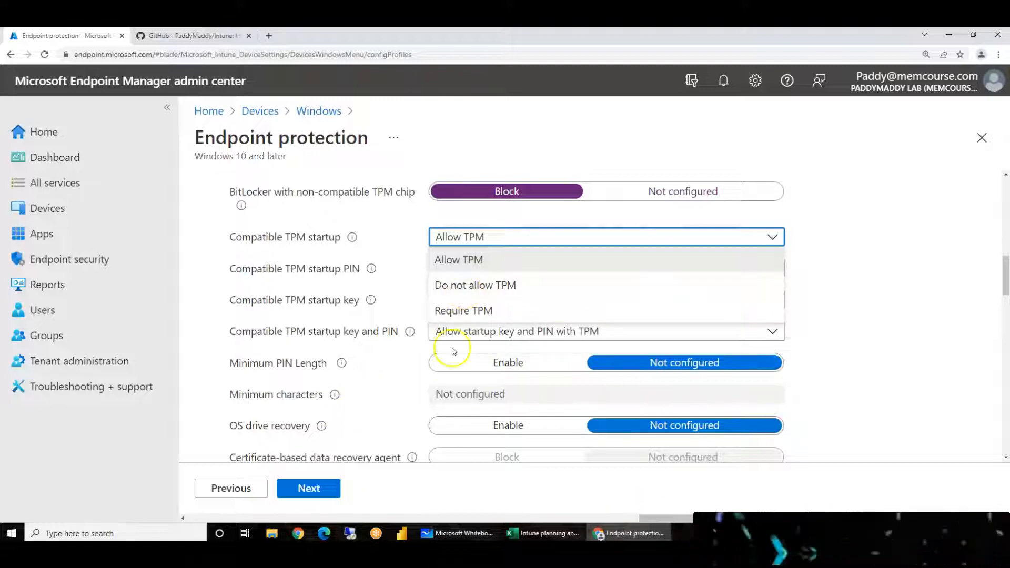
click(463, 310)
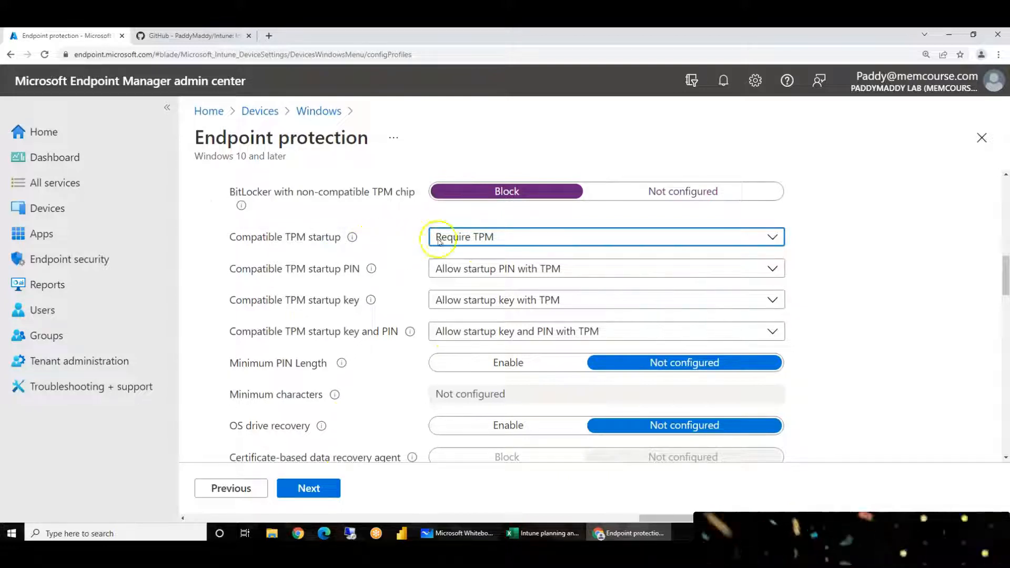
mouse_move(418, 223)
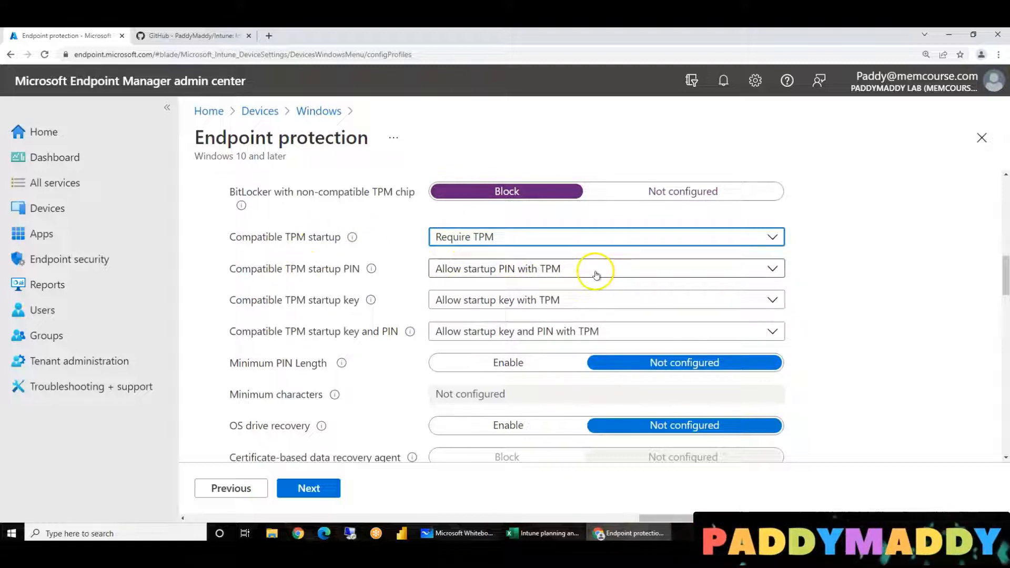
click(606, 269)
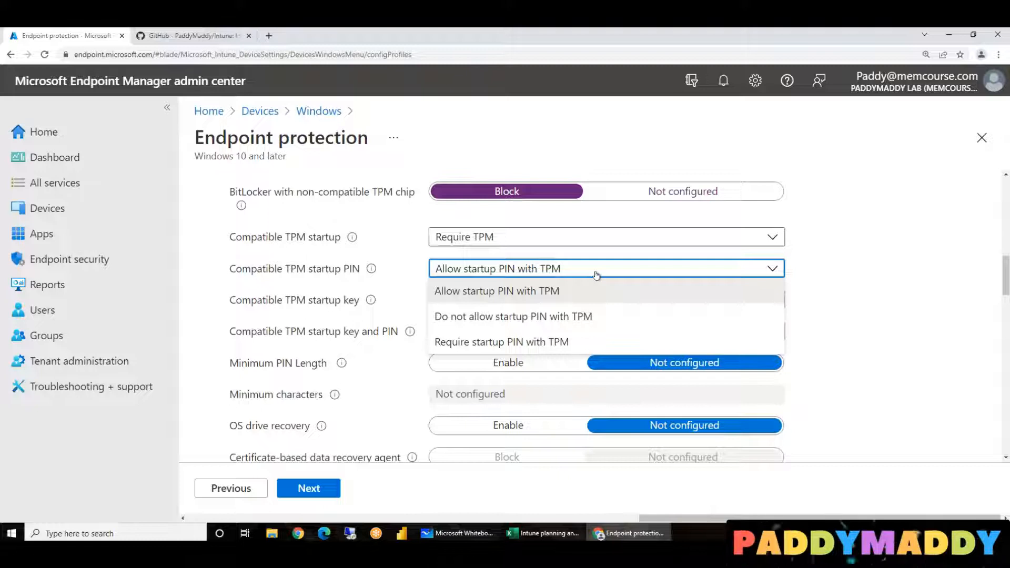
mouse_move(465, 348)
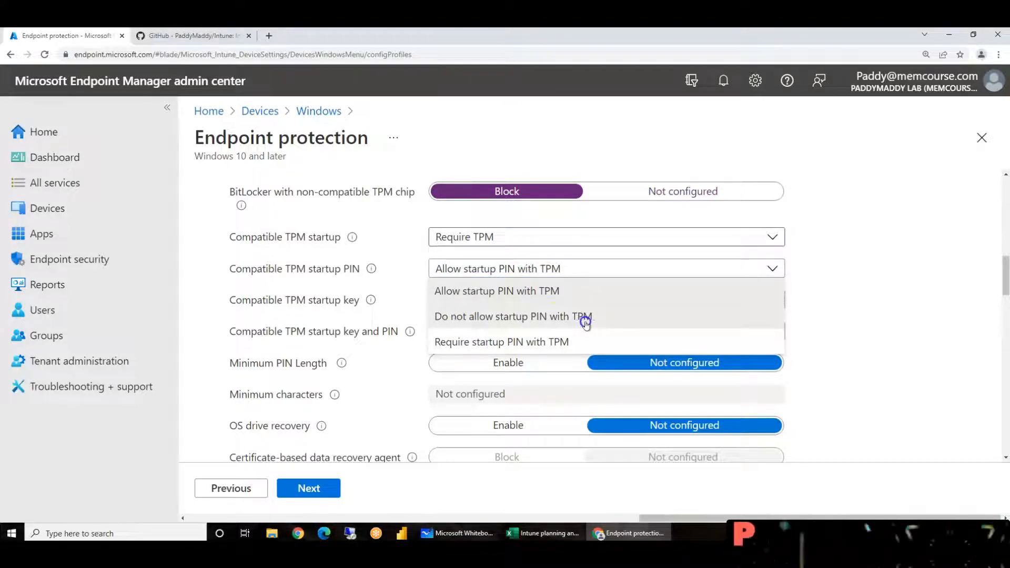
click(512, 316)
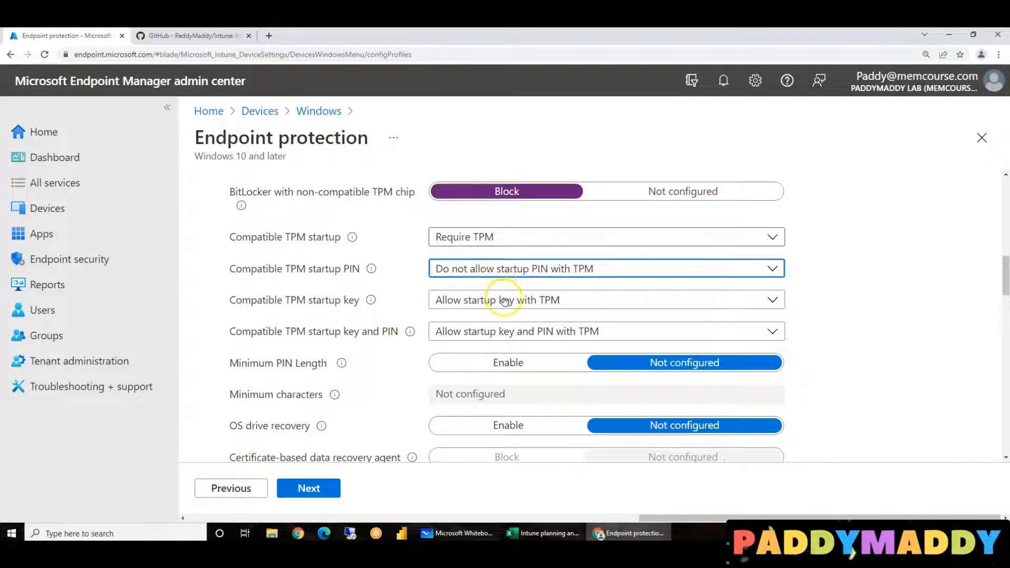
click(606, 300)
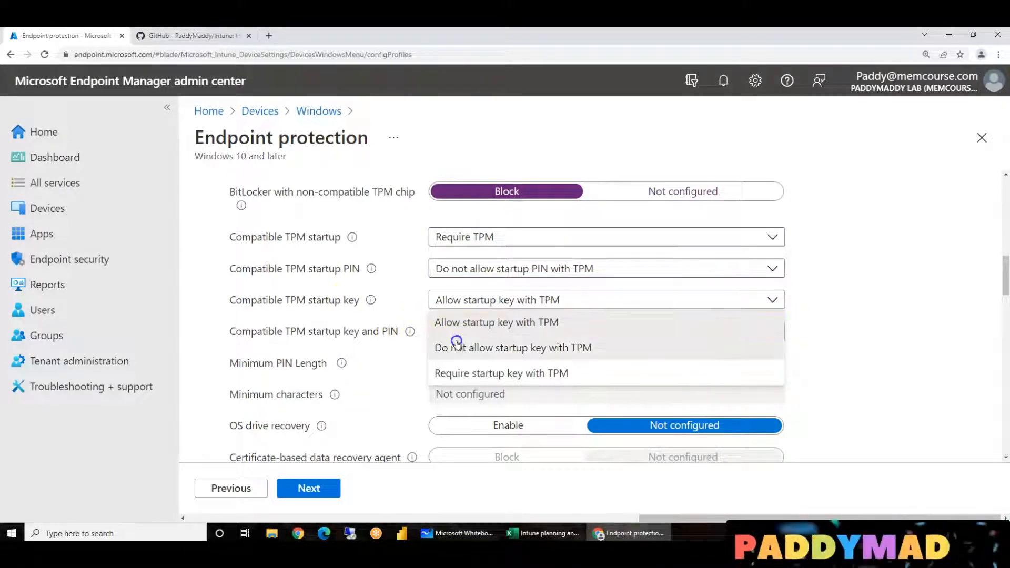
click(514, 347)
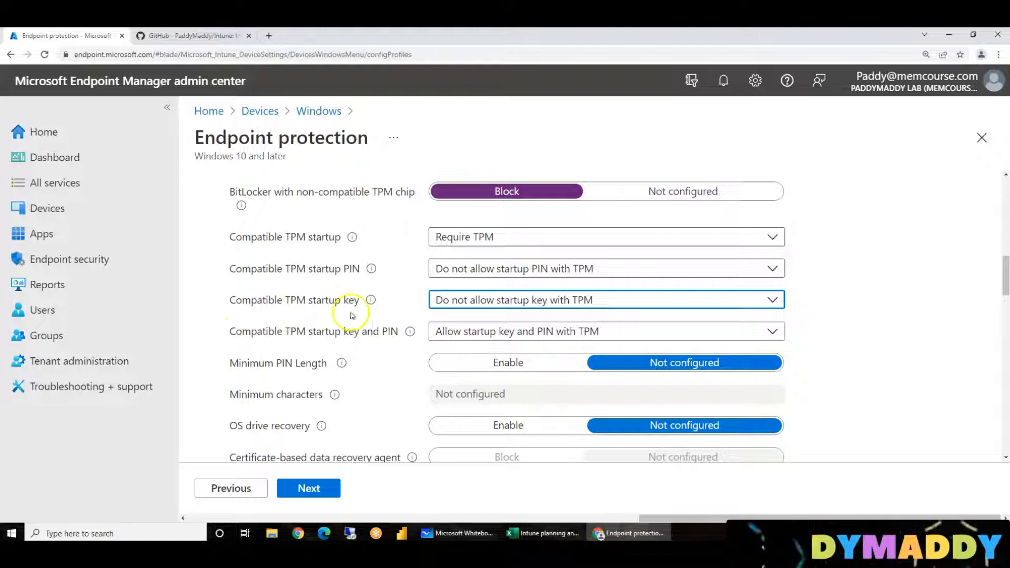
scroll(up, 3)
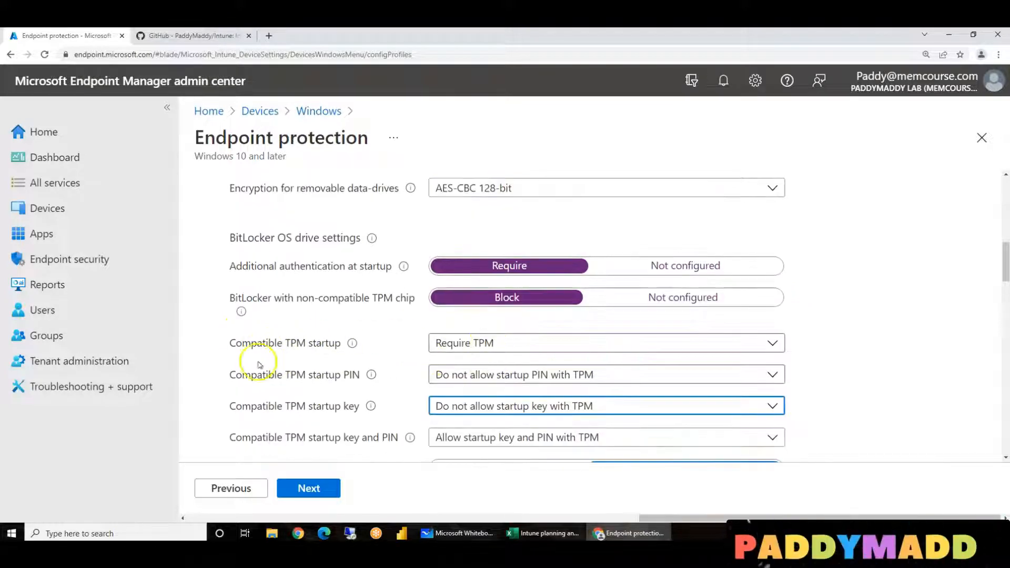
scroll(up, 3)
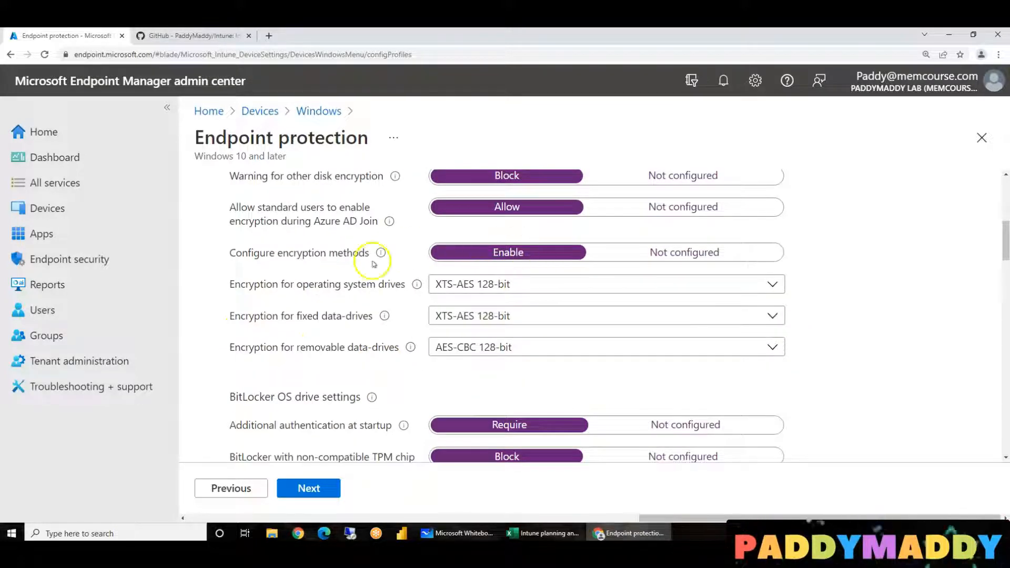
mouse_move(525, 365)
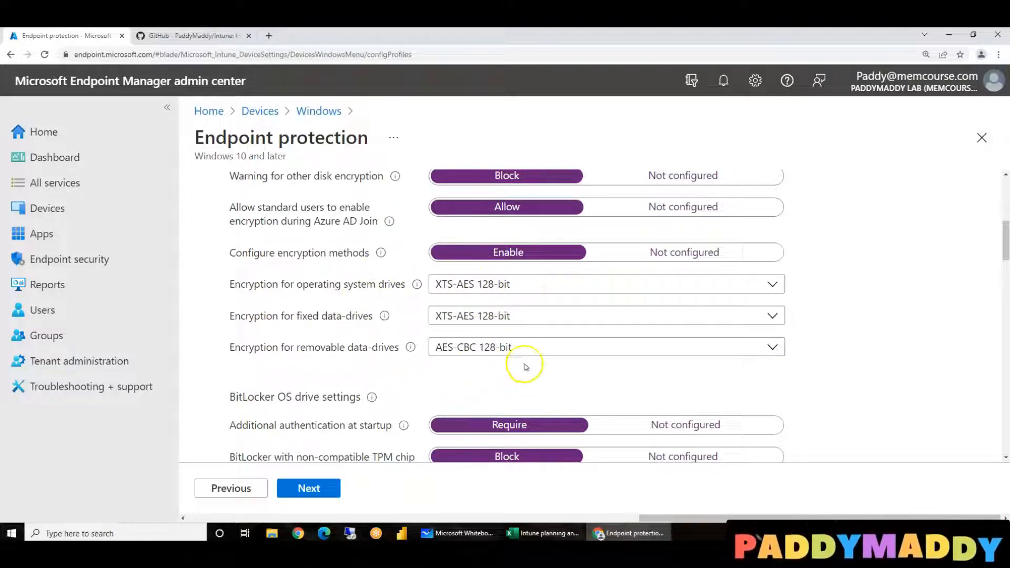
scroll(down, 3)
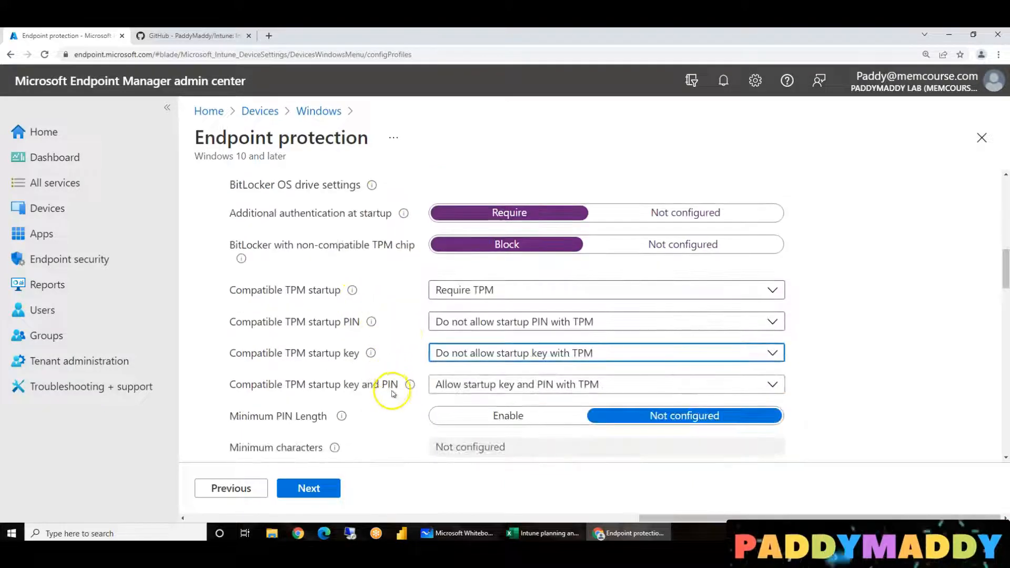
mouse_move(396, 389)
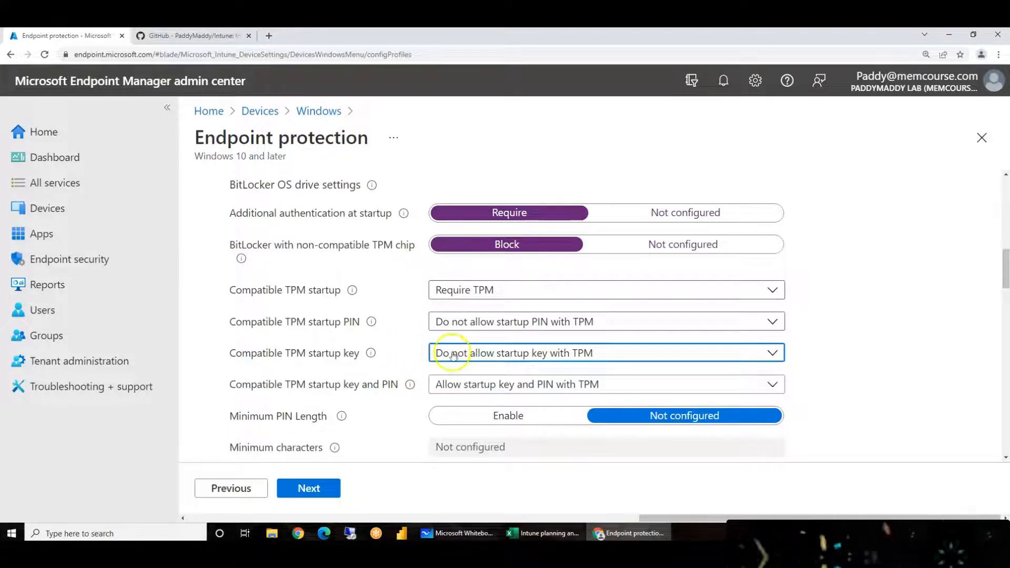
mouse_move(500, 352)
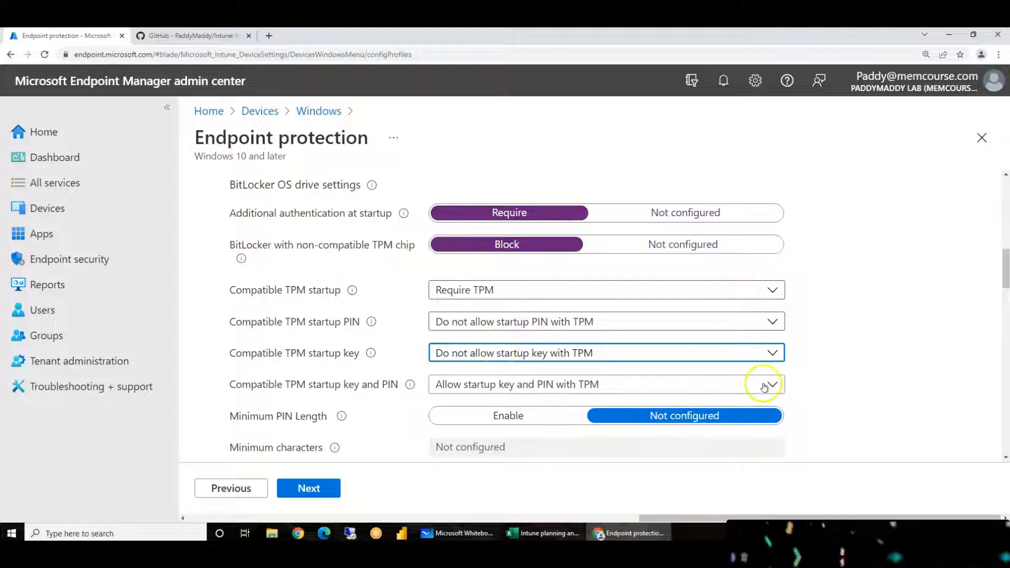
scroll(up, 3)
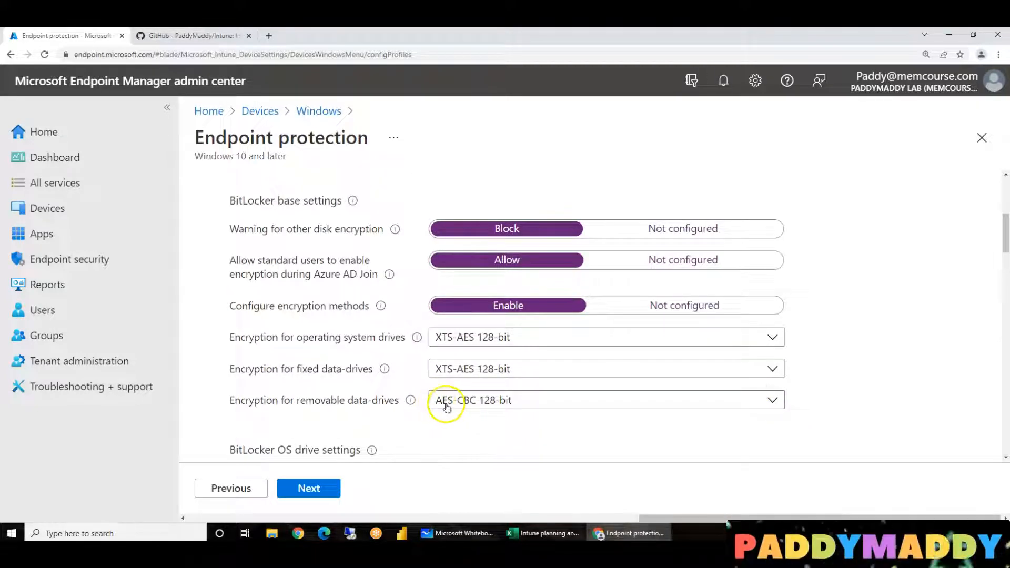
Set startup key and PIN to 'Do not allow startup key and PIN with TPM'
click(772, 400)
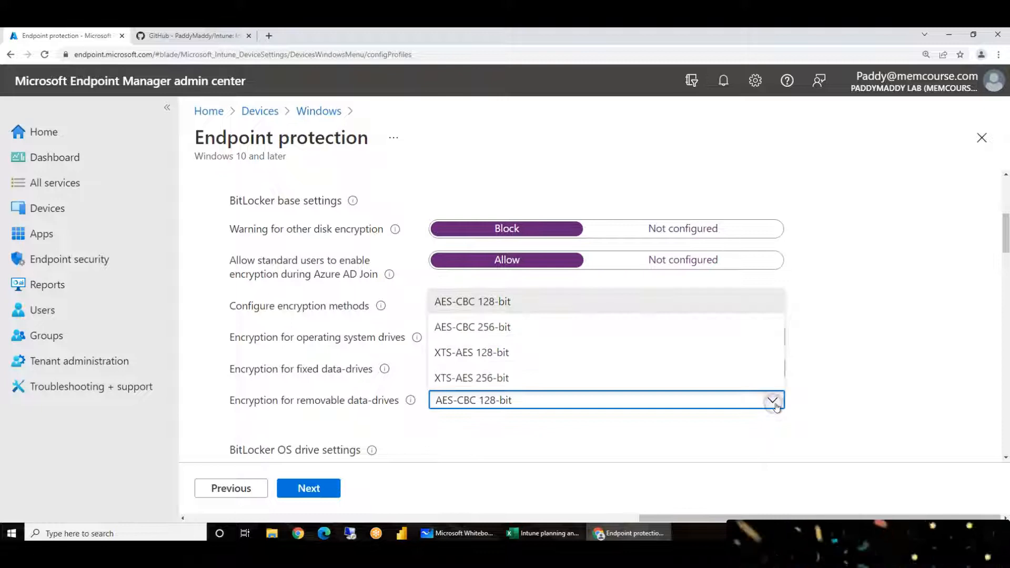
mouse_move(876, 406)
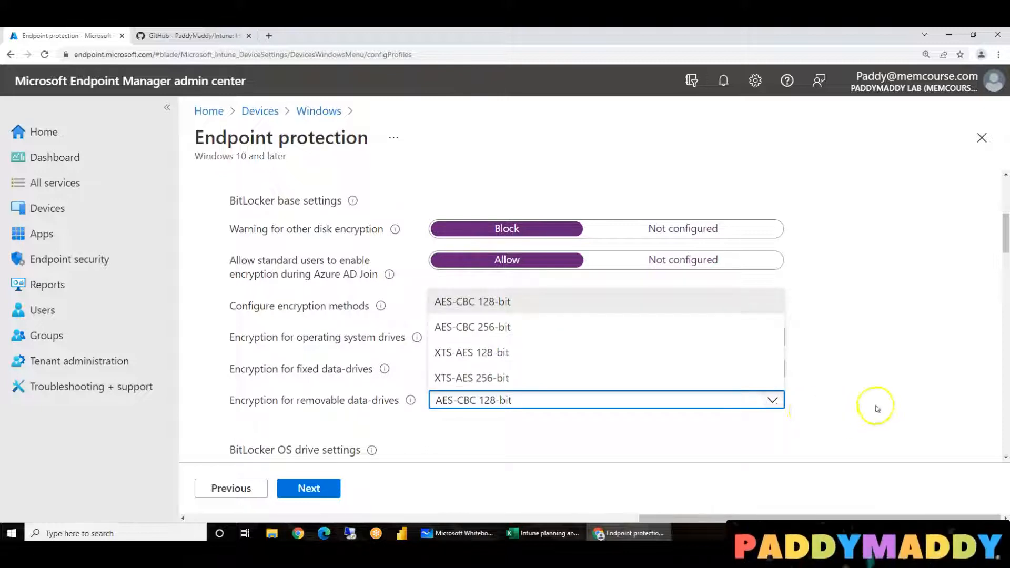
scroll(down, 3)
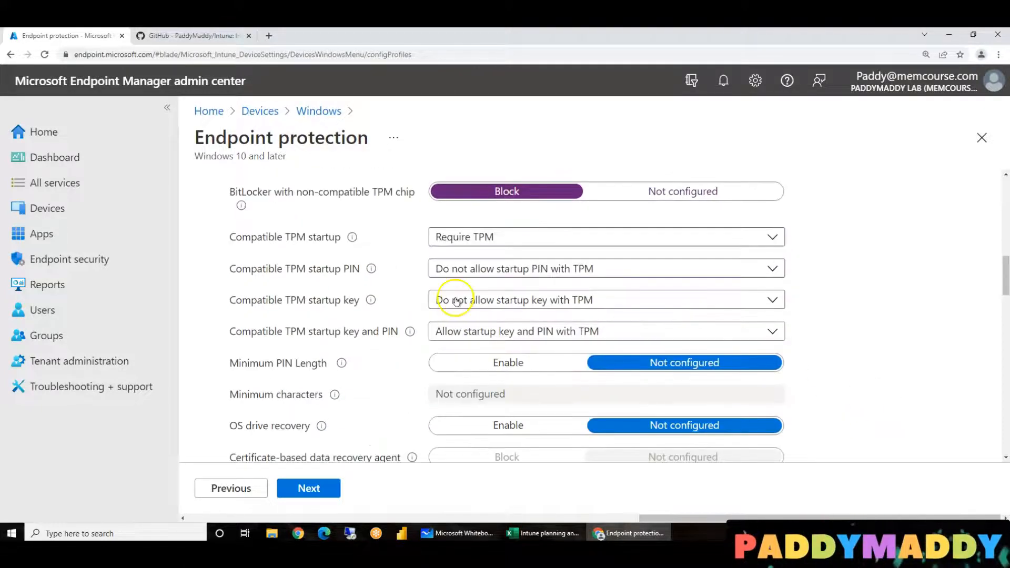
mouse_move(471, 342)
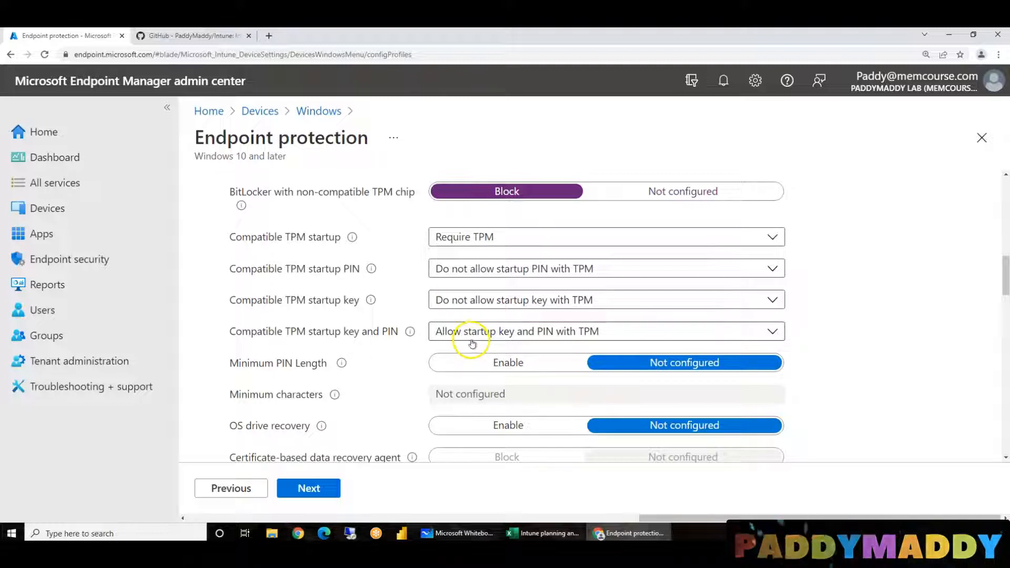
click(606, 331)
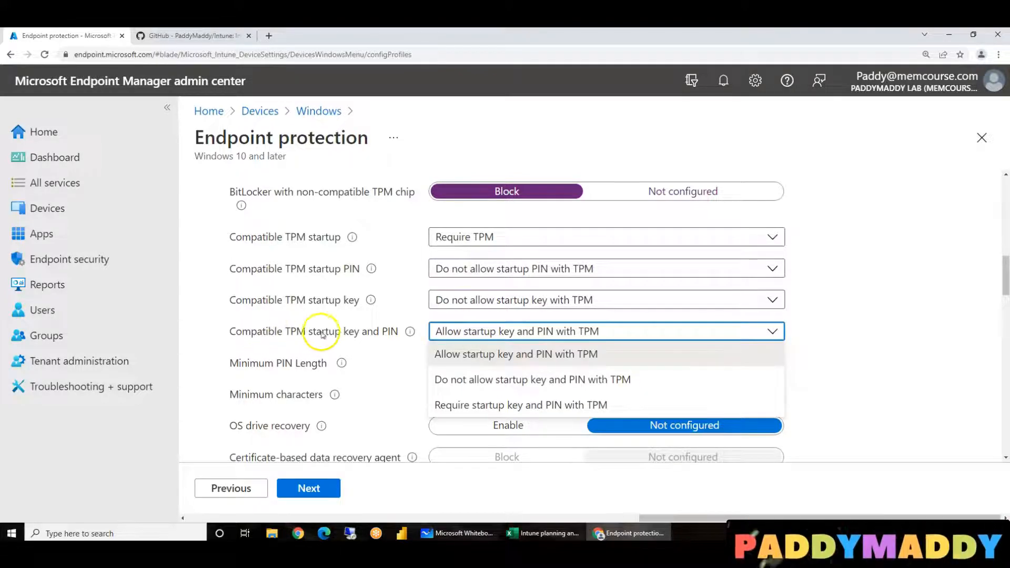
mouse_move(580, 360)
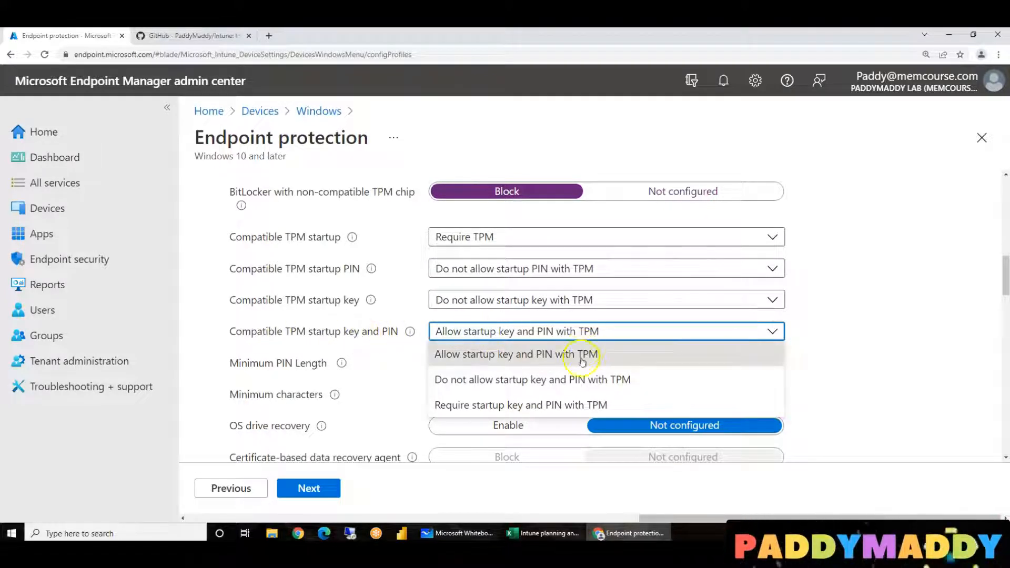
click(531, 379)
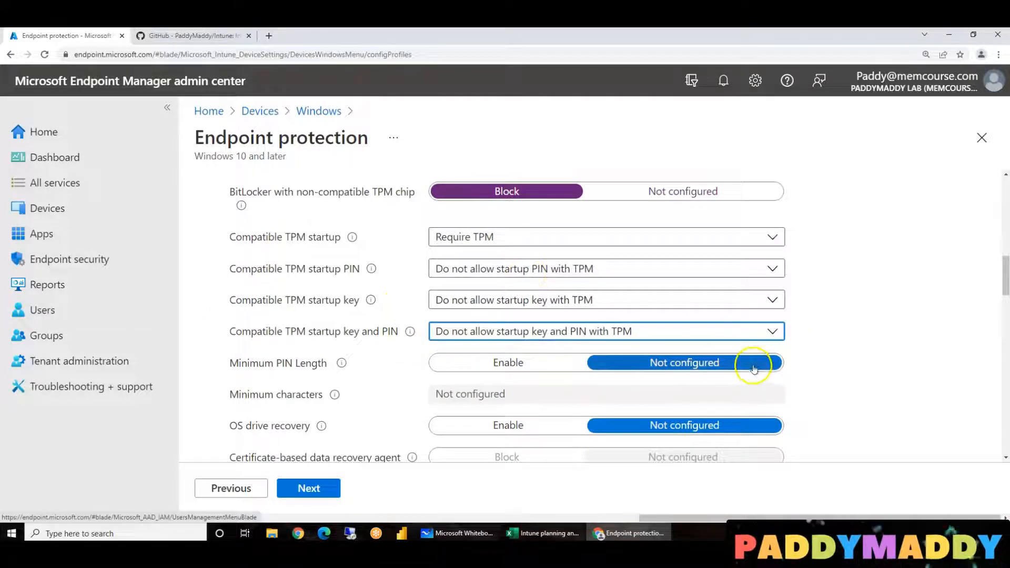
mouse_move(508, 425)
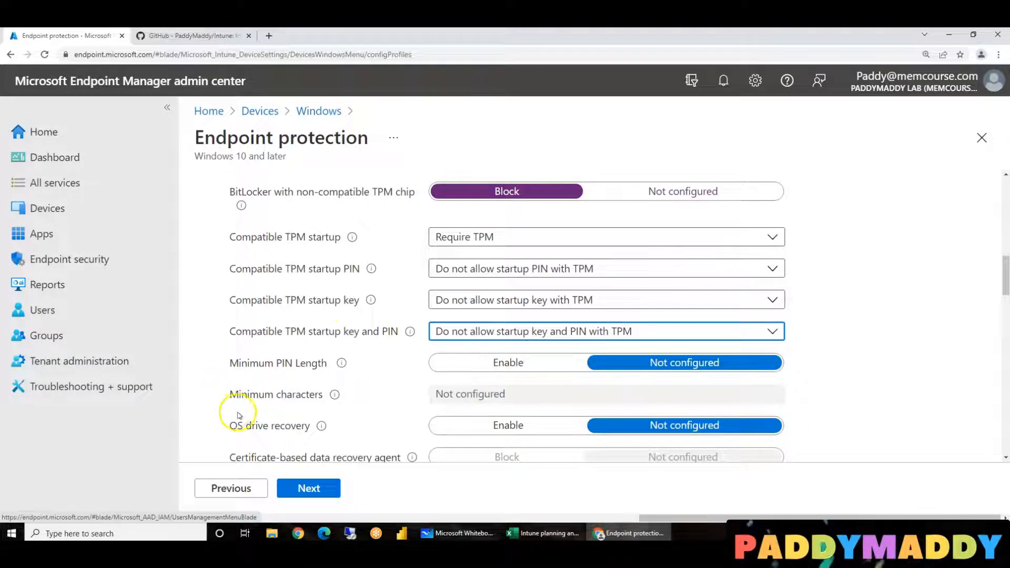
double_click(270, 425)
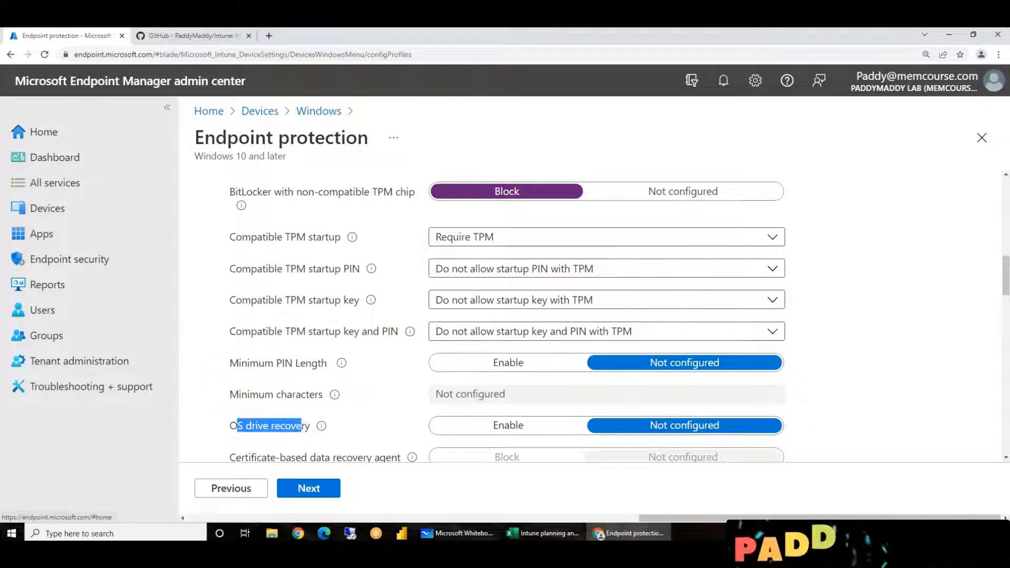
scroll(down, 3)
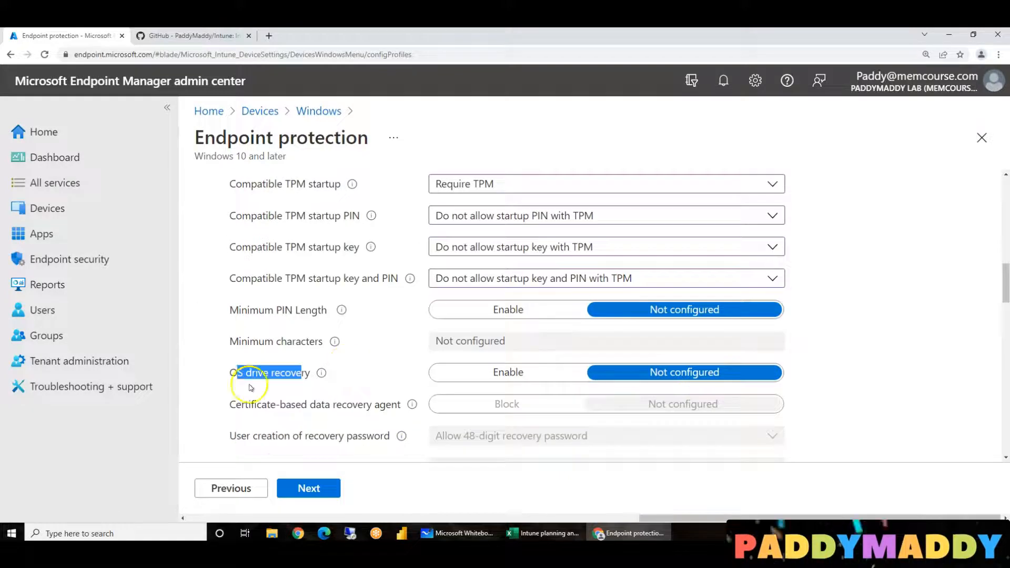
double_click(257, 373)
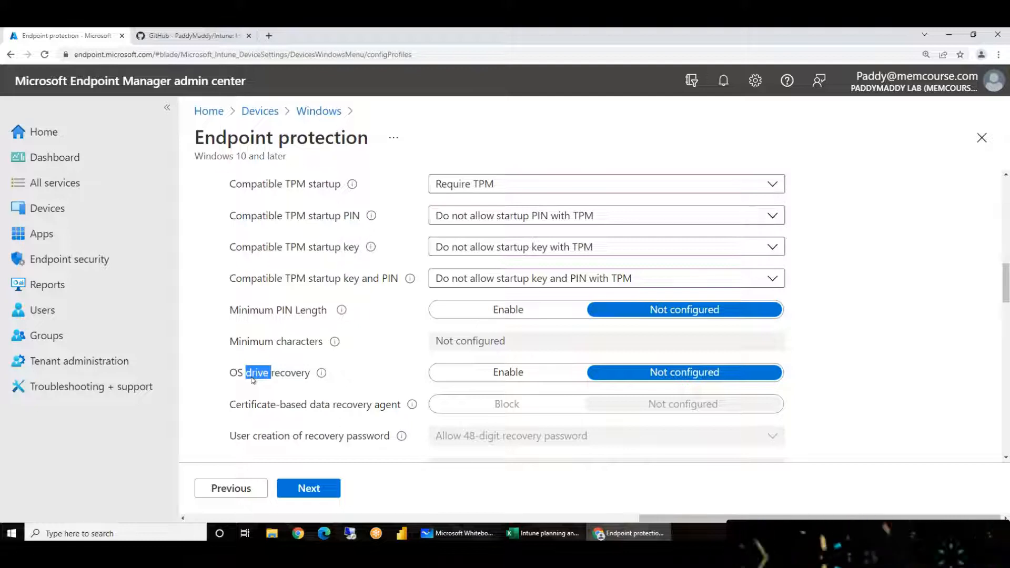
scroll(up, 3)
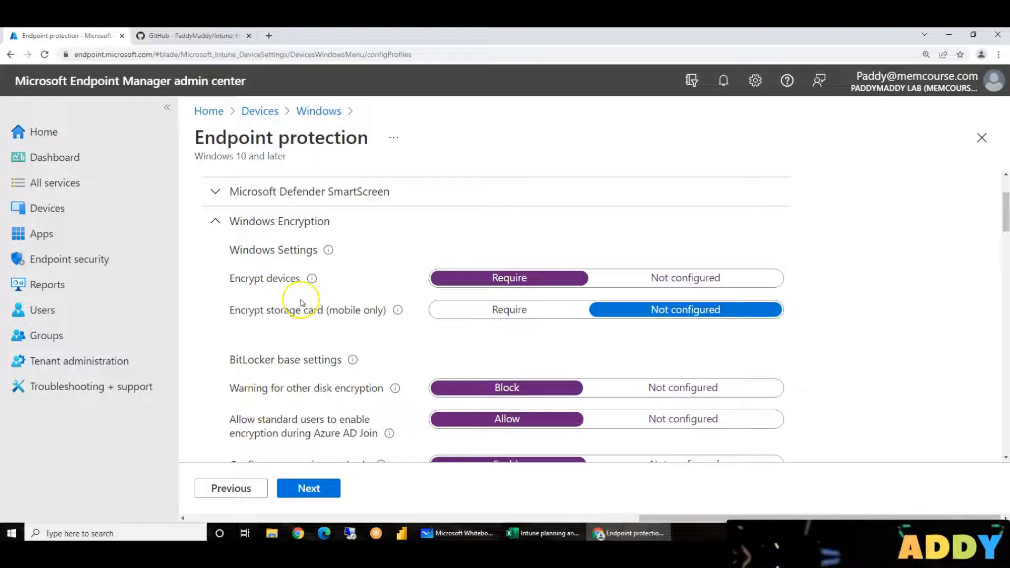
scroll(down, 3)
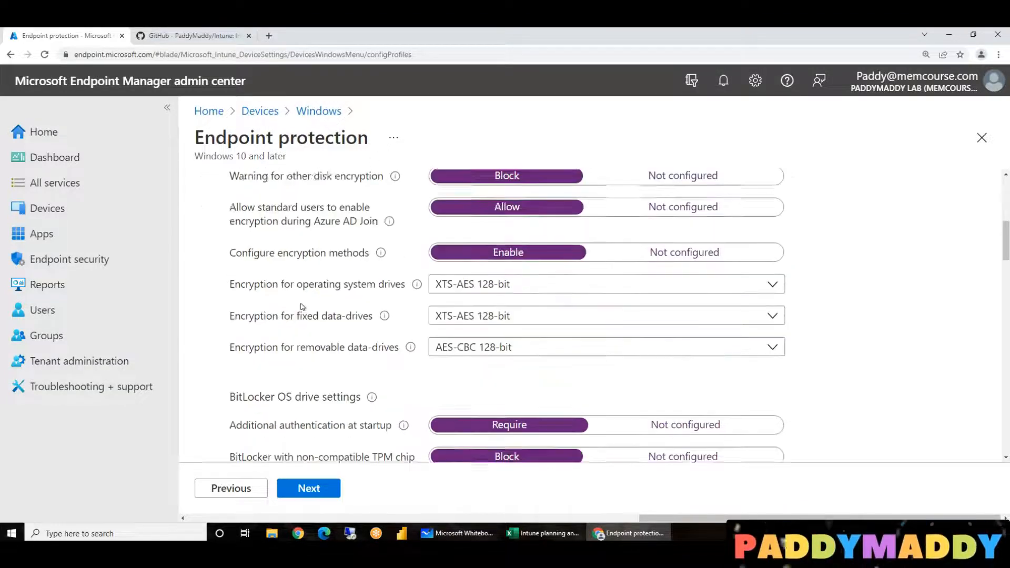
scroll(down, 3)
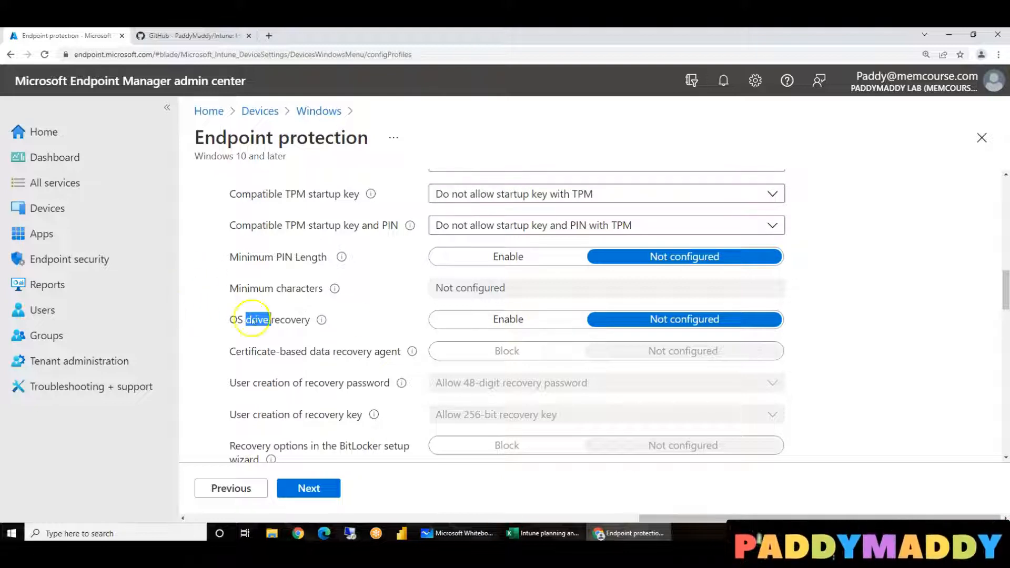
double_click(269, 319)
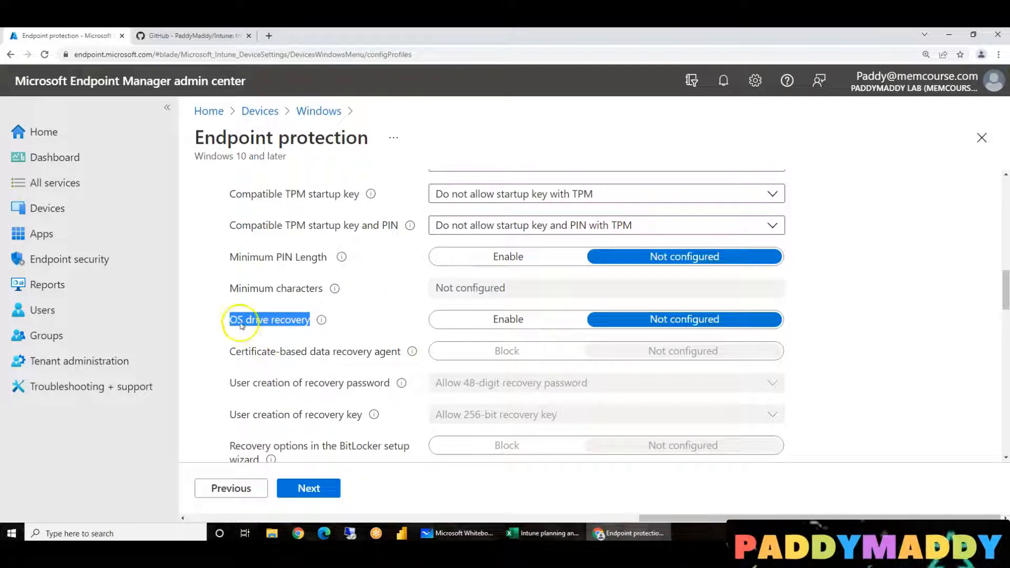
Set OS drive recovery to Enable
click(508, 319)
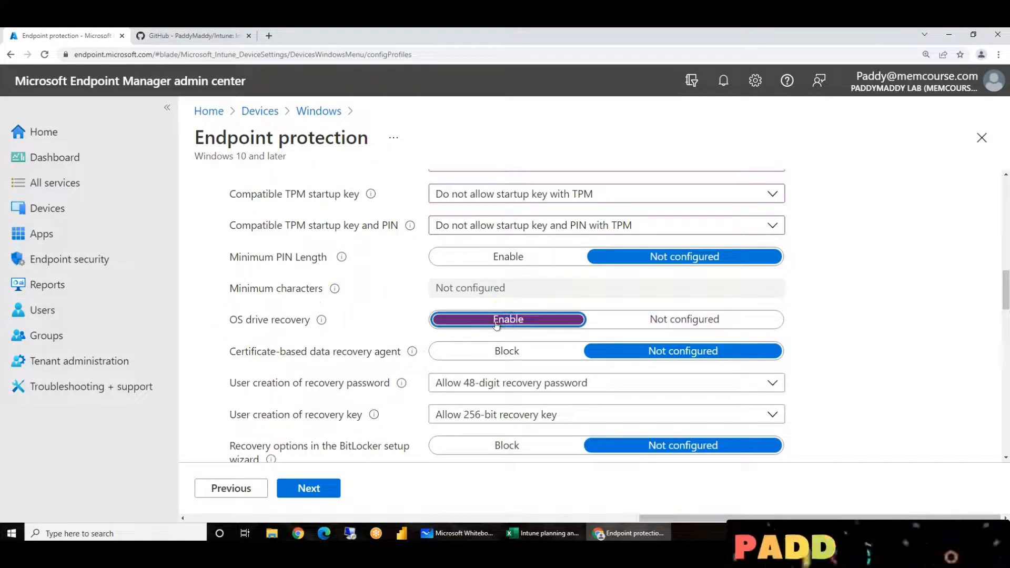
mouse_move(306, 328)
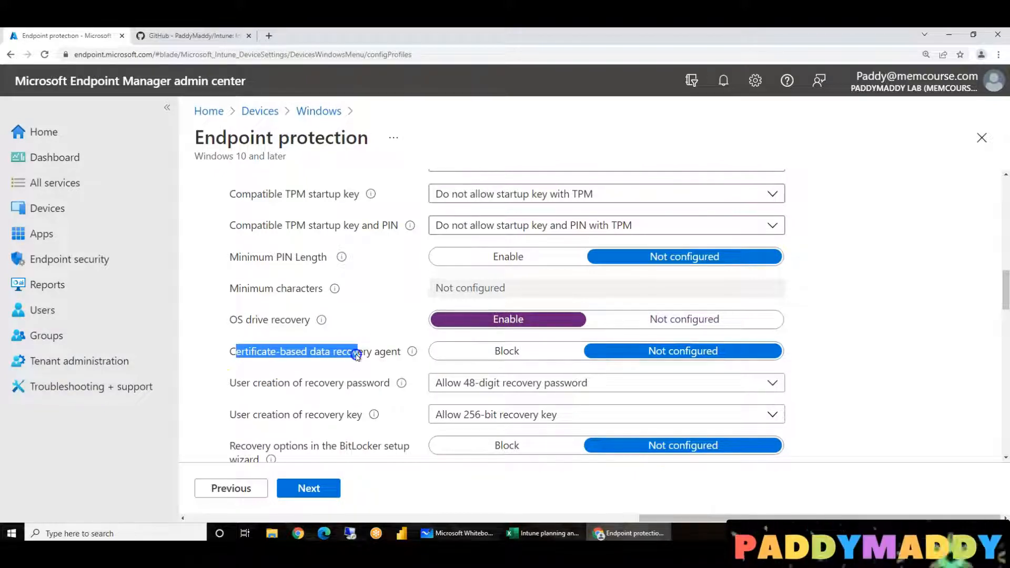
mouse_move(620, 351)
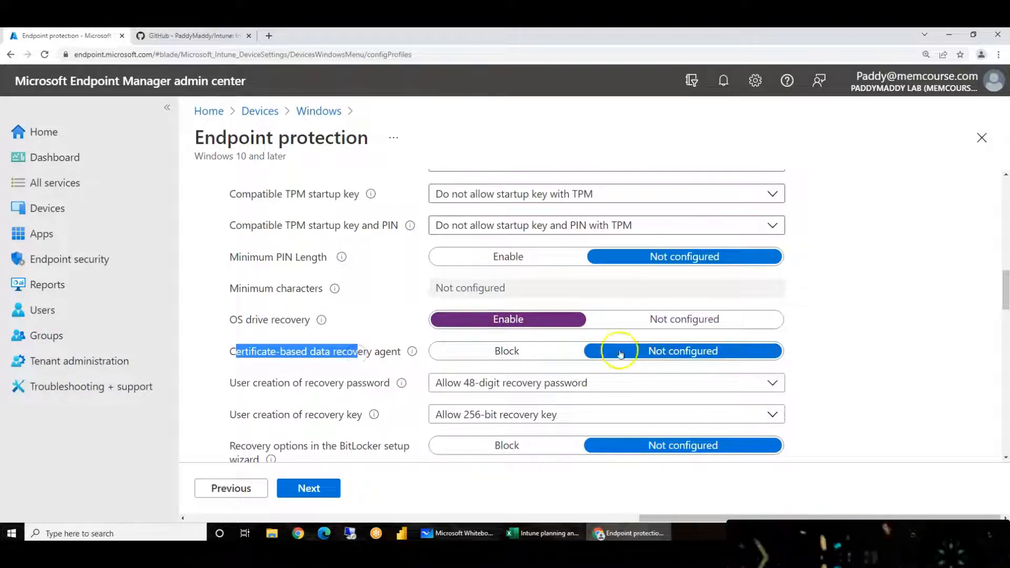
mouse_move(281, 339)
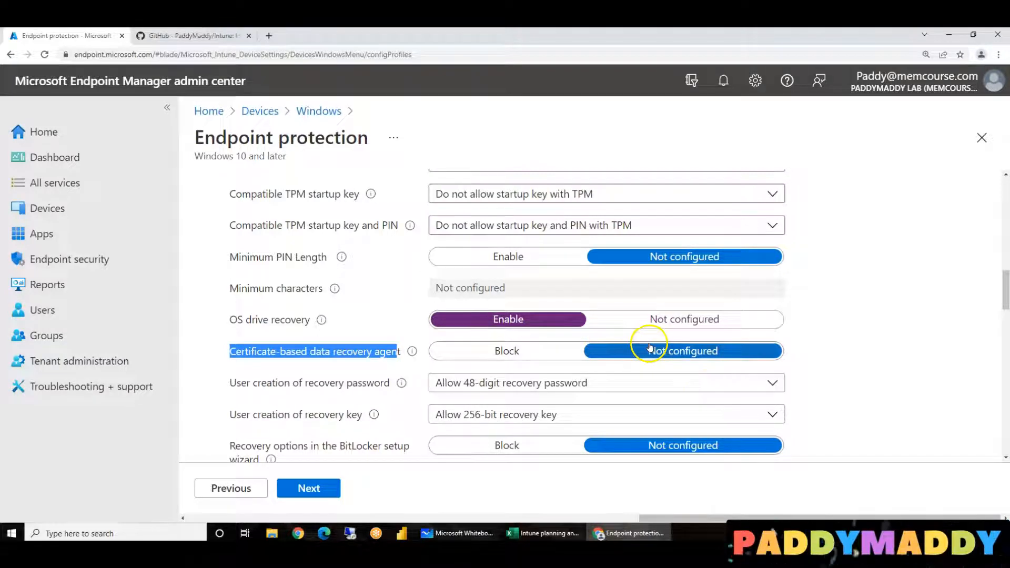
mouse_move(670, 350)
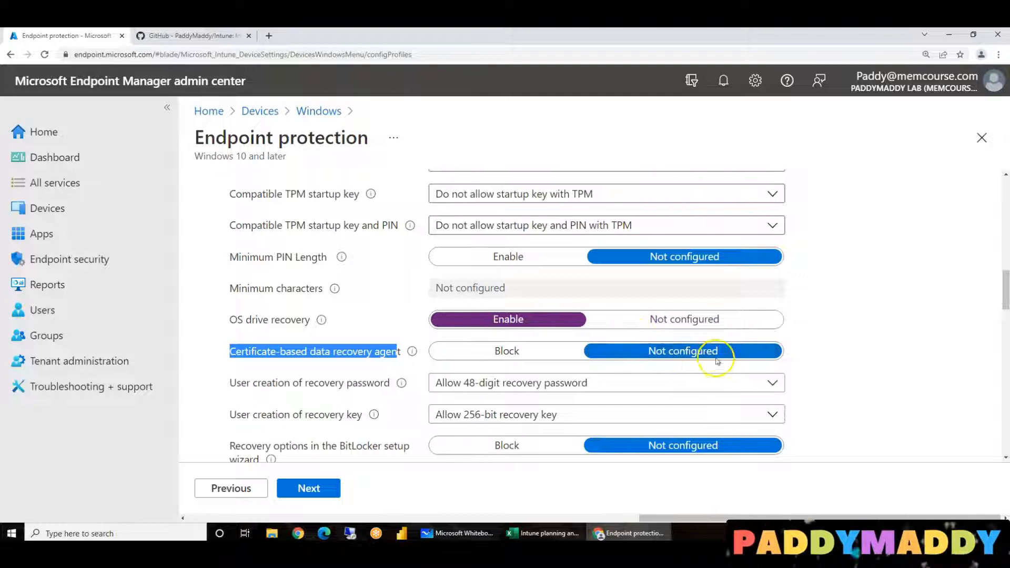
mouse_move(306, 380)
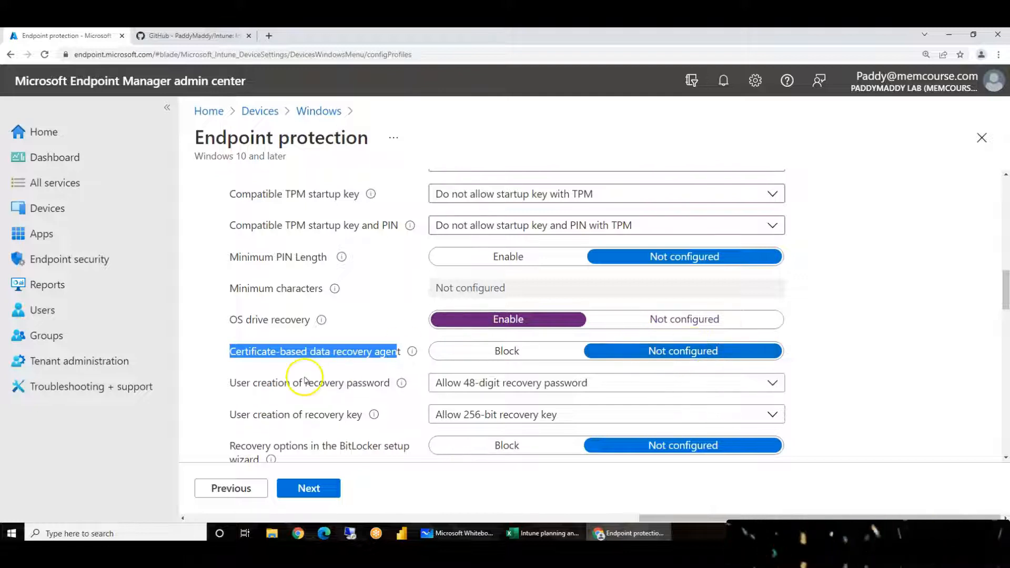
mouse_move(258, 377)
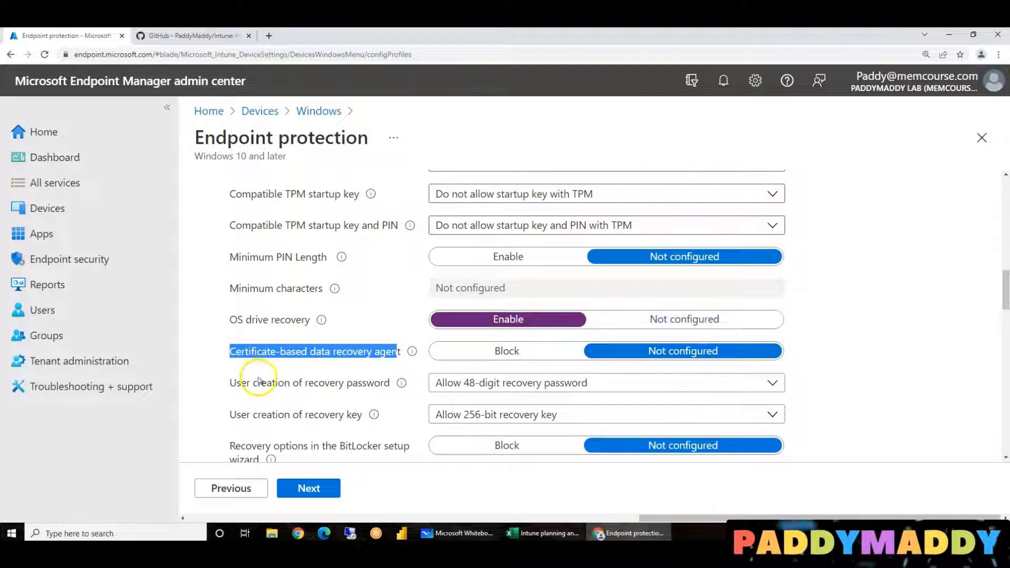
mouse_move(367, 393)
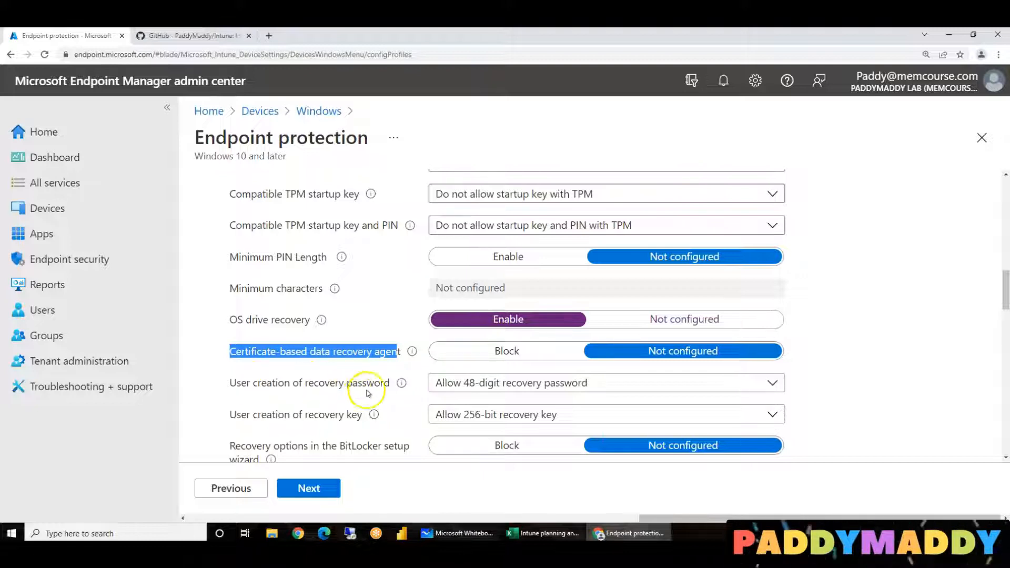
mouse_move(347, 382)
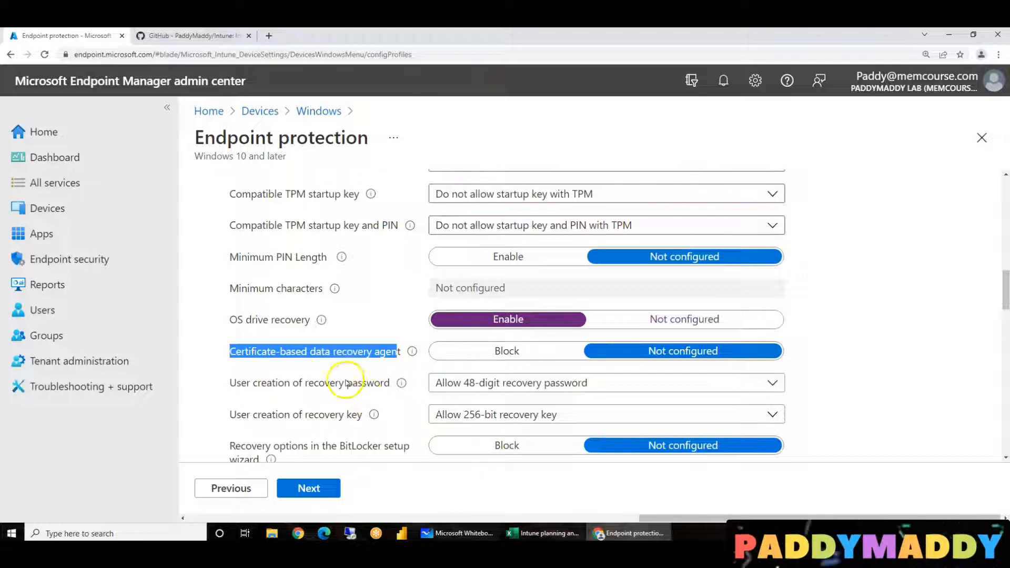
Set 'Recovery options in the BitLocker setup wizard' to Block
scroll(down, 3)
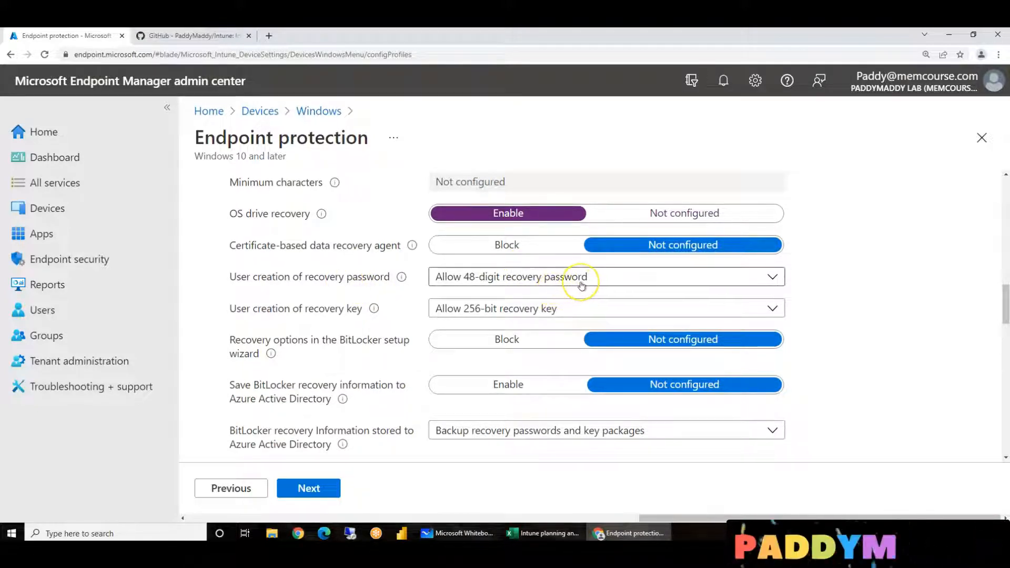
mouse_move(427, 339)
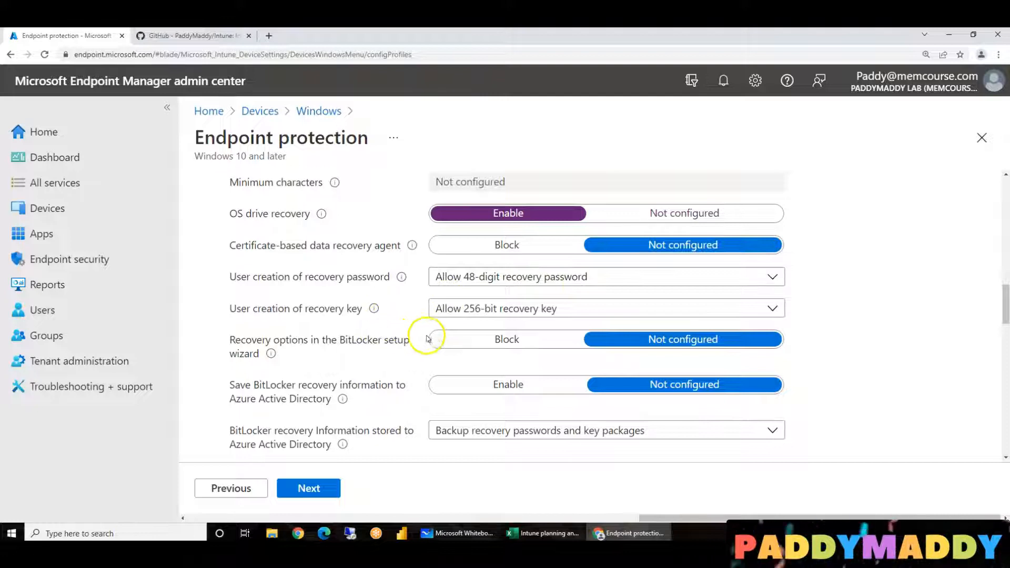
mouse_move(548, 315)
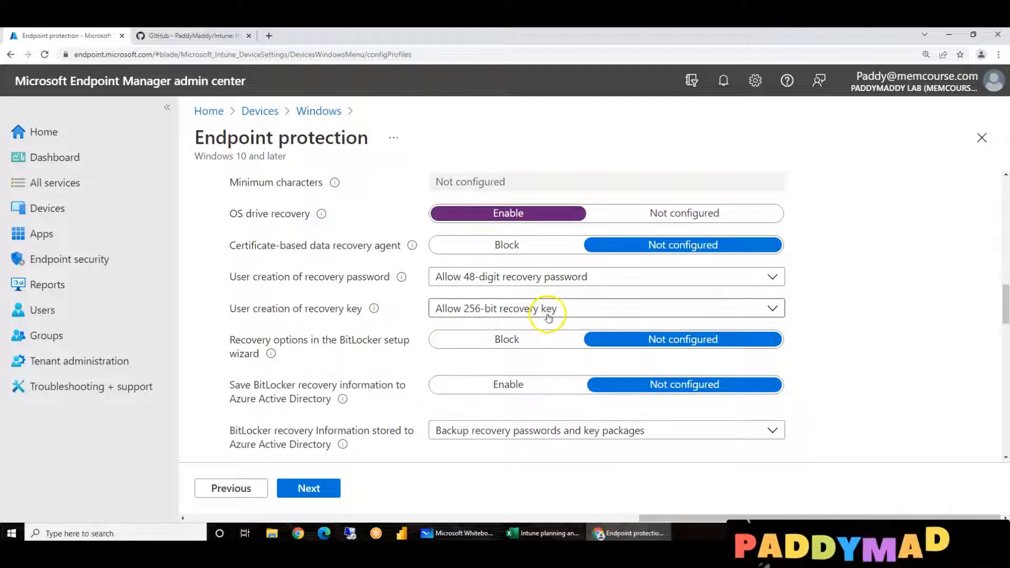
mouse_move(278, 341)
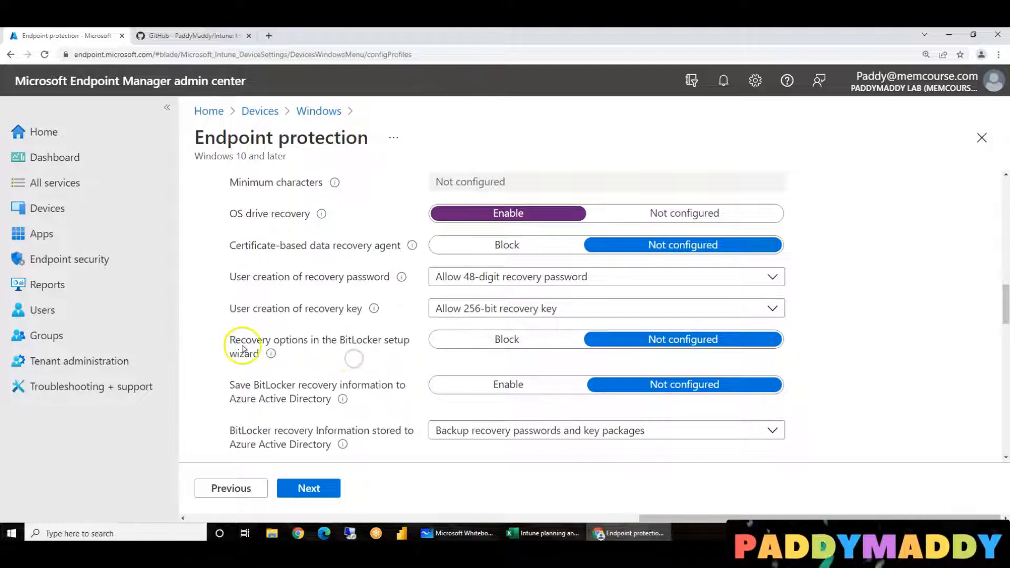
mouse_move(485, 340)
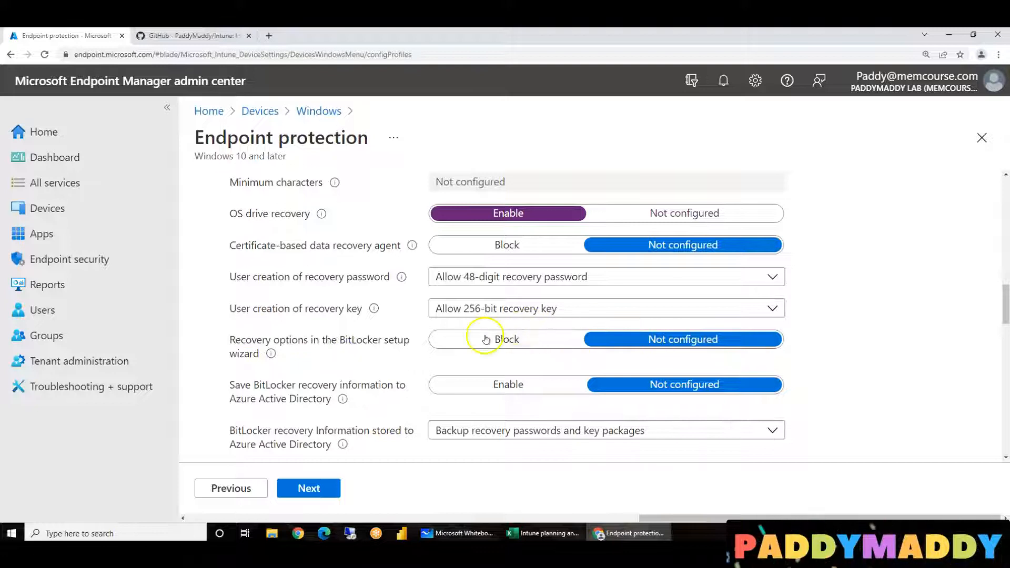
click(507, 339)
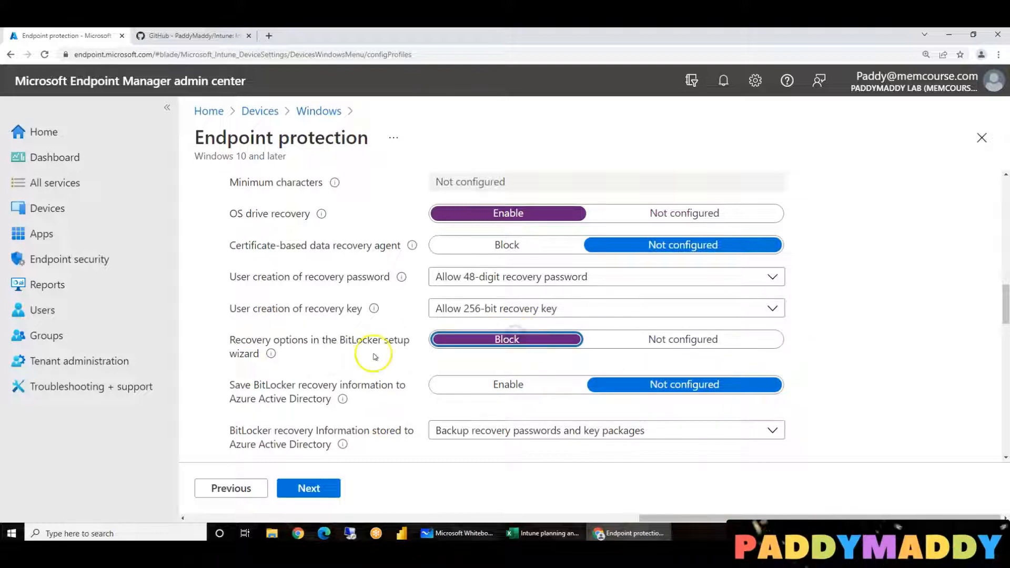
scroll(down, 3)
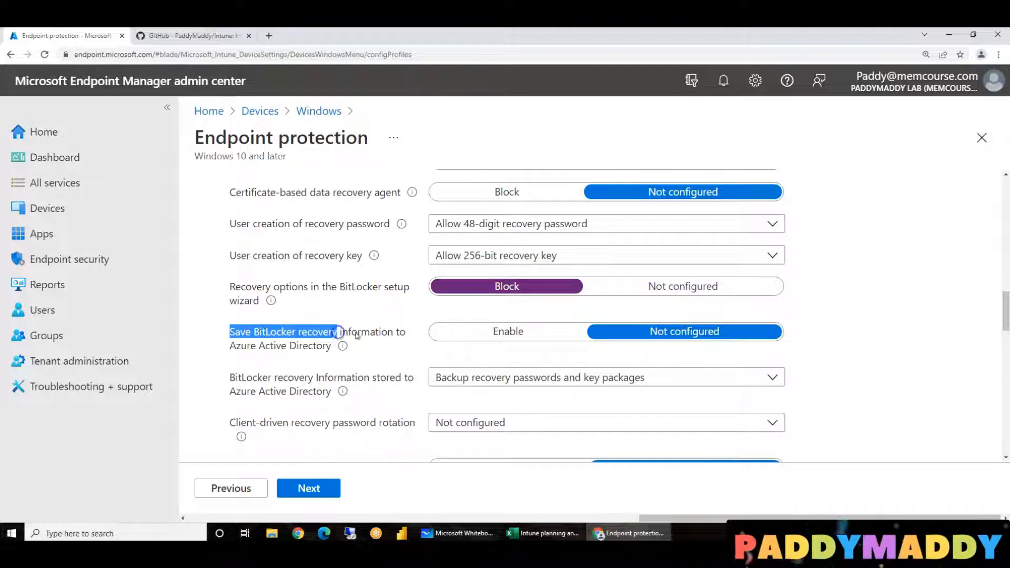
Set 'Save BitLocker recovery information to Azure Active Directory' to Enable
click(507, 331)
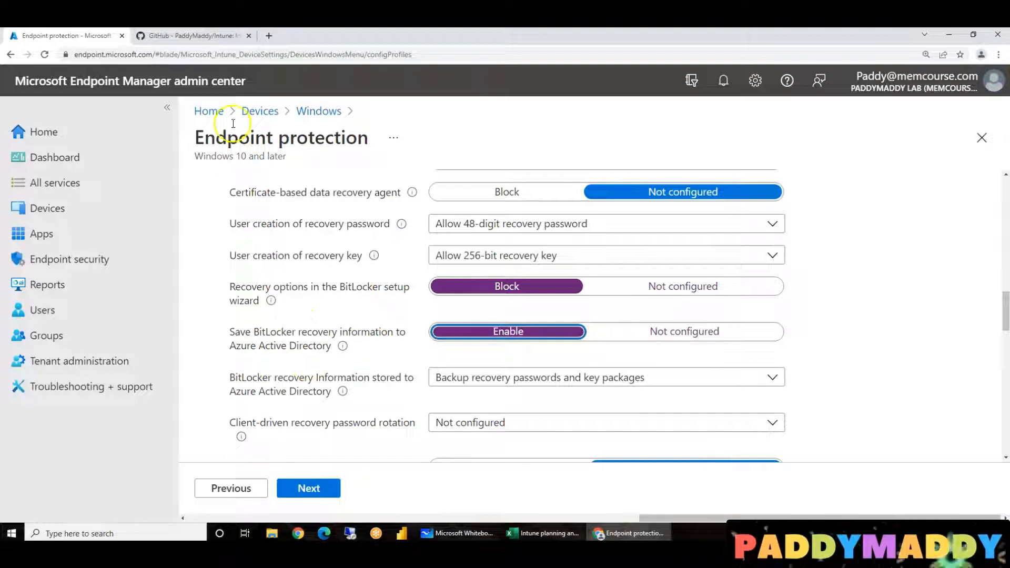
mouse_move(147, 270)
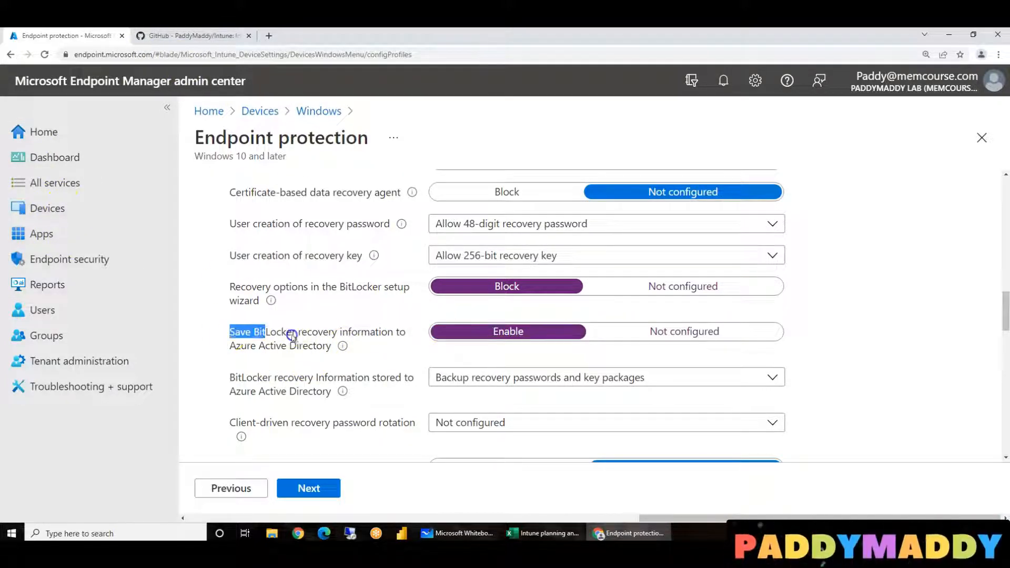
scroll(down, 3)
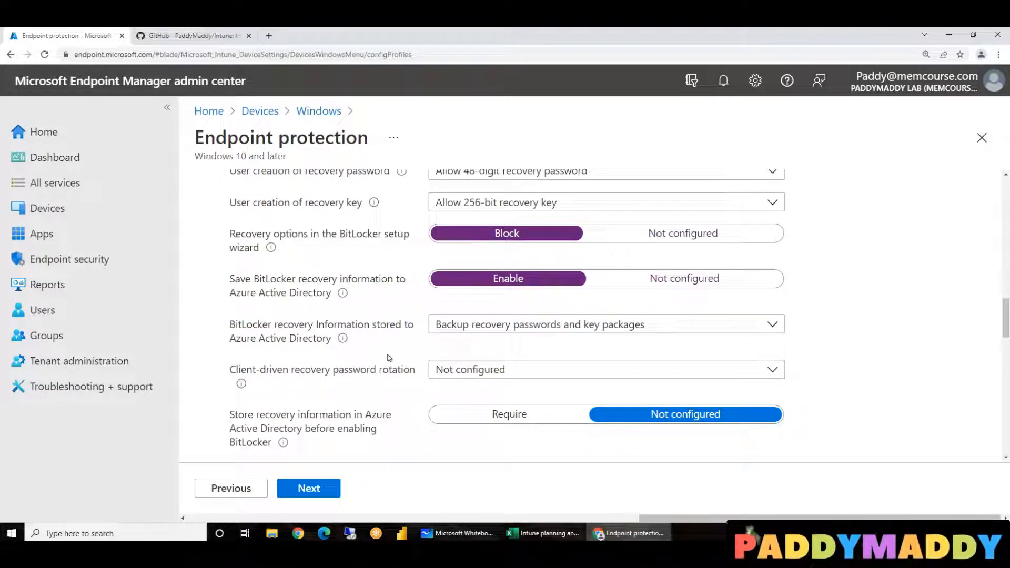
mouse_move(288, 330)
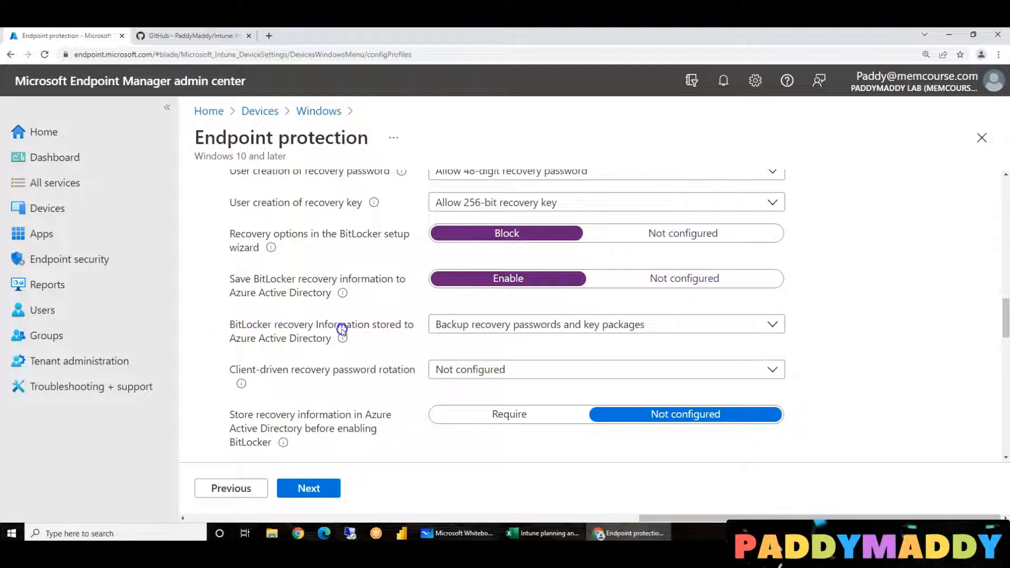
mouse_move(522, 324)
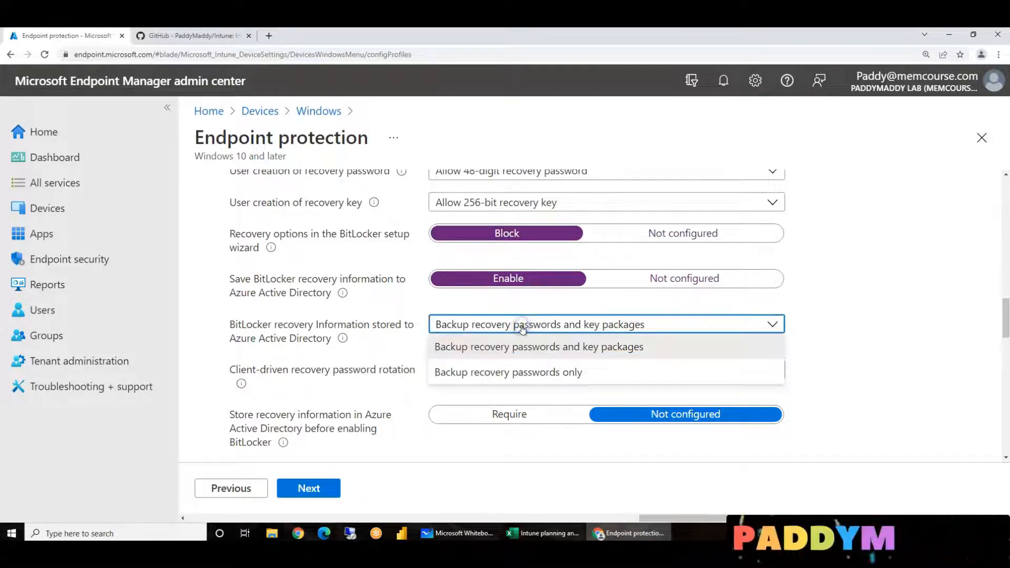
Back up passwords and key packages, require Azure AD storage first, enable pre-boot recovery message
click(537, 347)
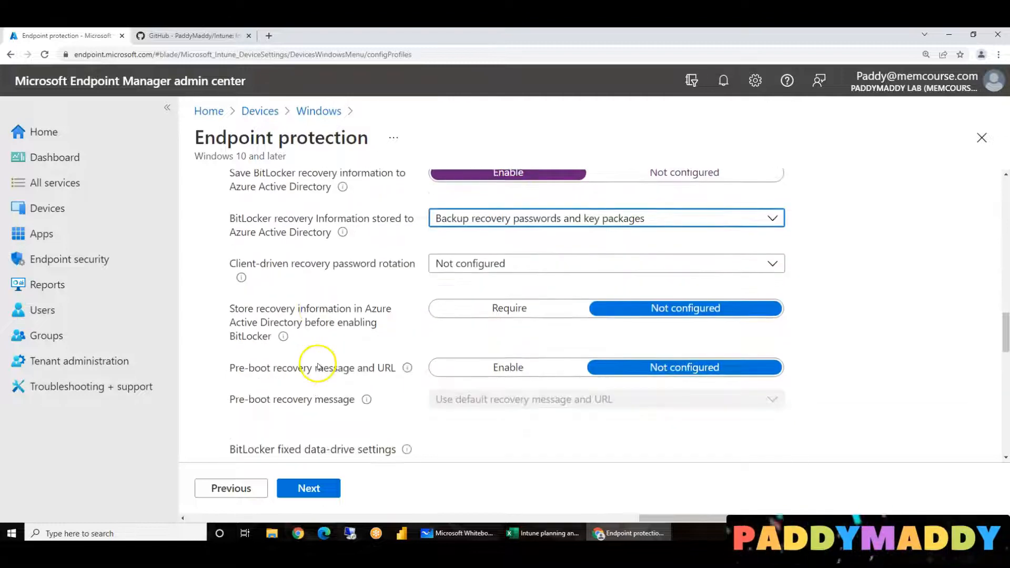
mouse_move(350, 277)
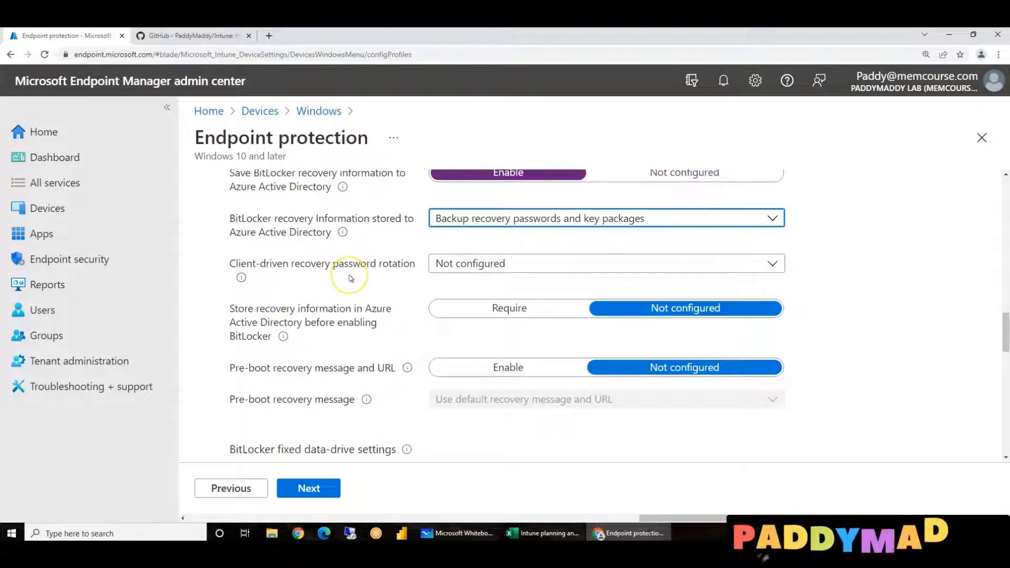
mouse_move(340, 272)
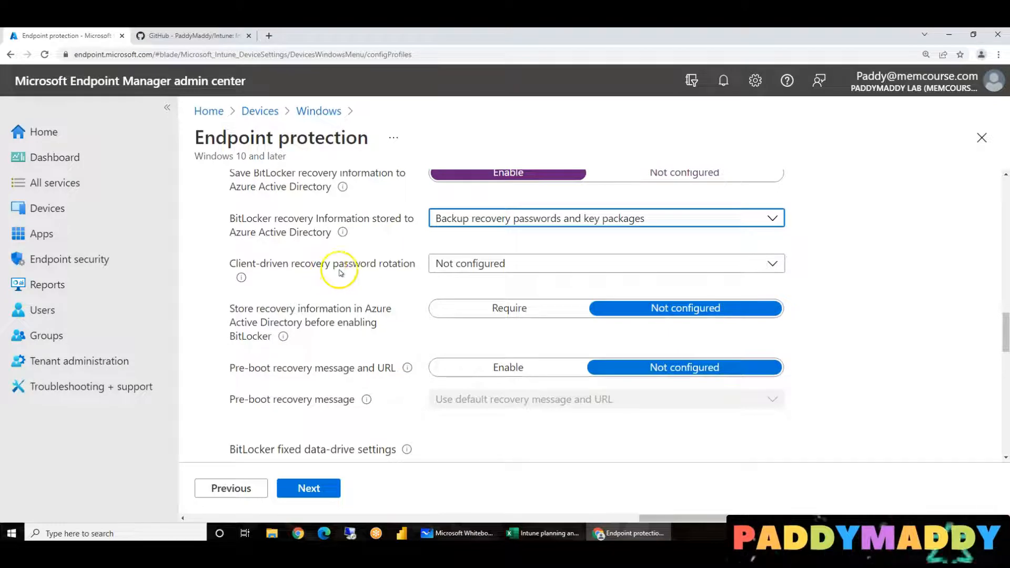
mouse_move(90, 386)
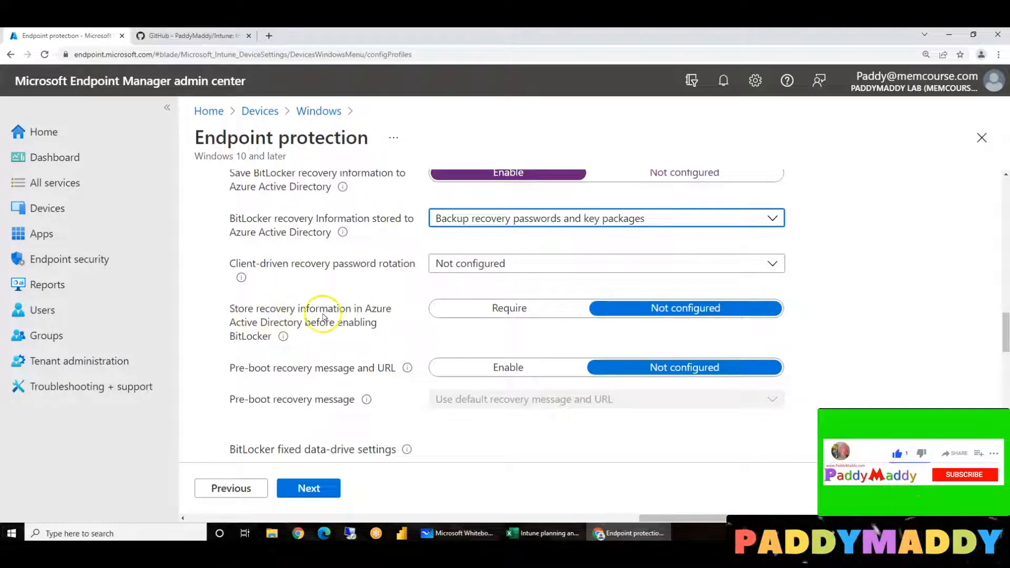
click(508, 308)
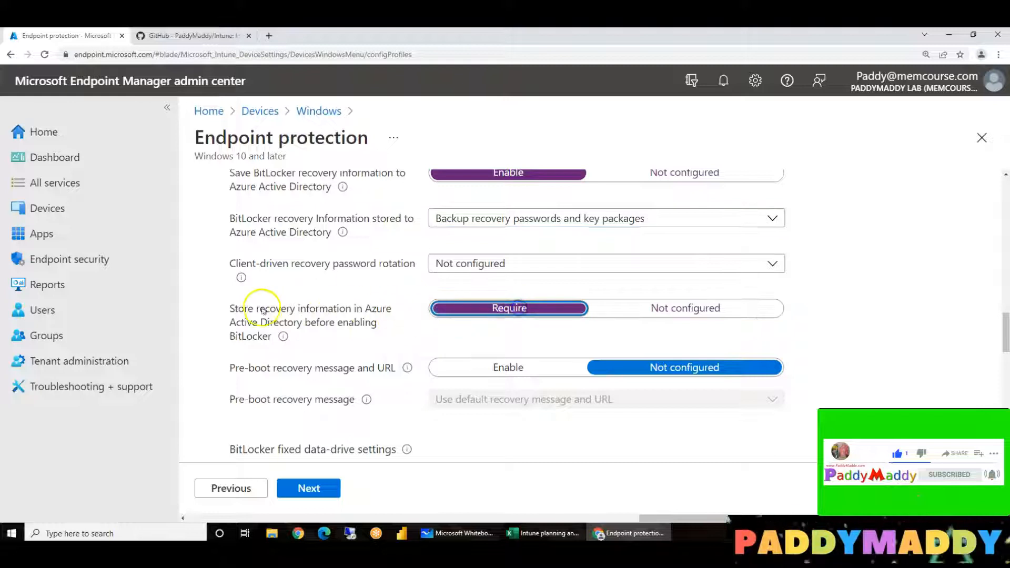
mouse_move(325, 316)
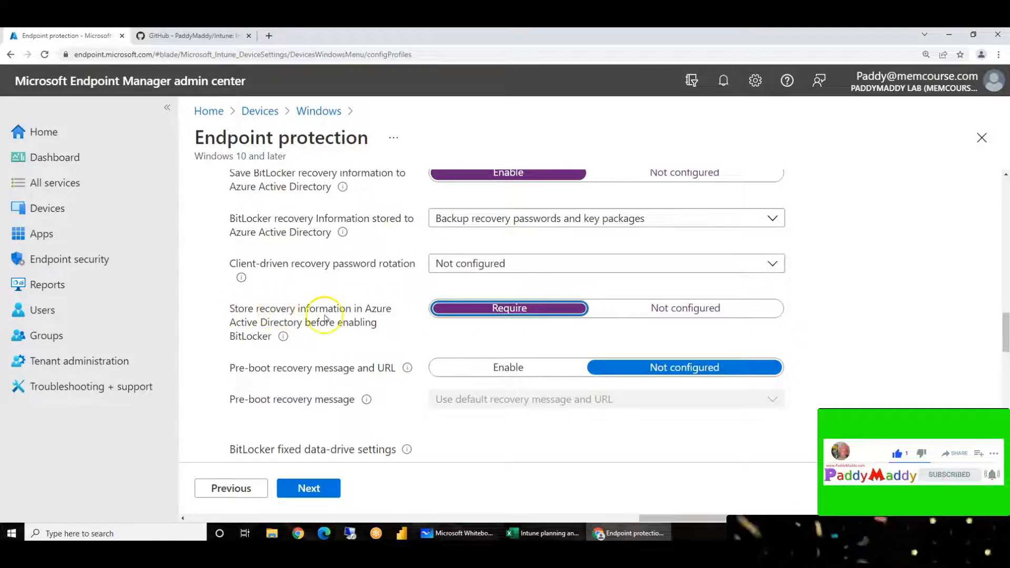
mouse_move(307, 344)
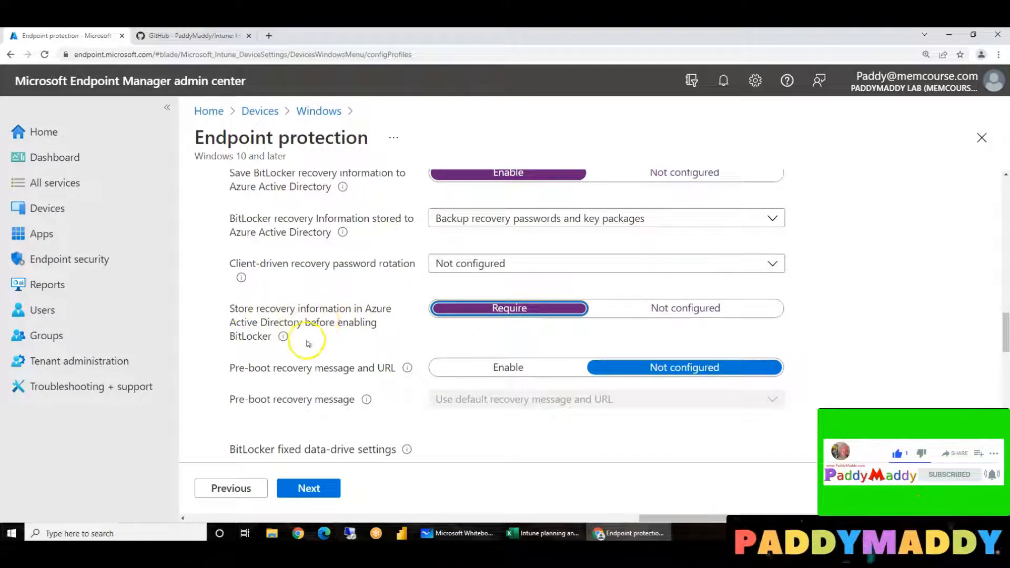
mouse_move(276, 342)
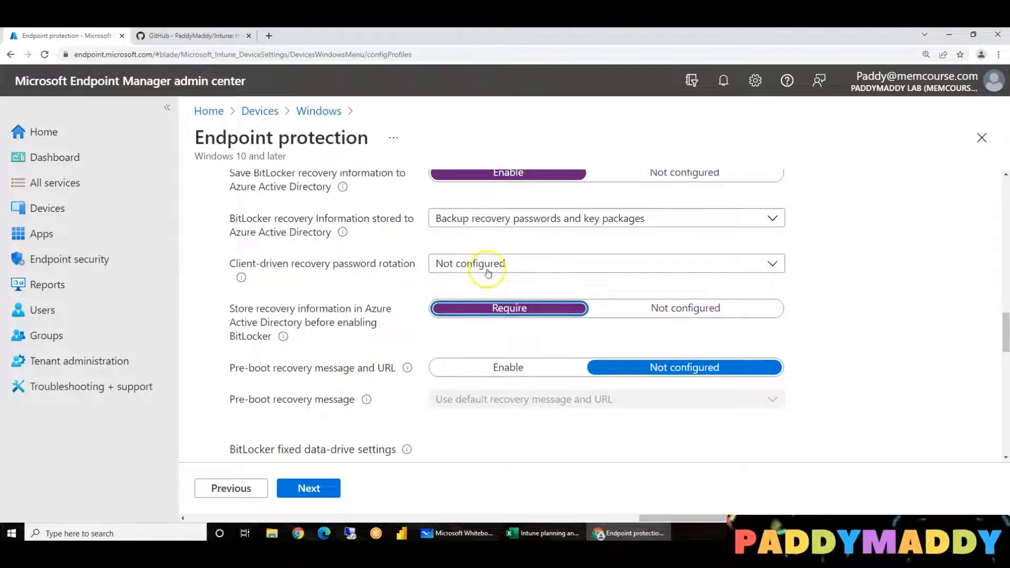
mouse_move(256, 359)
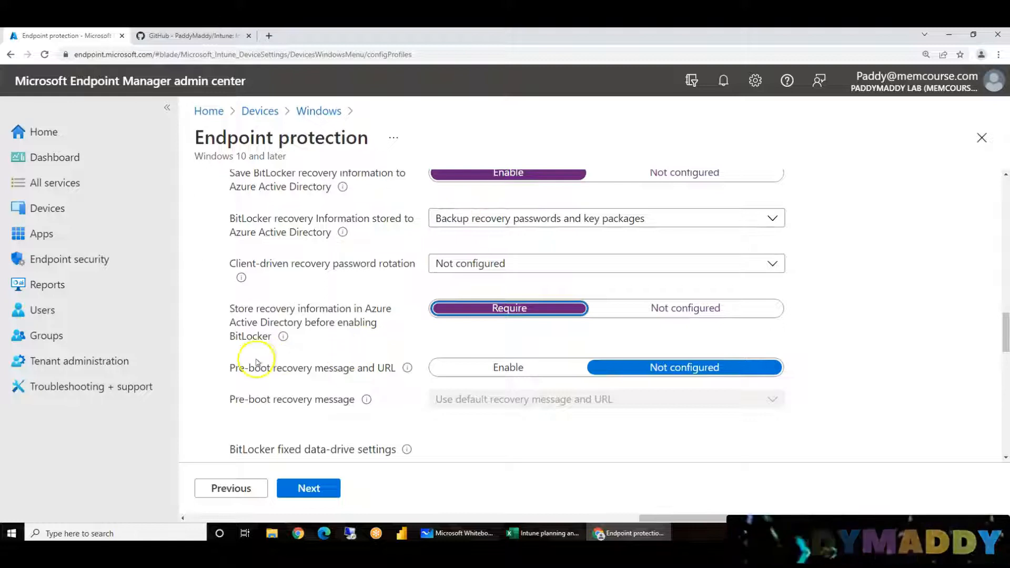
mouse_move(258, 333)
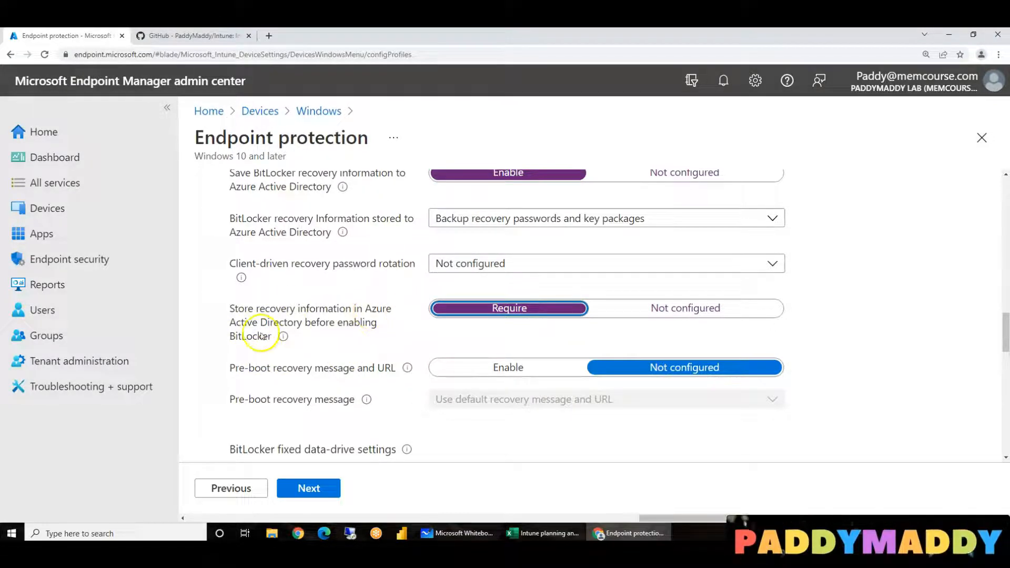
mouse_move(315, 386)
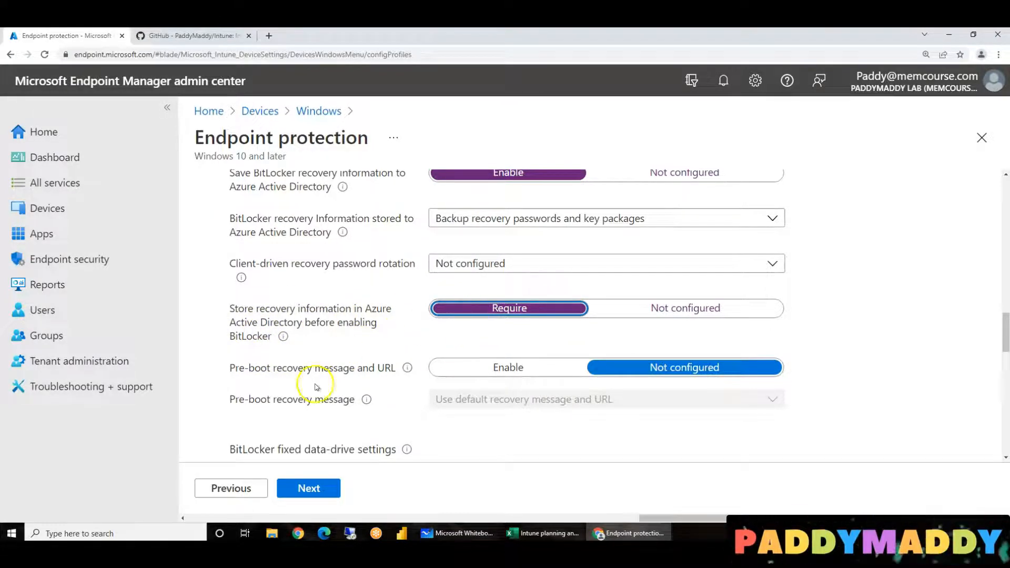
mouse_move(255, 380)
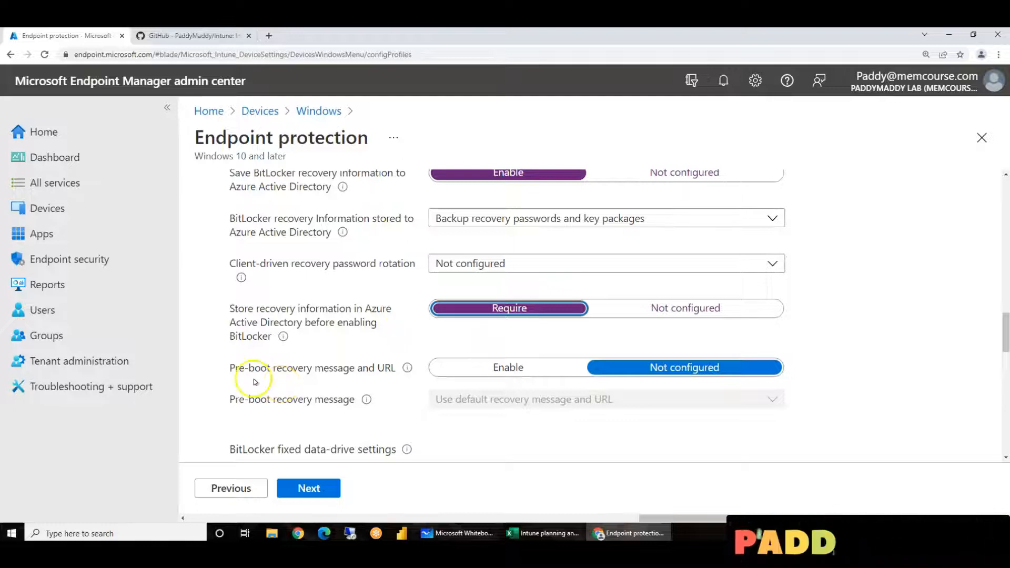
mouse_move(509, 368)
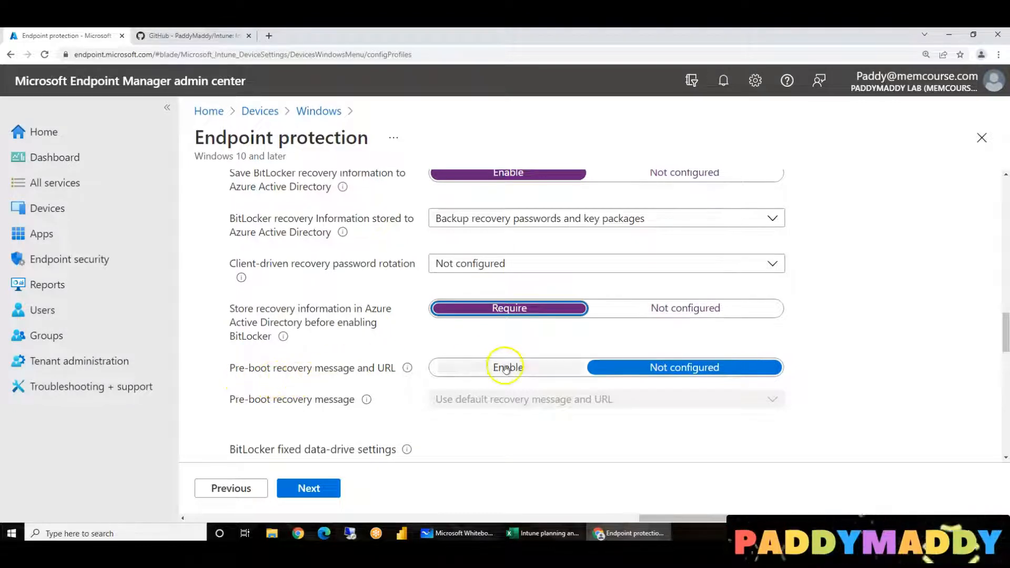
click(507, 367)
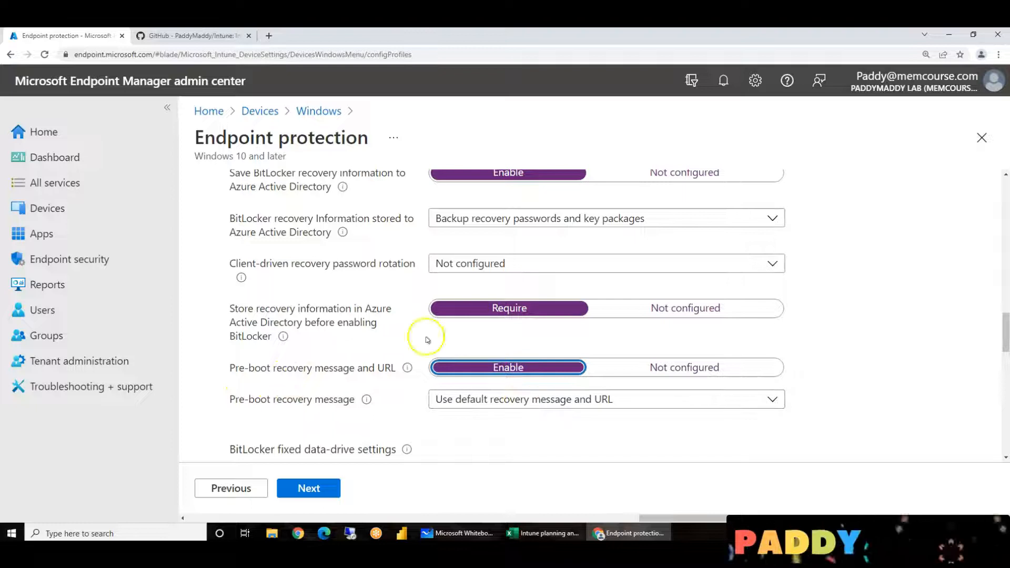
mouse_move(79, 361)
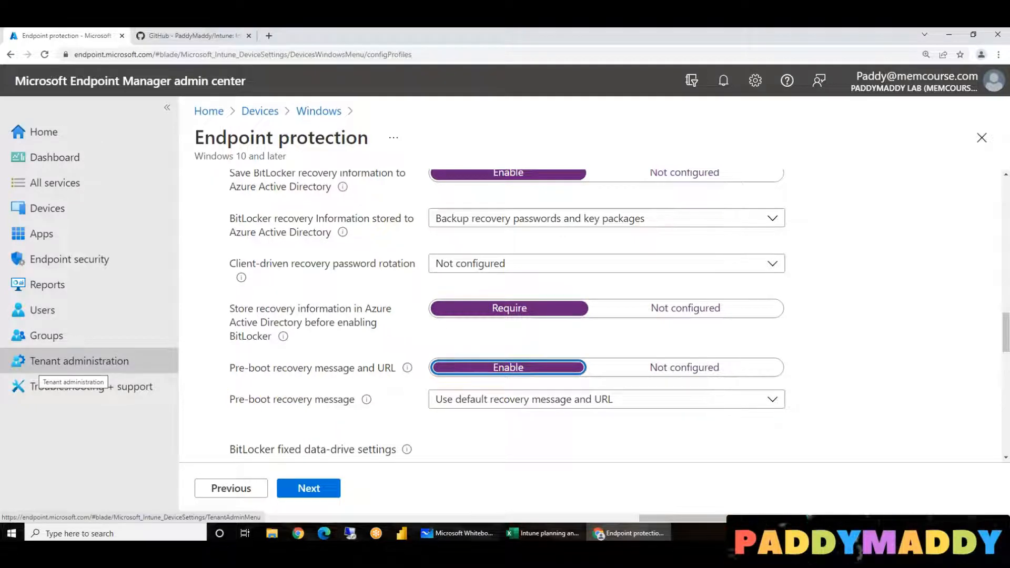
mouse_move(324, 407)
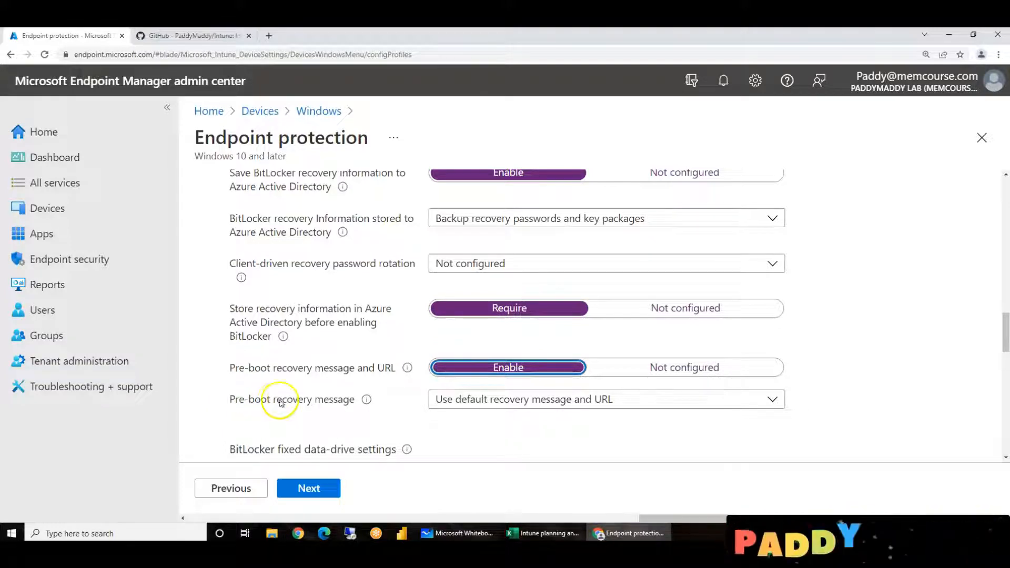
mouse_move(451, 399)
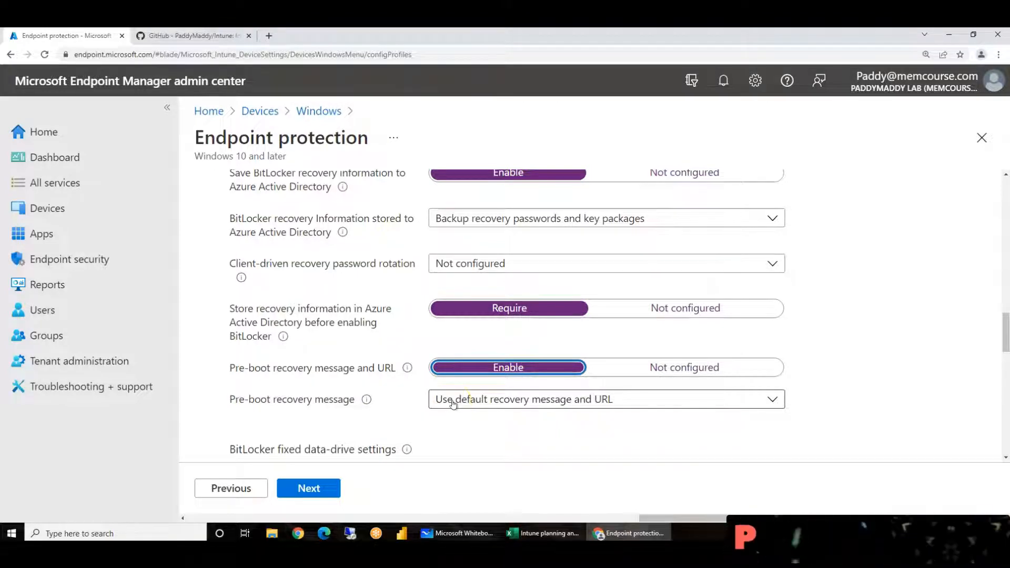
mouse_move(399, 391)
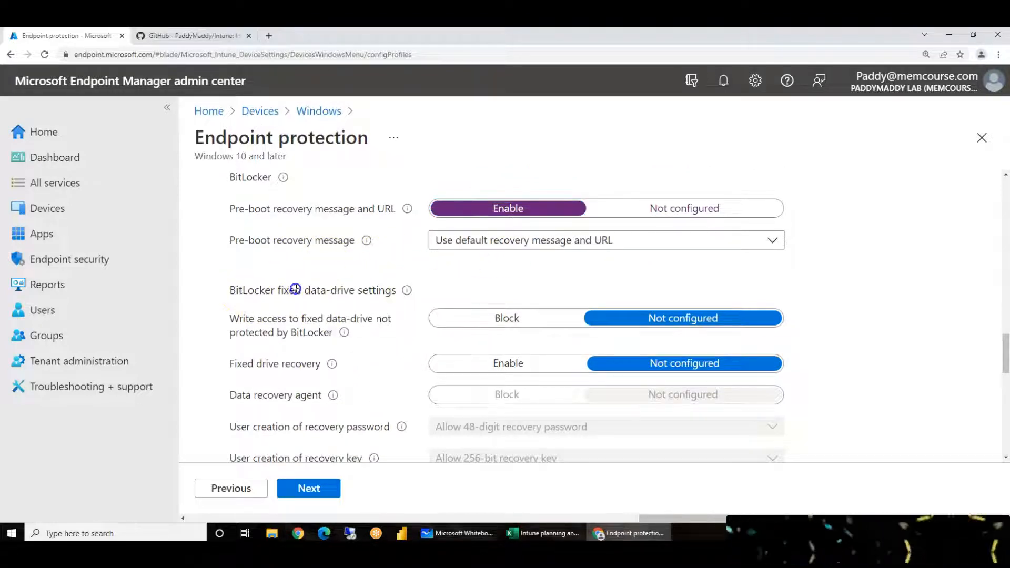
Set Fixed drive recovery to Enable in the BitLocker fixed data-drive settings
double_click(312, 290)
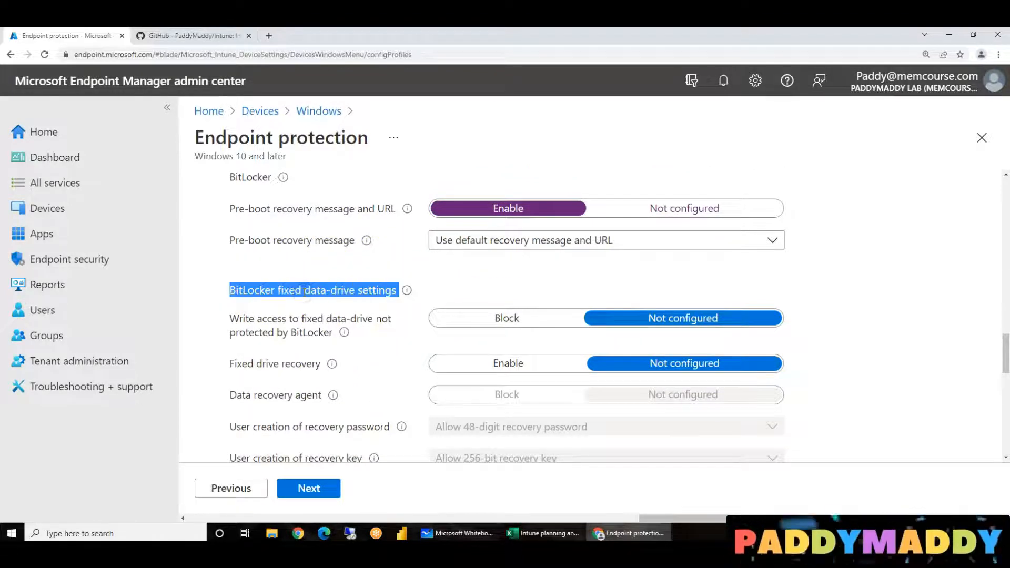
mouse_move(303, 283)
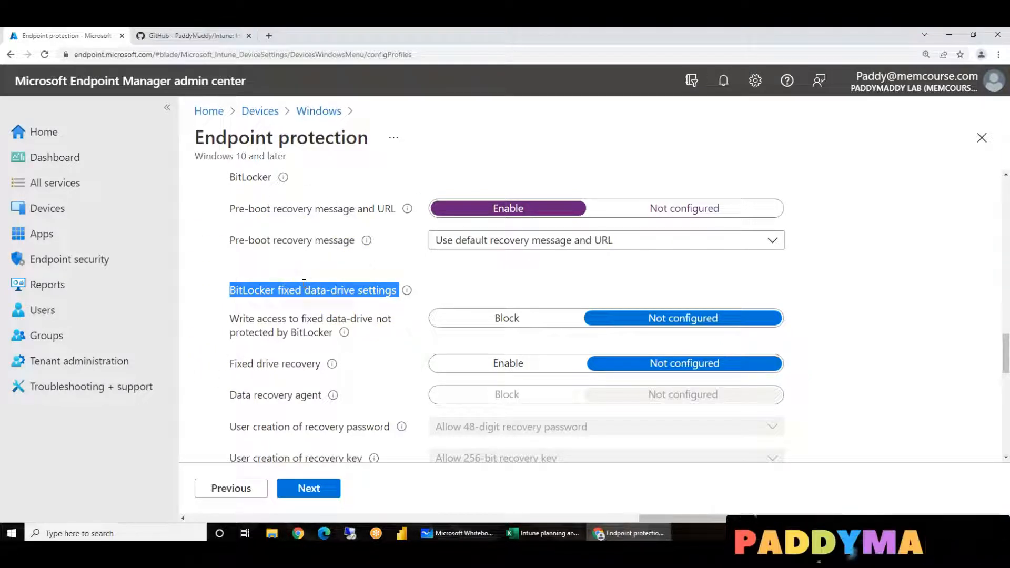
mouse_move(333, 178)
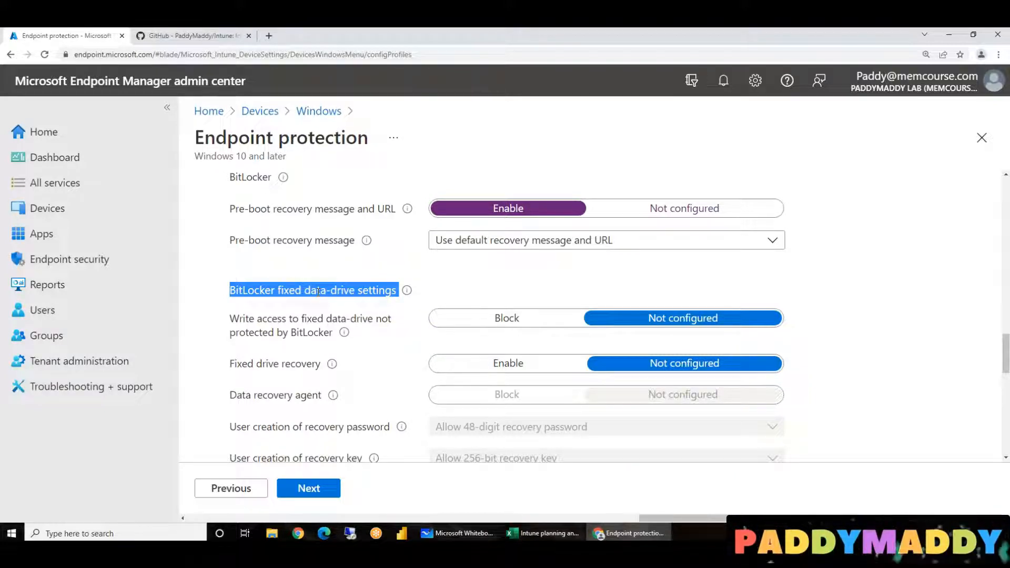
double_click(315, 290)
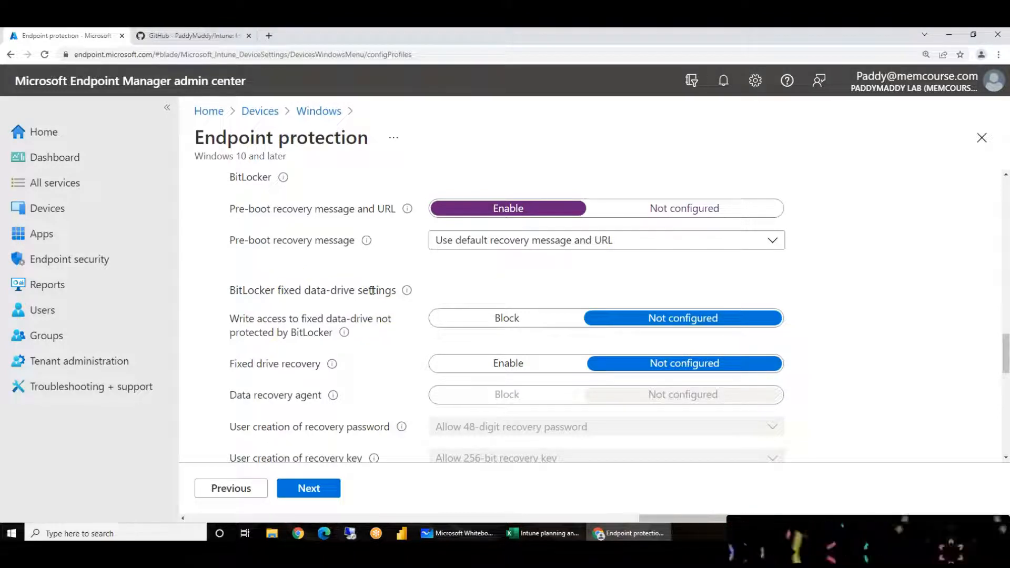
mouse_move(630, 351)
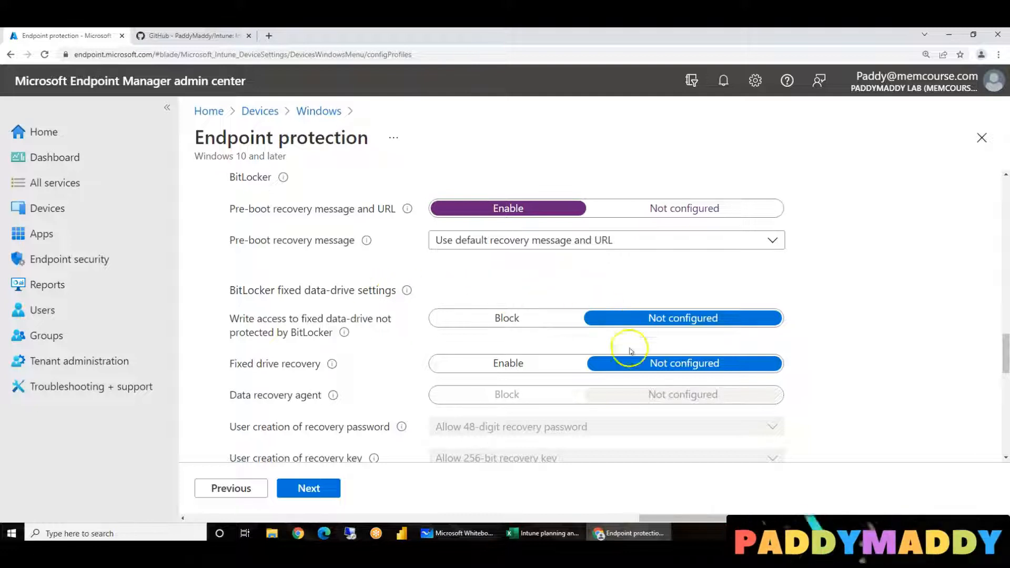
mouse_move(368, 380)
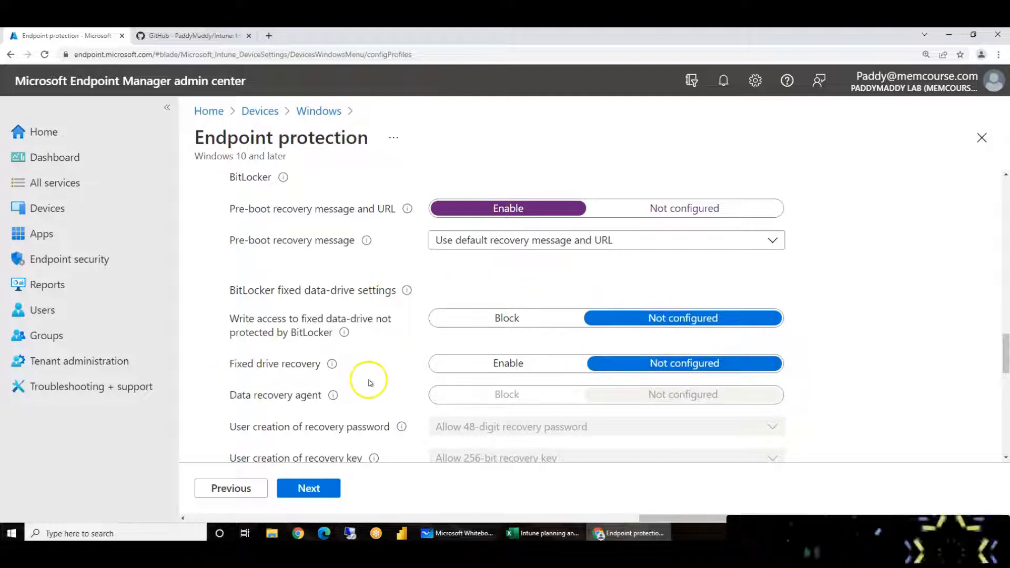
scroll(down, 3)
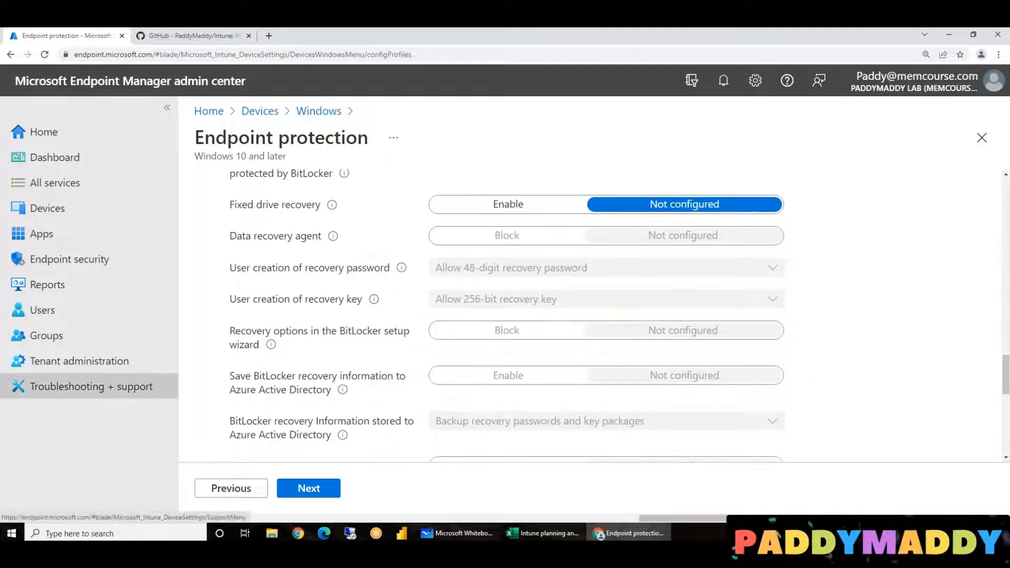
mouse_move(90, 385)
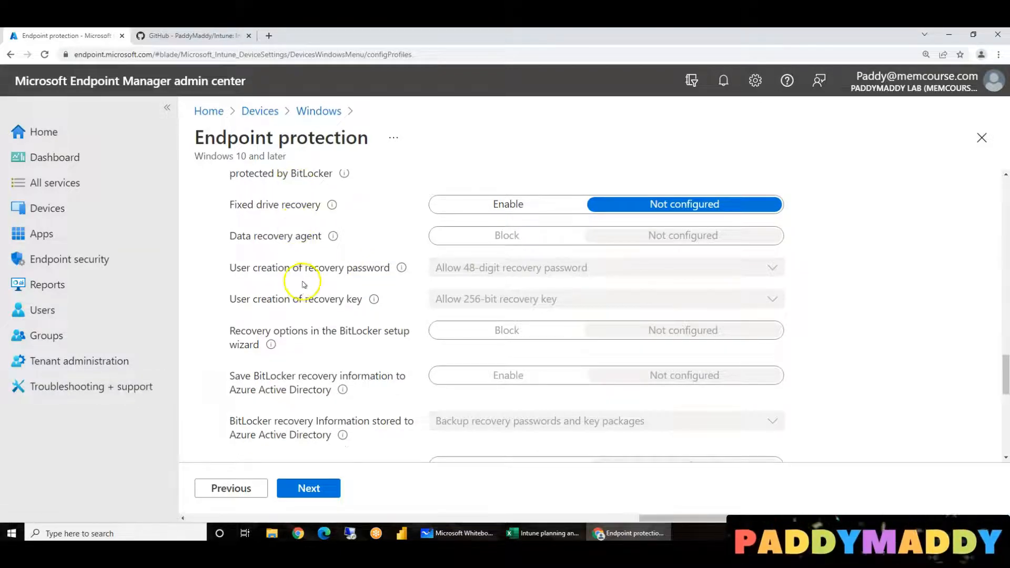
scroll(down, 3)
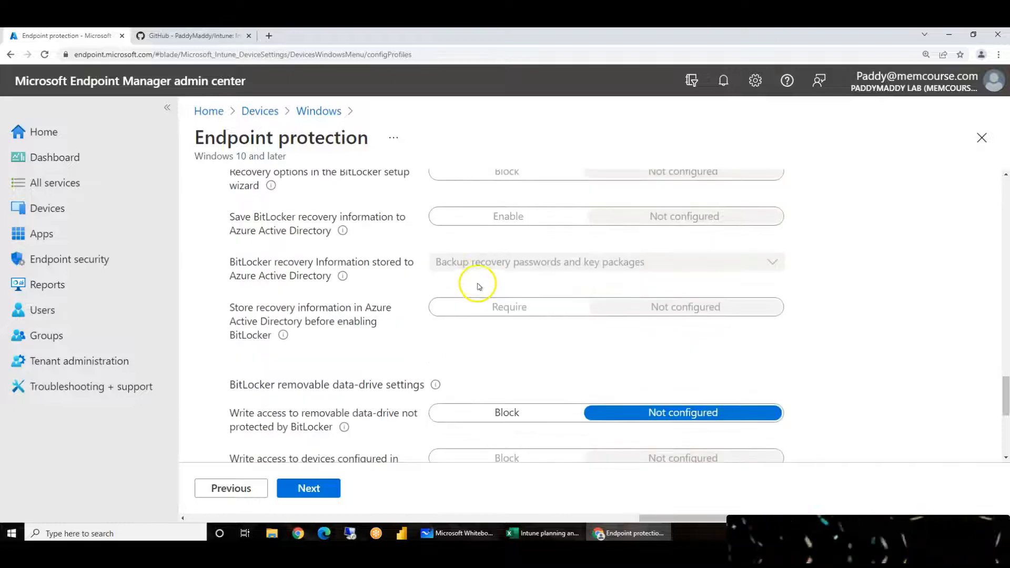
scroll(up, 3)
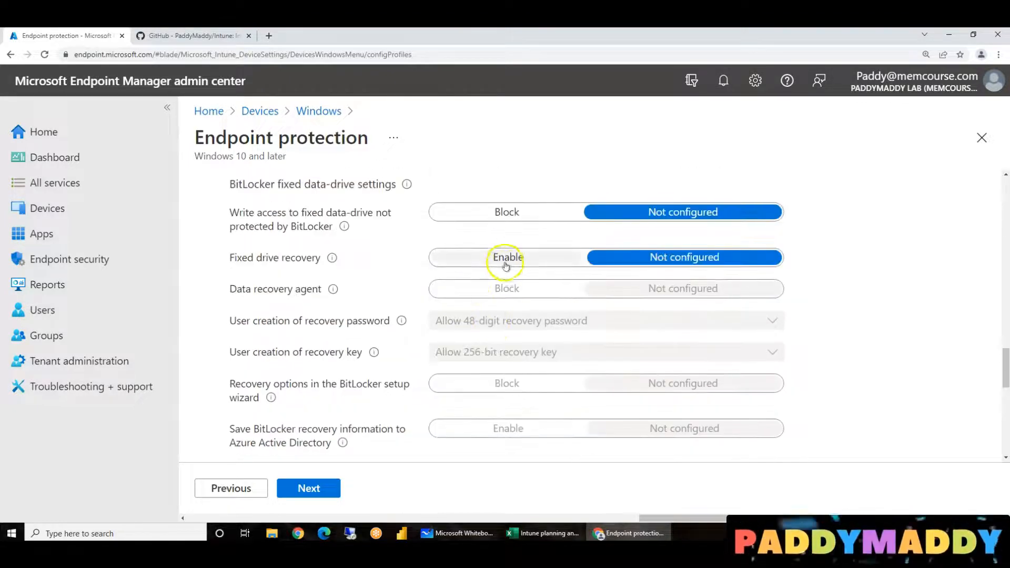
click(506, 257)
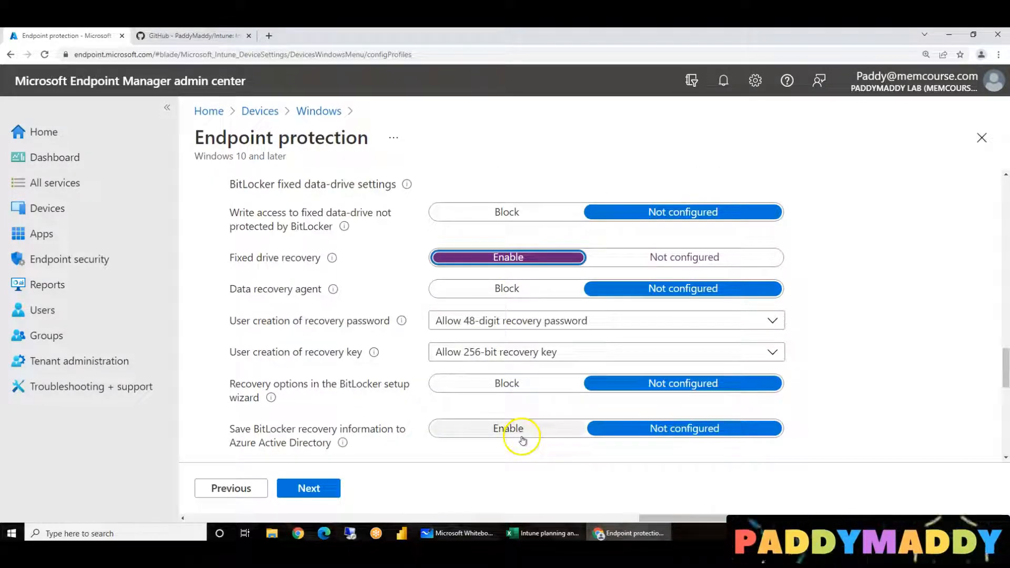
scroll(down, 3)
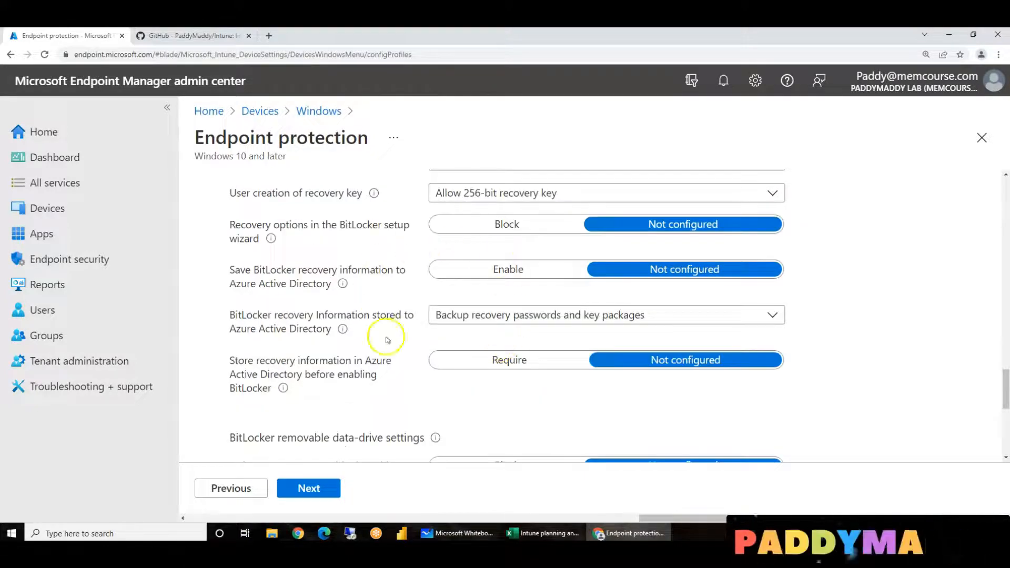
scroll(up, 3)
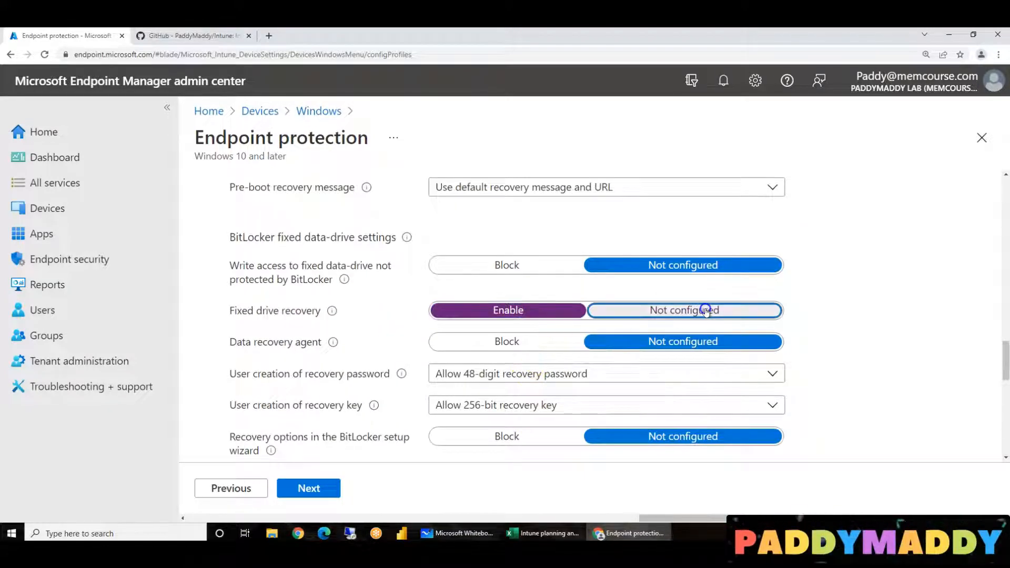
scroll(down, 3)
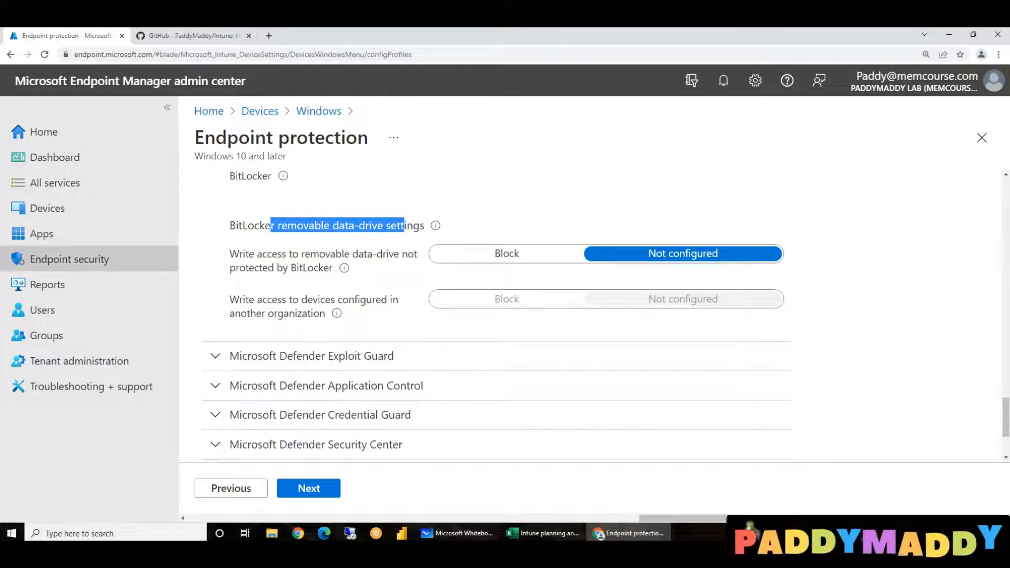
mouse_move(69, 259)
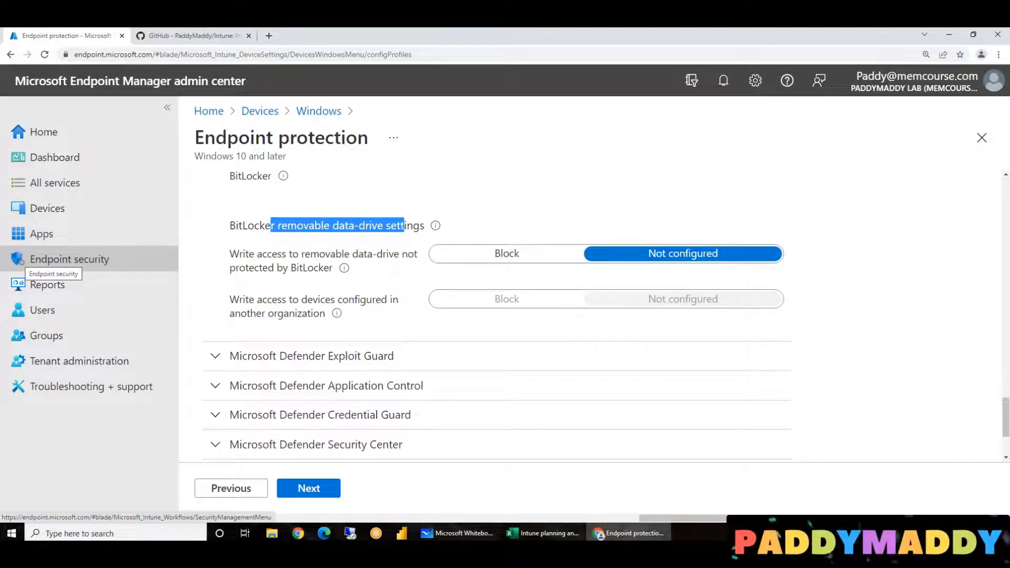
mouse_move(782, 200)
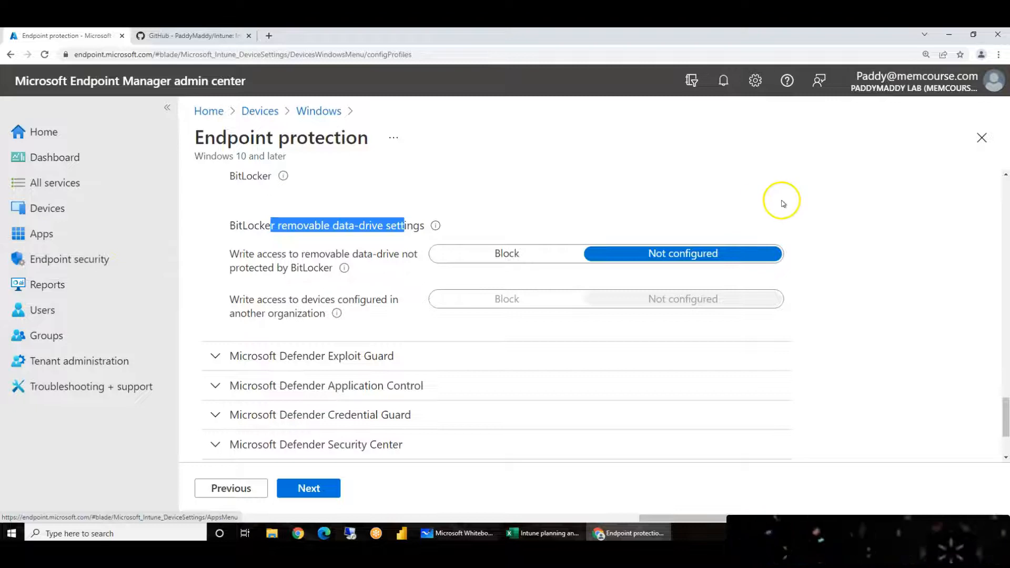
click(506, 253)
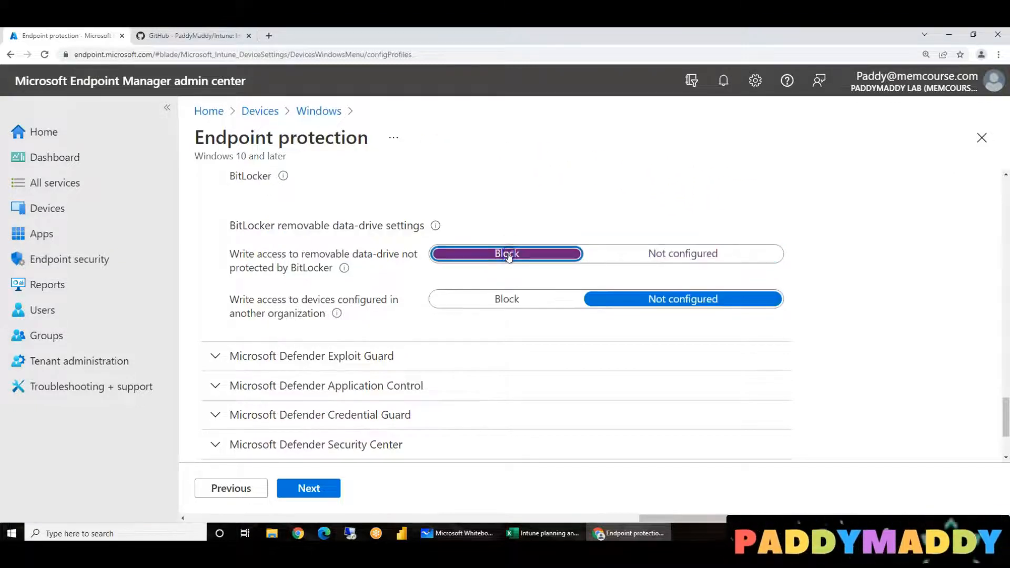
click(682, 254)
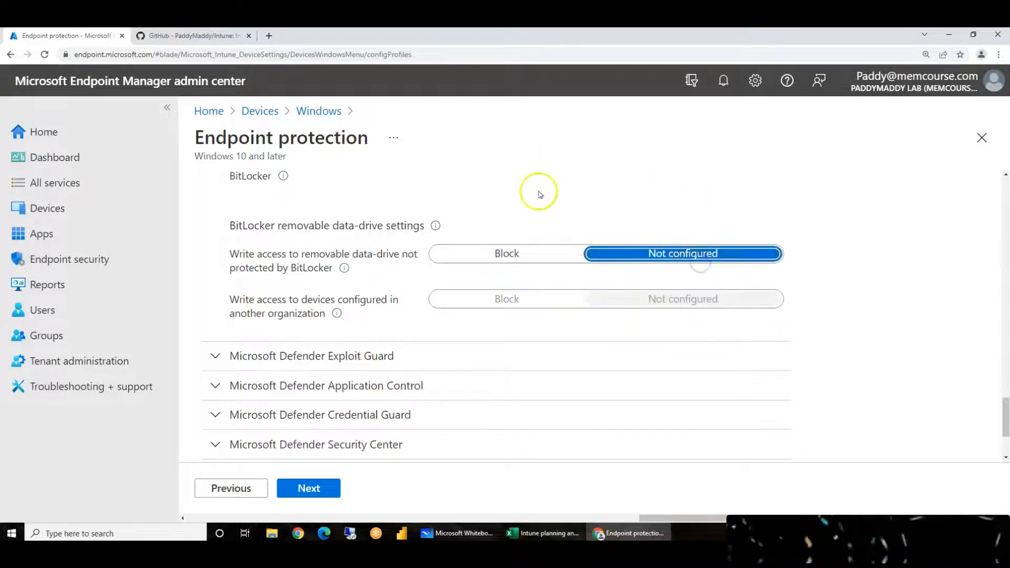
scroll(up, 3)
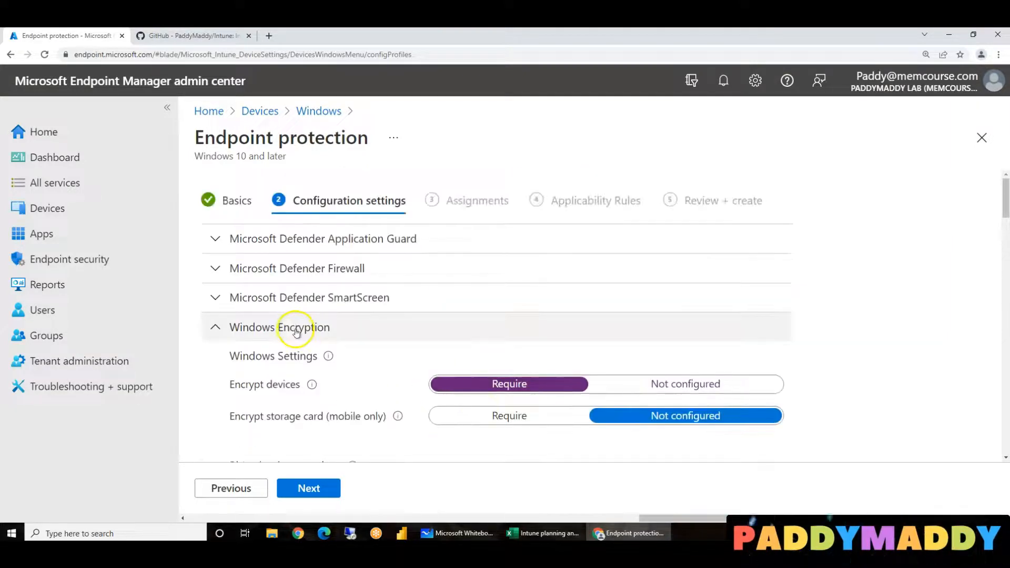
scroll(down, 3)
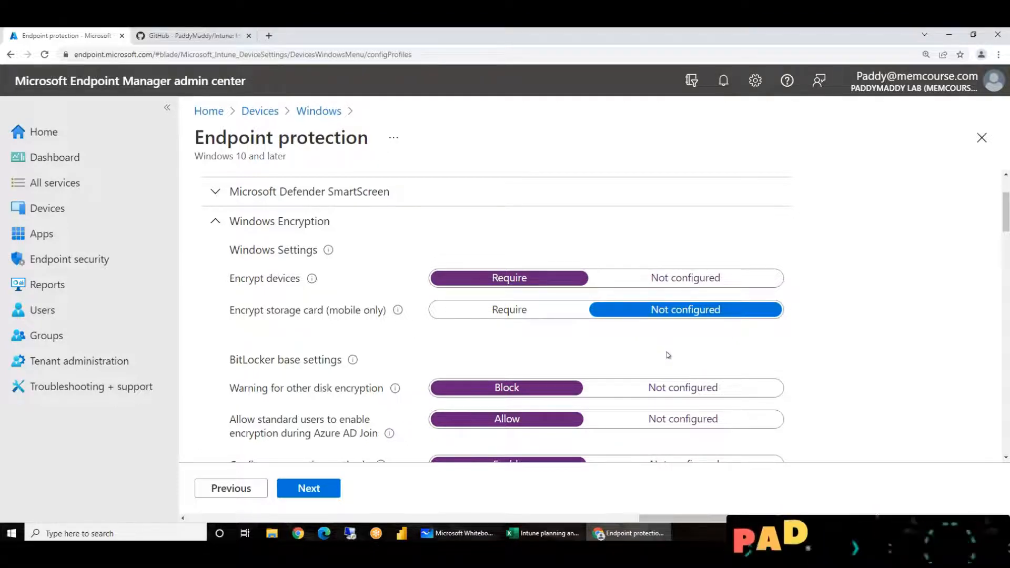
scroll(down, 3)
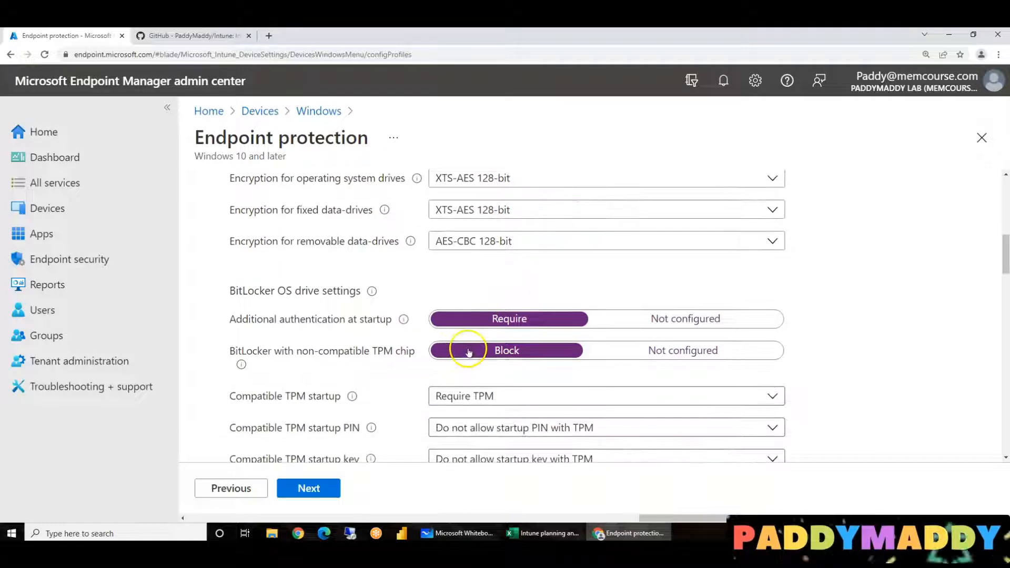
mouse_move(607, 410)
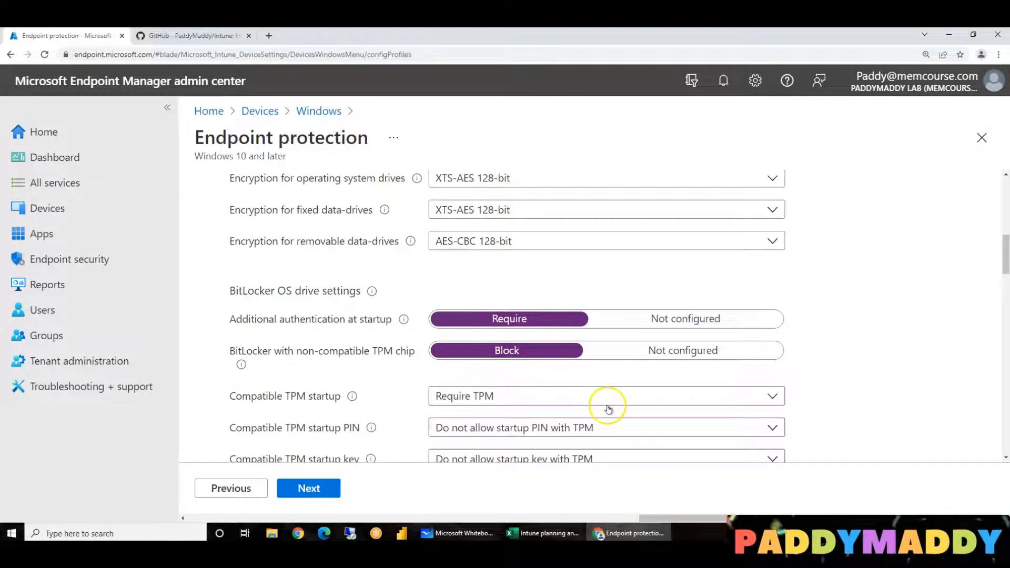
scroll(down, 3)
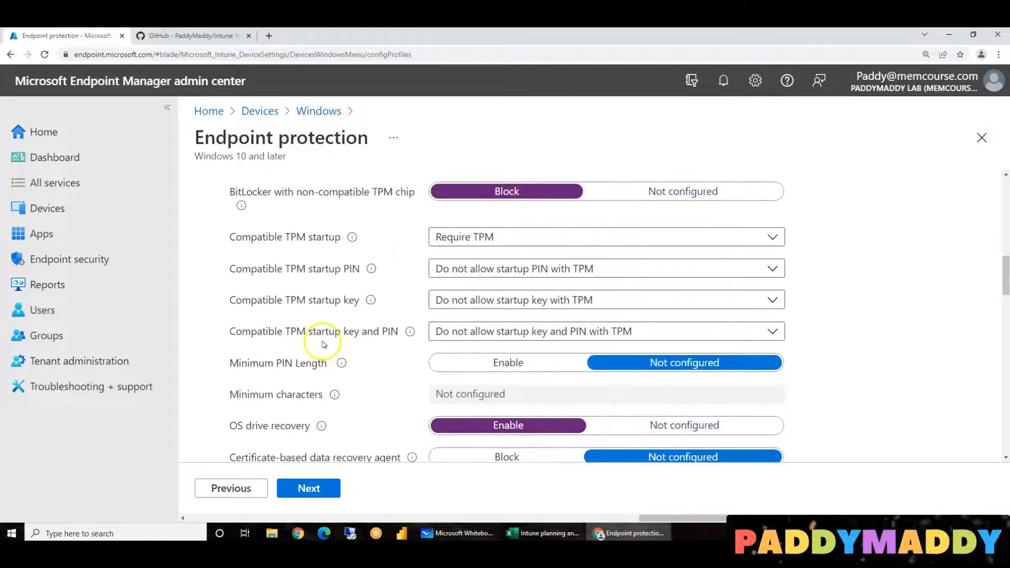
mouse_move(485, 305)
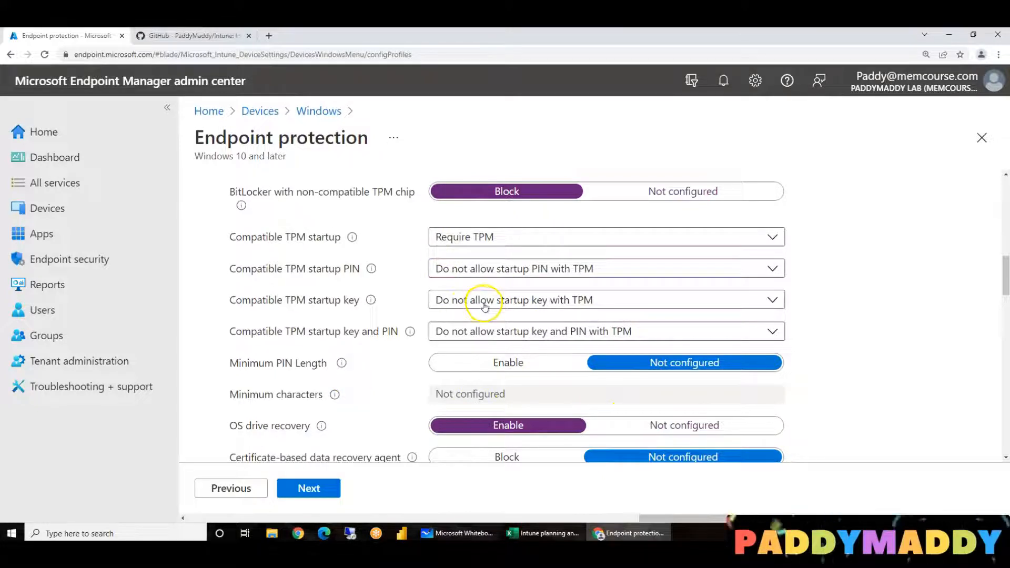
scroll(down, 3)
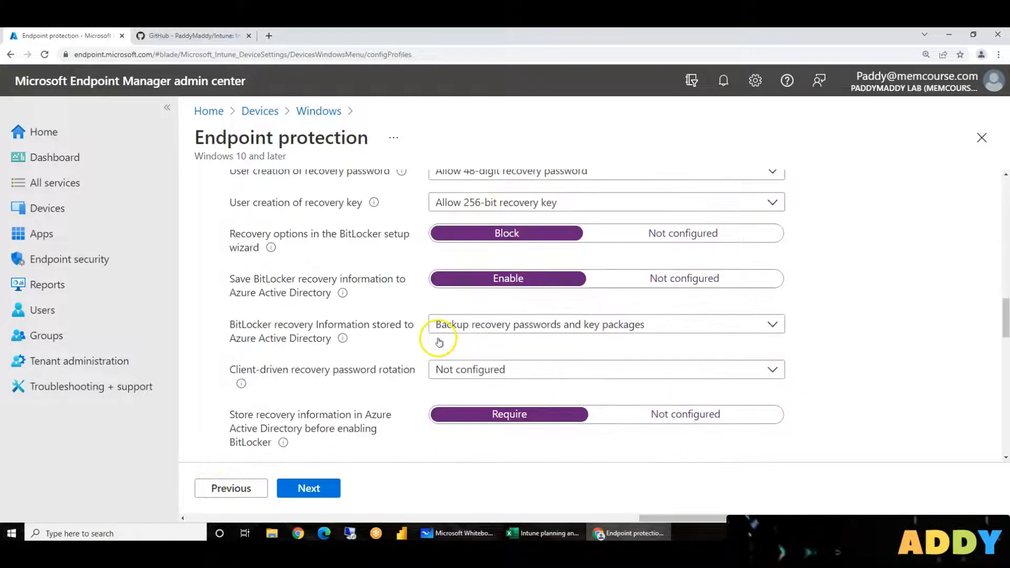
scroll(down, 3)
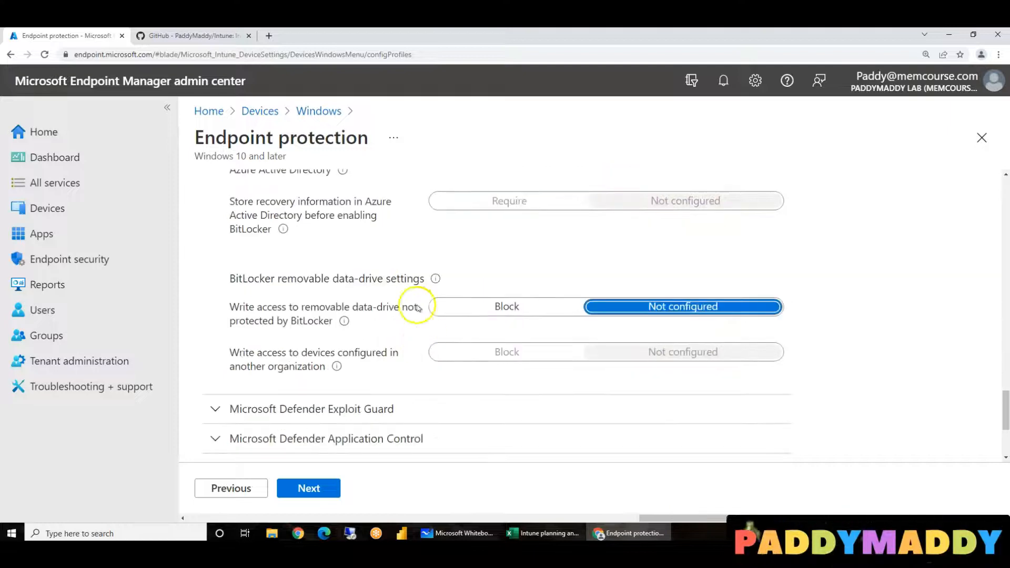
Move to Assignments and include the ALL Company Owned Devices Group
click(309, 488)
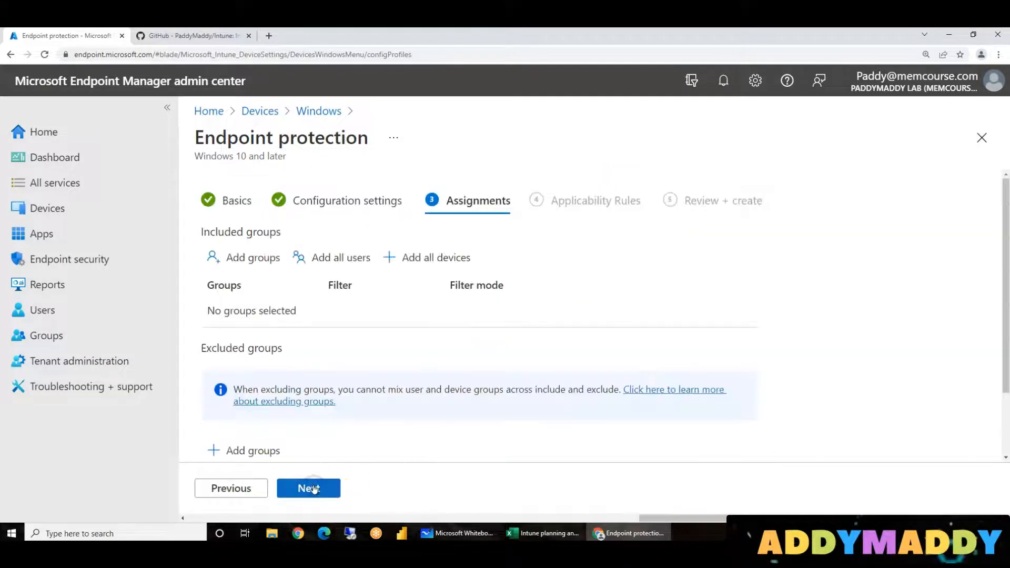
mouse_move(308, 488)
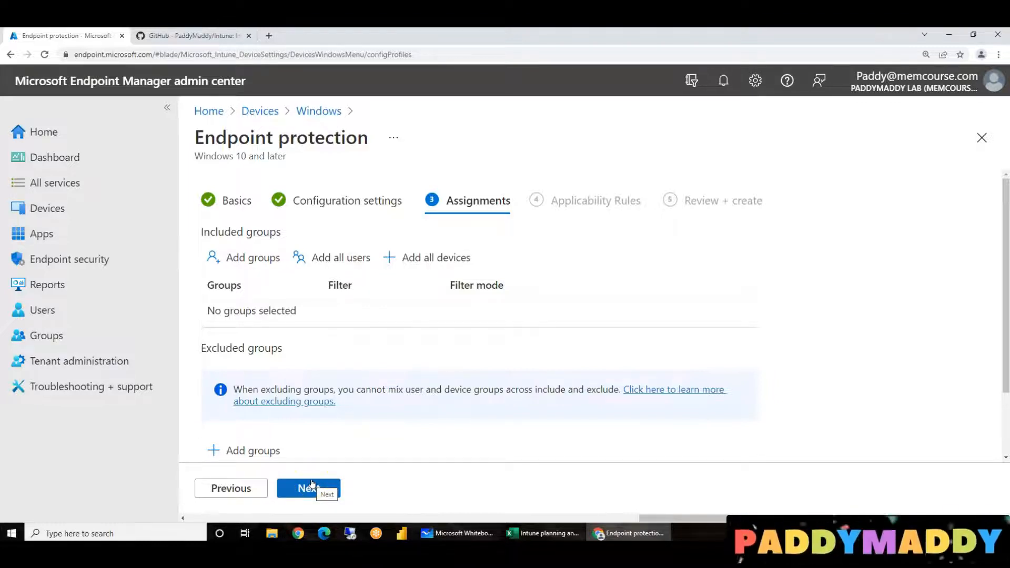
click(252, 257)
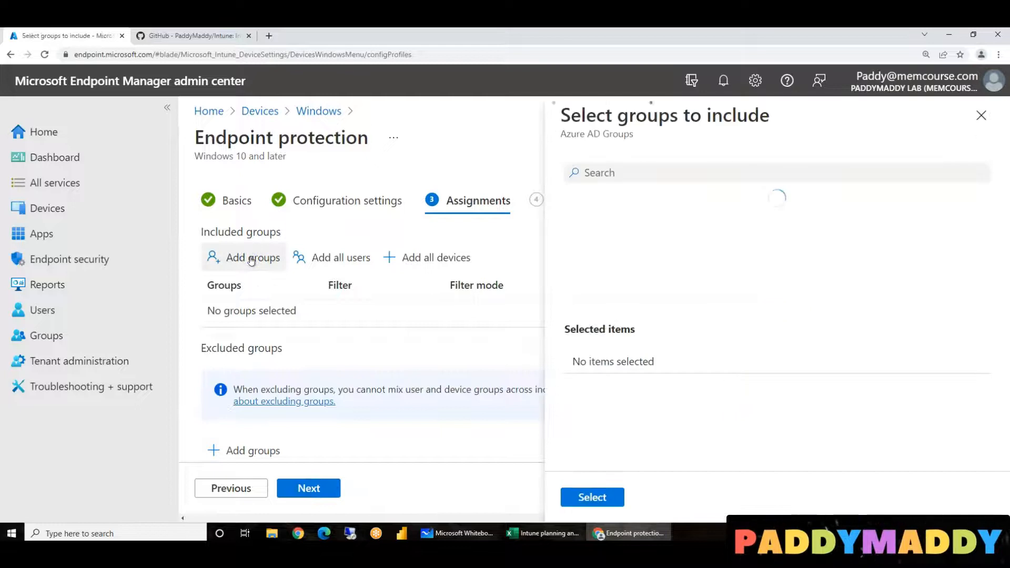
mouse_move(404, 450)
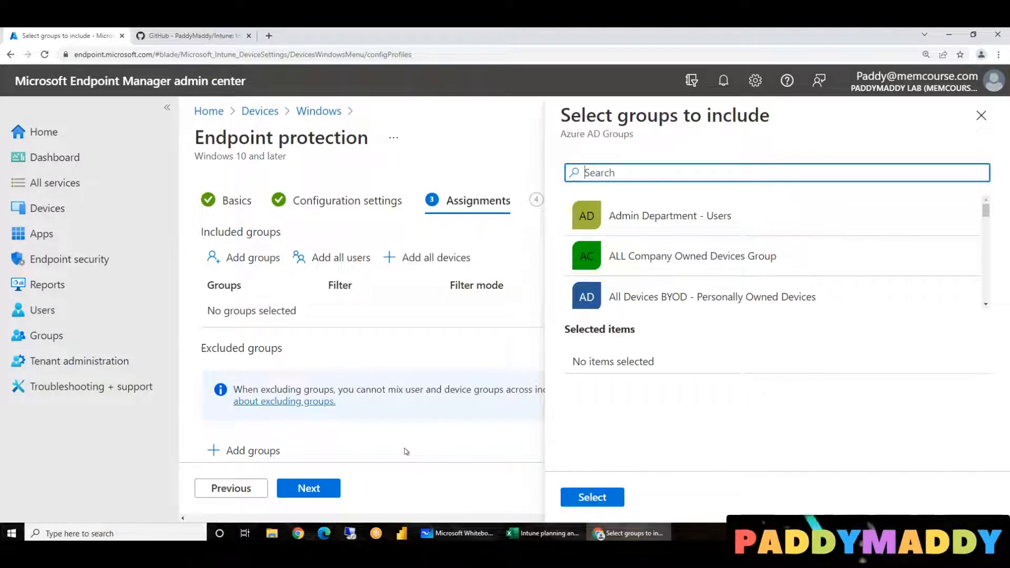
mouse_move(705, 249)
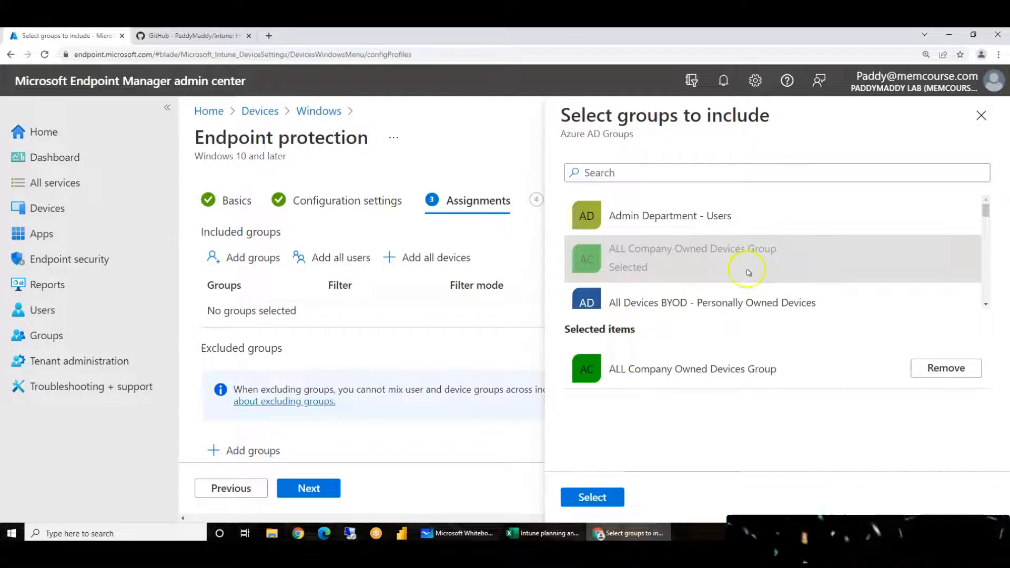
click(591, 496)
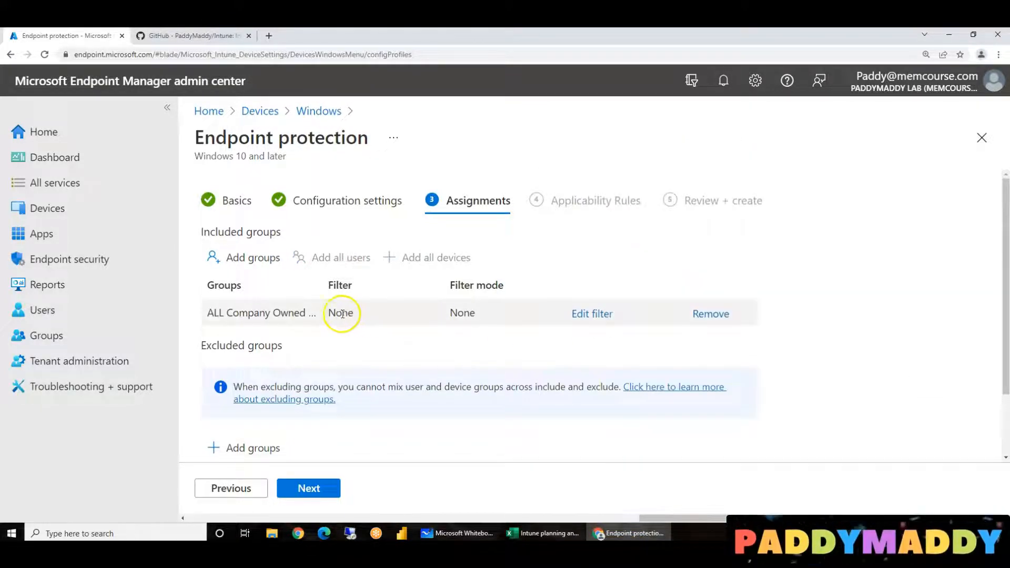
Give the group assignment an include filter: Windows 10 With Corporate Owned Devices
click(592, 313)
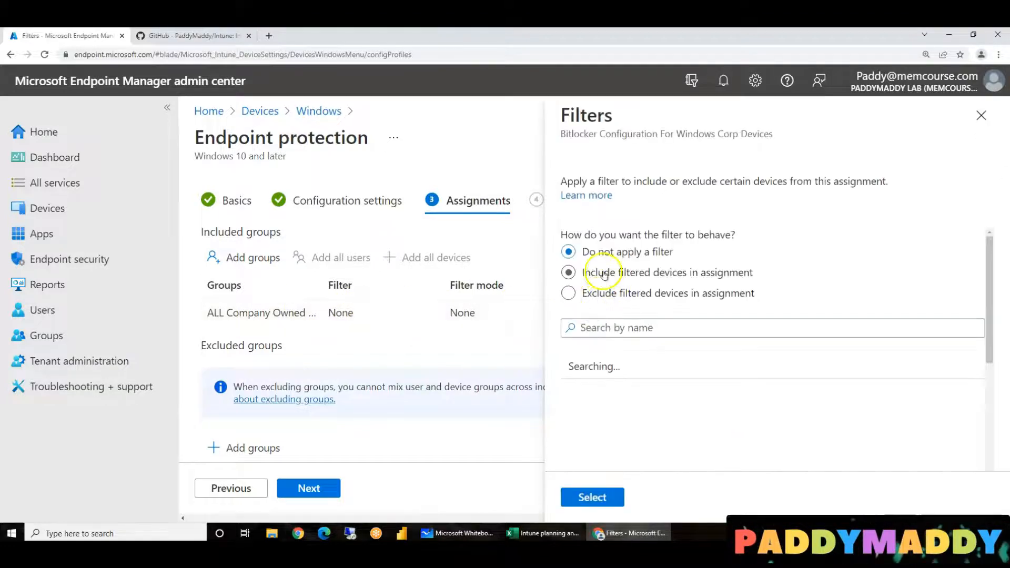
click(569, 272)
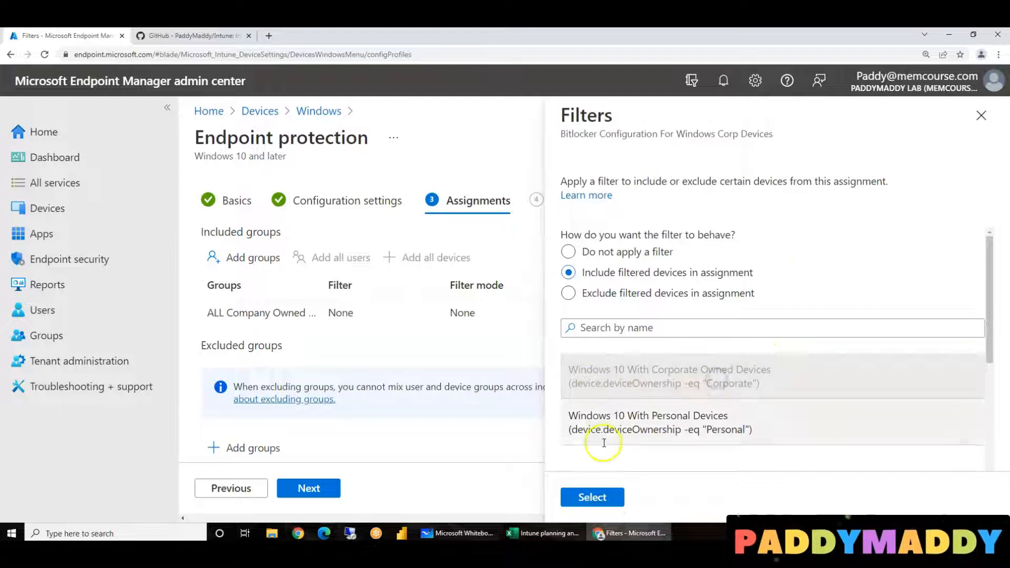
click(591, 496)
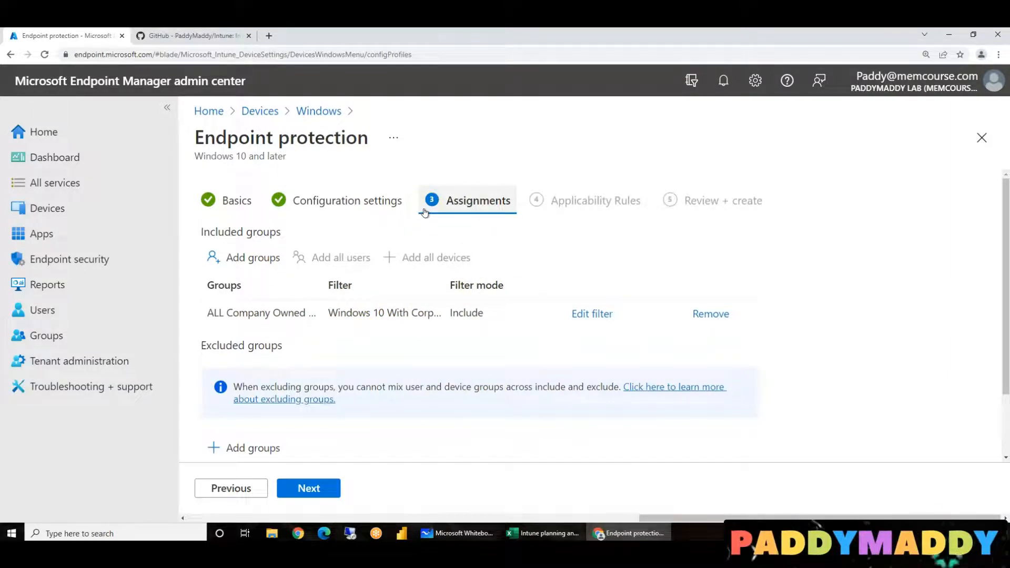
mouse_move(330, 280)
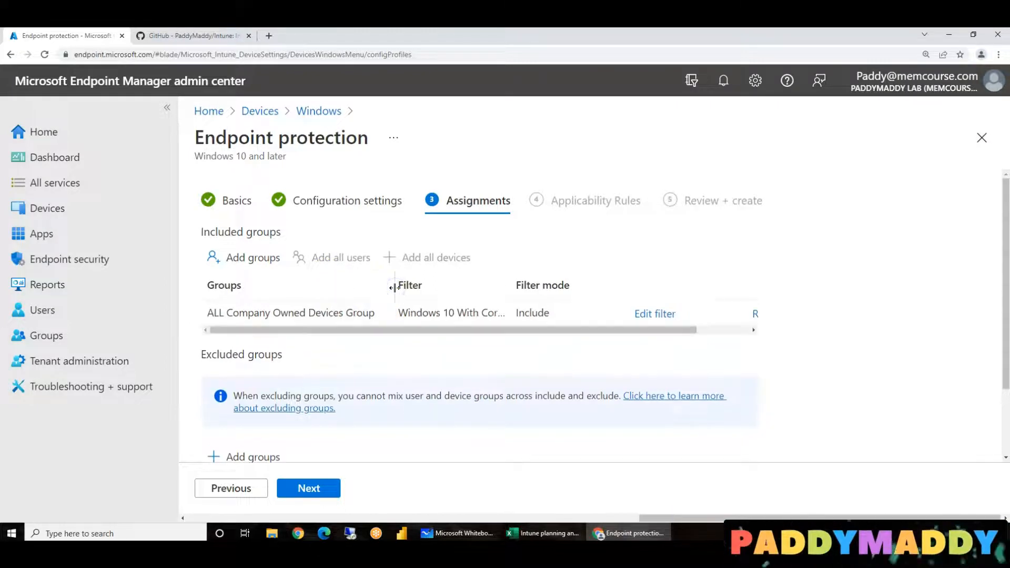
mouse_move(280, 350)
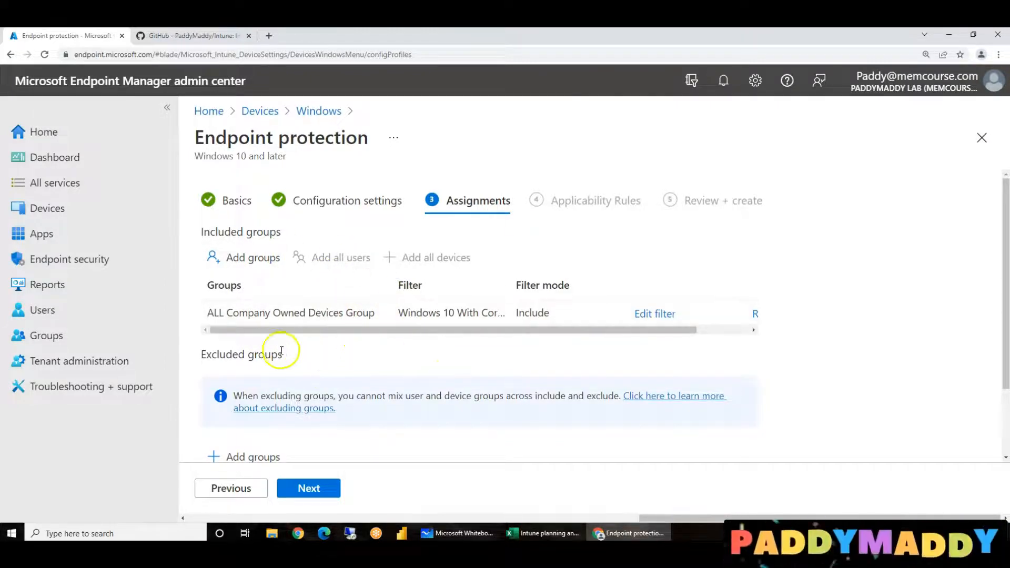
mouse_move(315, 313)
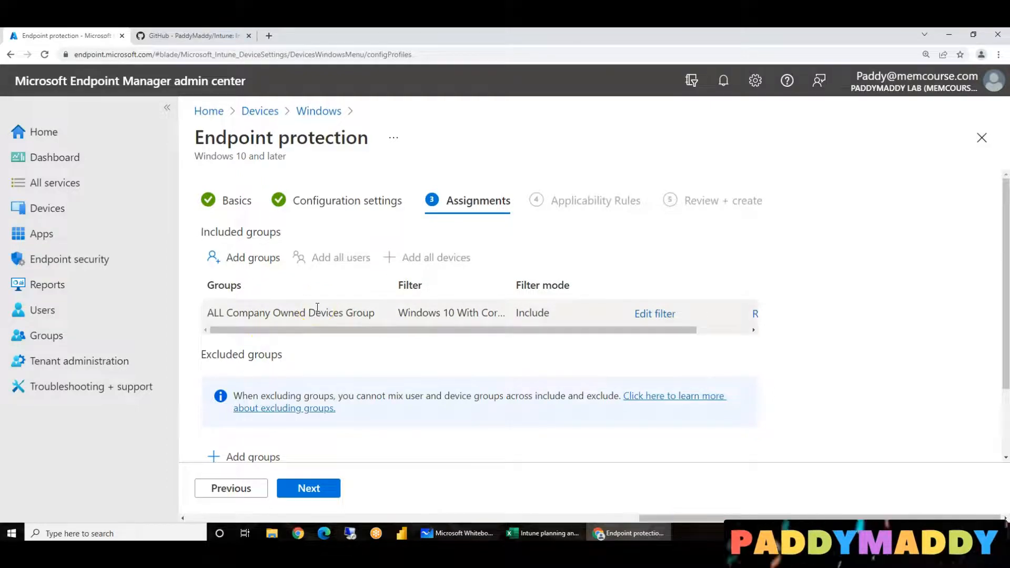
mouse_move(522, 285)
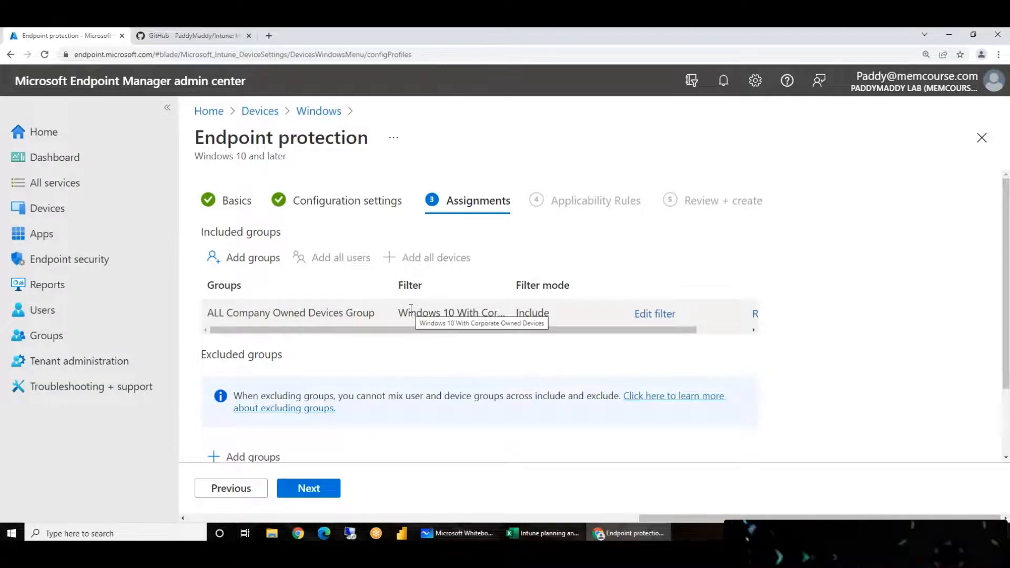
mouse_move(270, 264)
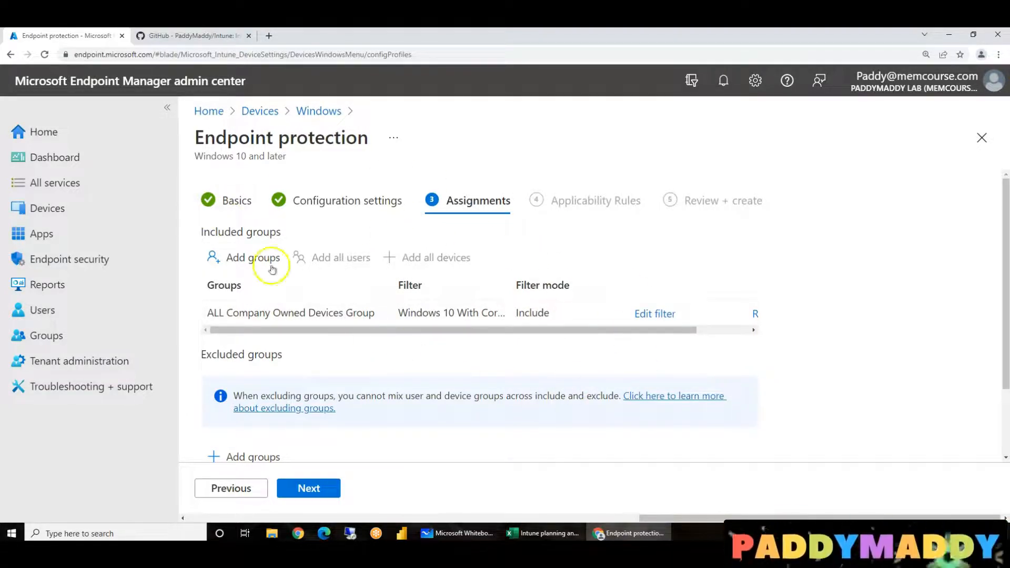
mouse_move(705, 372)
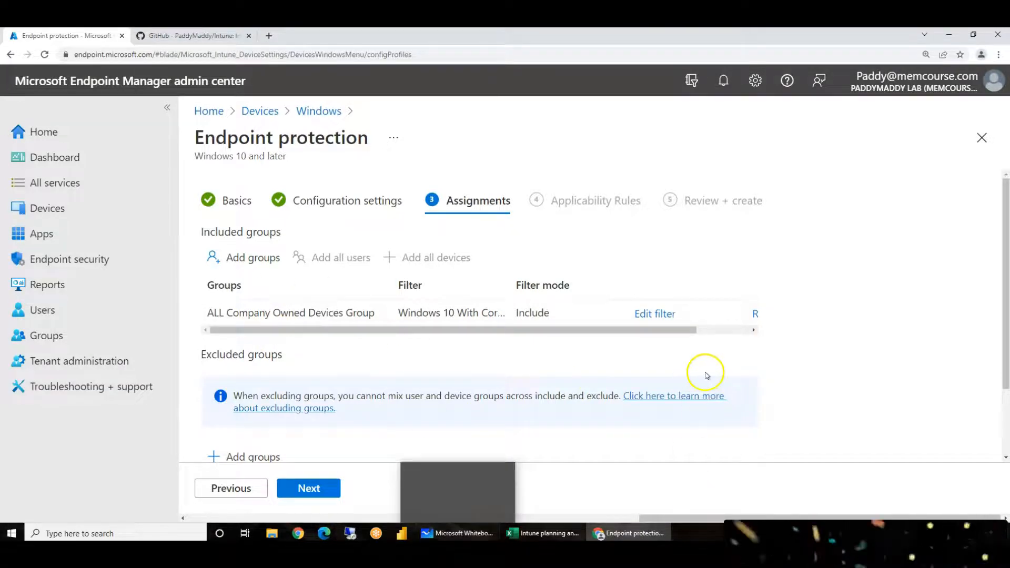
Open the included-groups picker and scroll down to the department groups
click(252, 257)
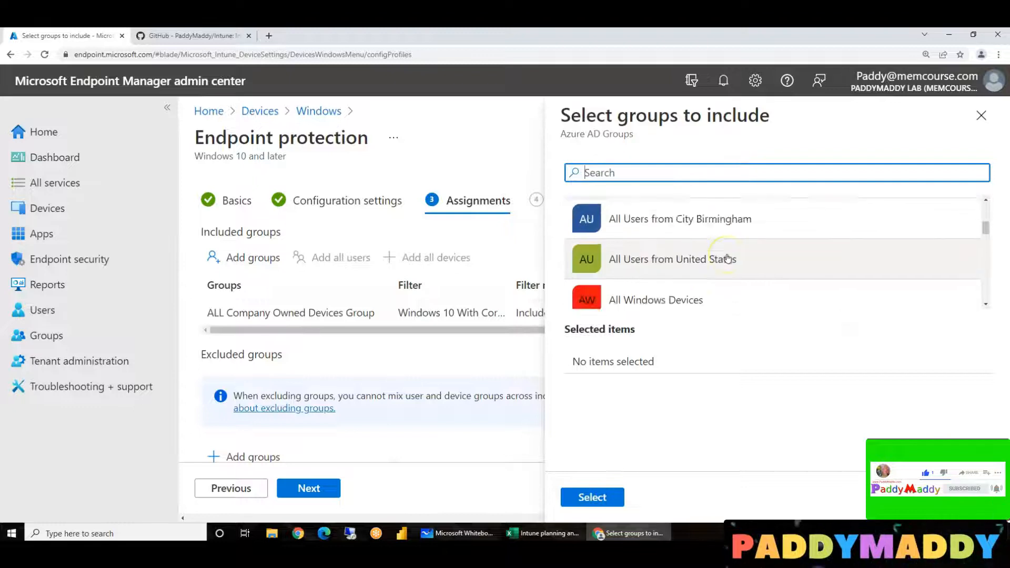
mouse_move(701, 261)
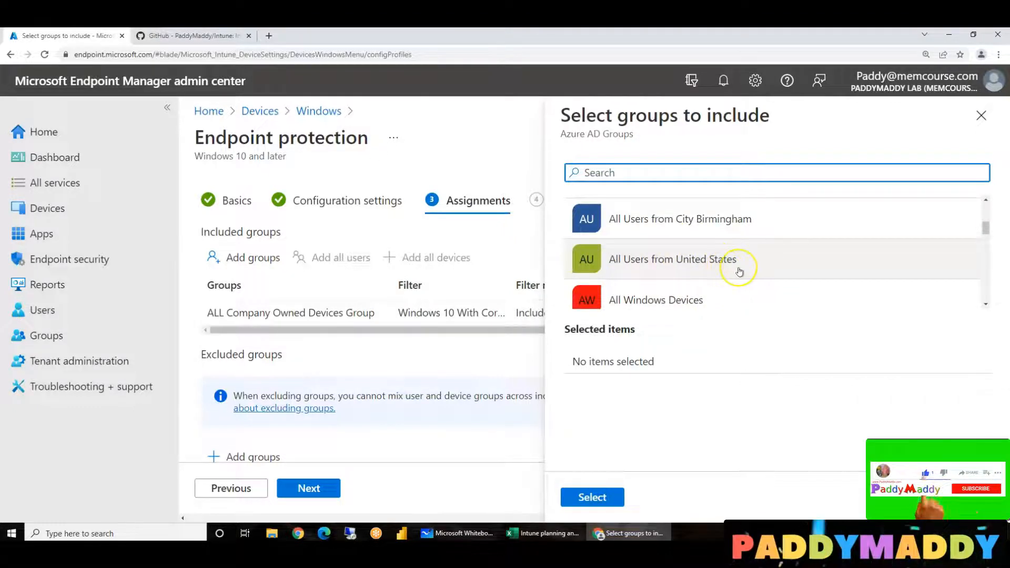
scroll(down, 3)
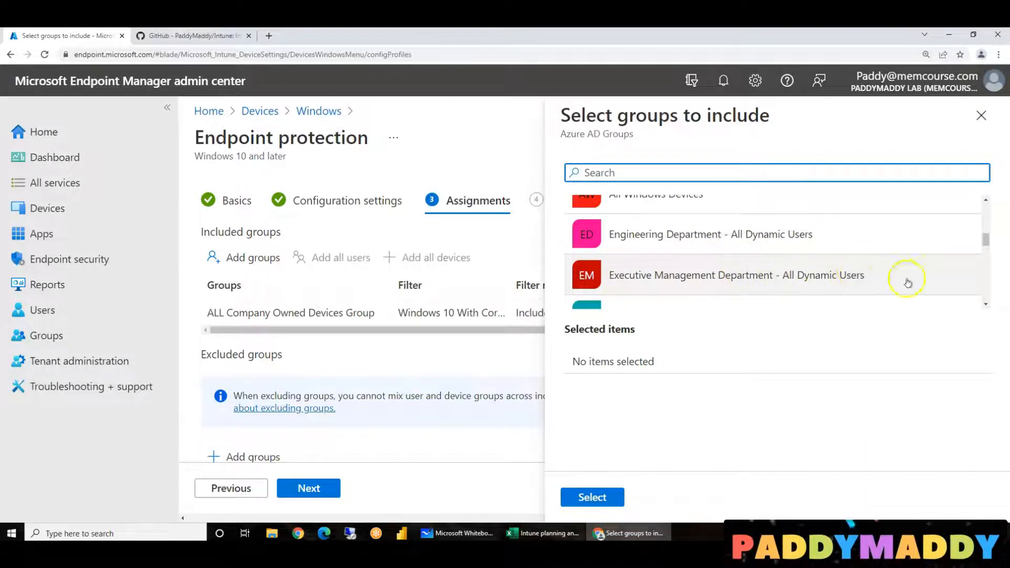
scroll(down, 3)
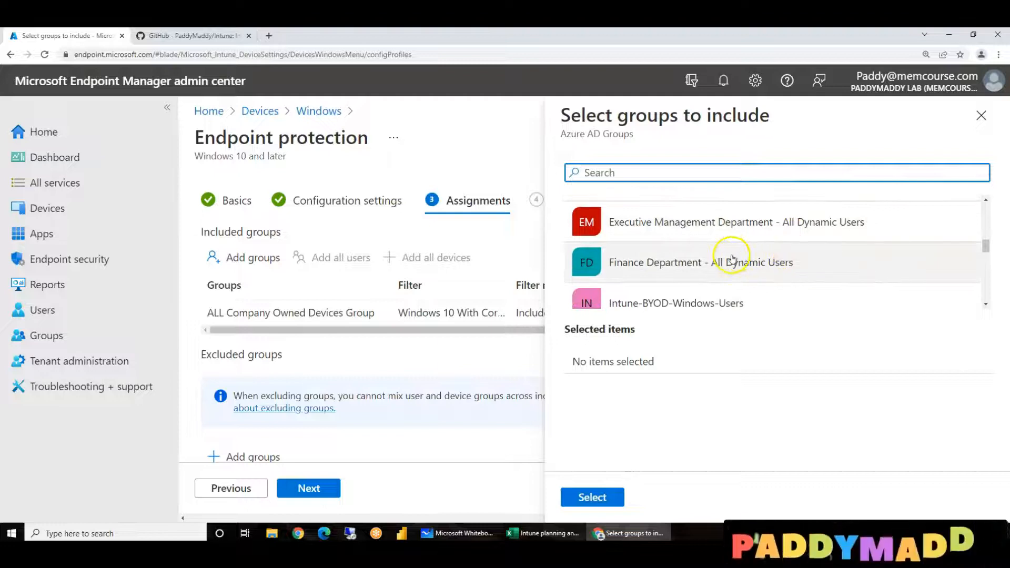
scroll(down, 3)
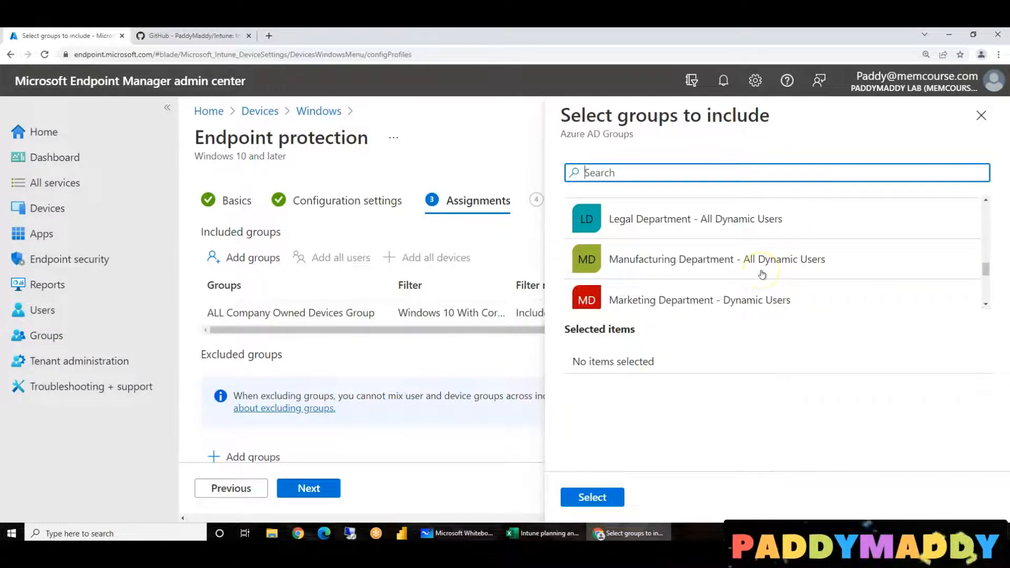
mouse_move(971, 145)
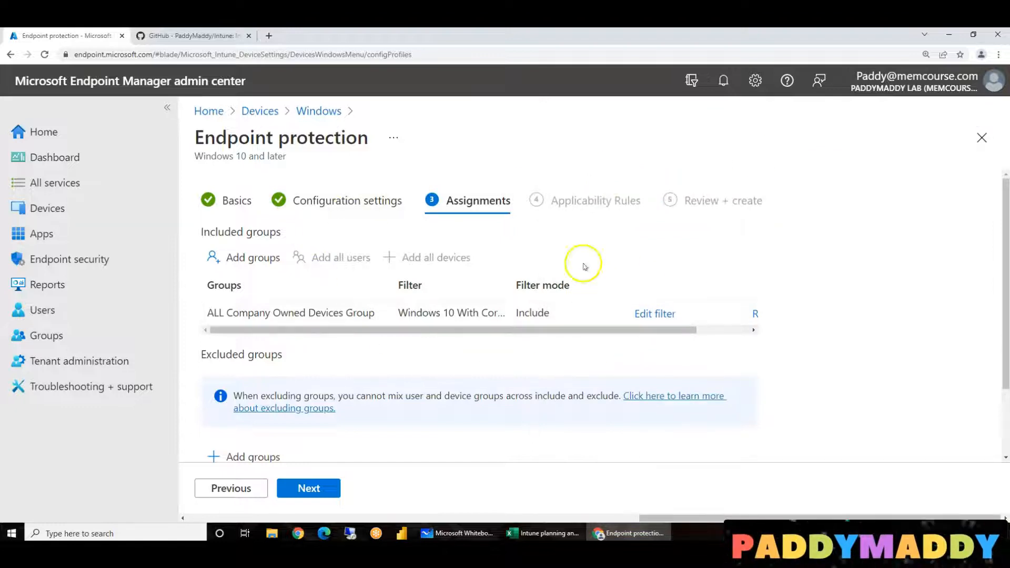
Add an 'Assign profile if' rule on OS edition with value Windows 10/11 Enterprise
click(308, 488)
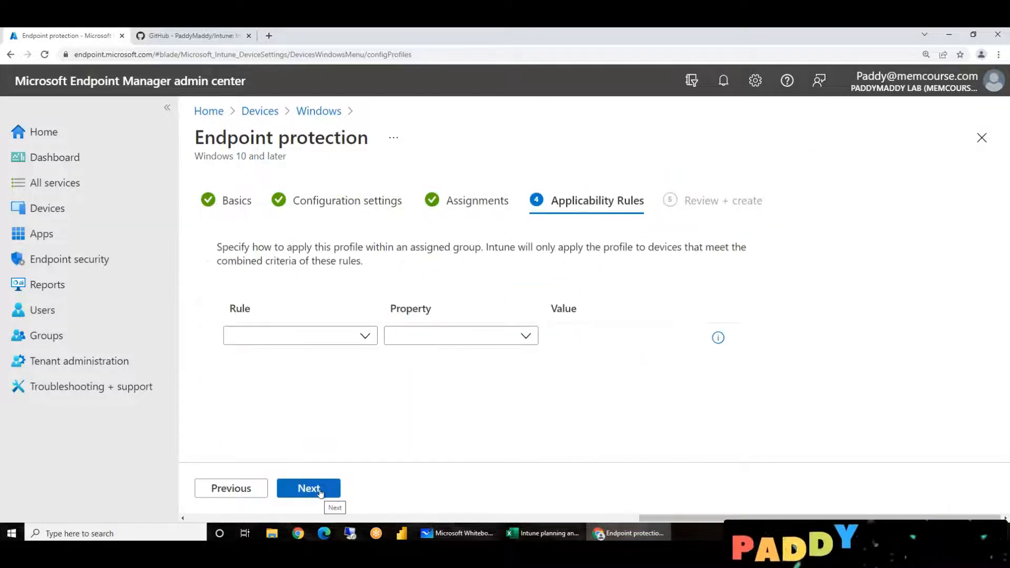
click(299, 336)
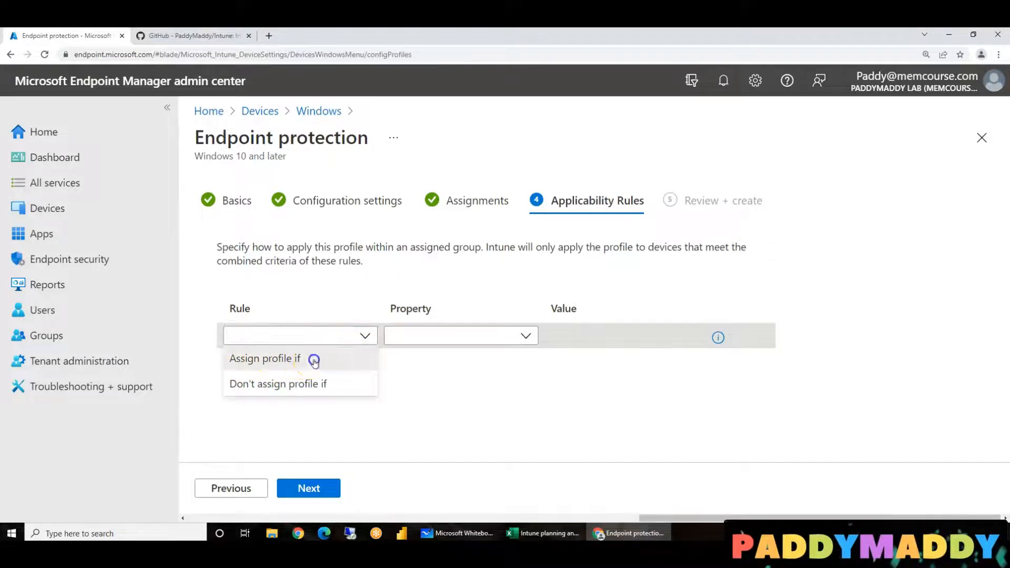
click(265, 358)
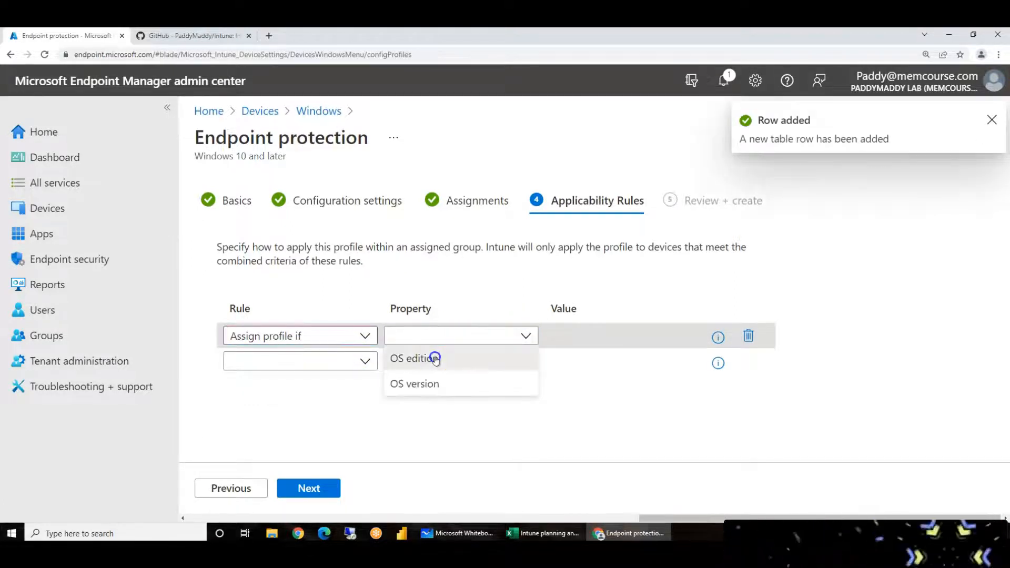
click(416, 358)
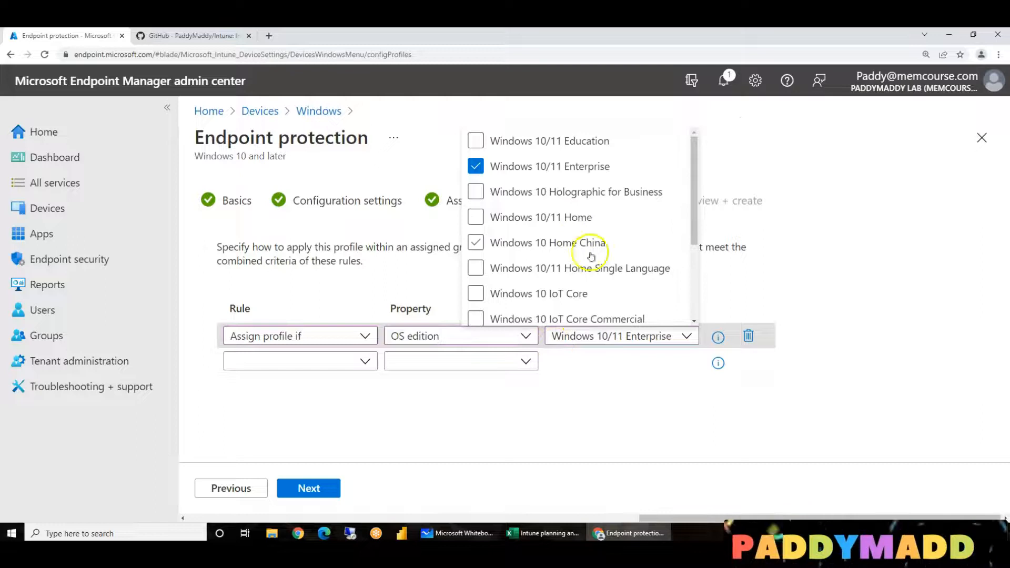
click(476, 244)
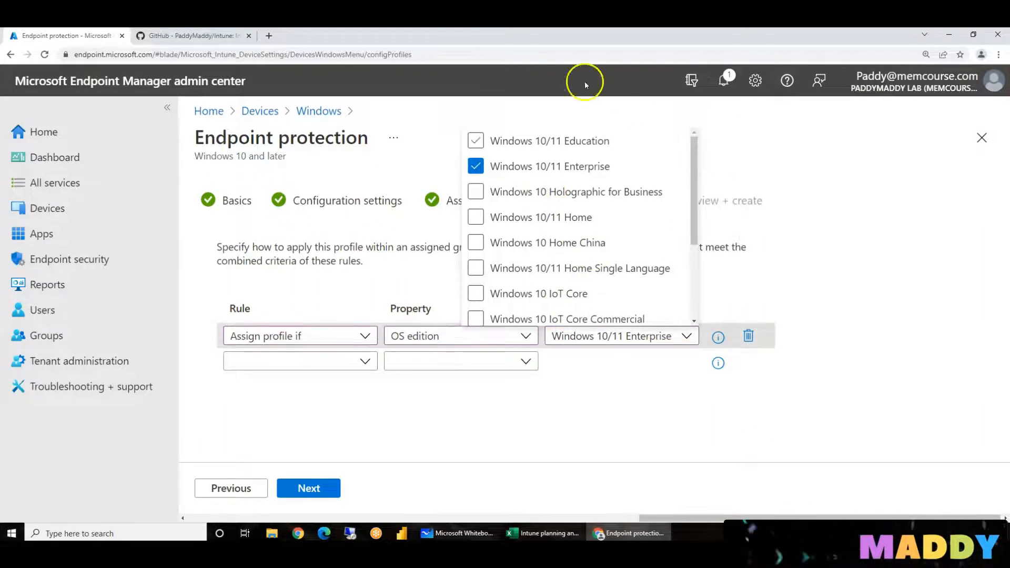
click(524, 404)
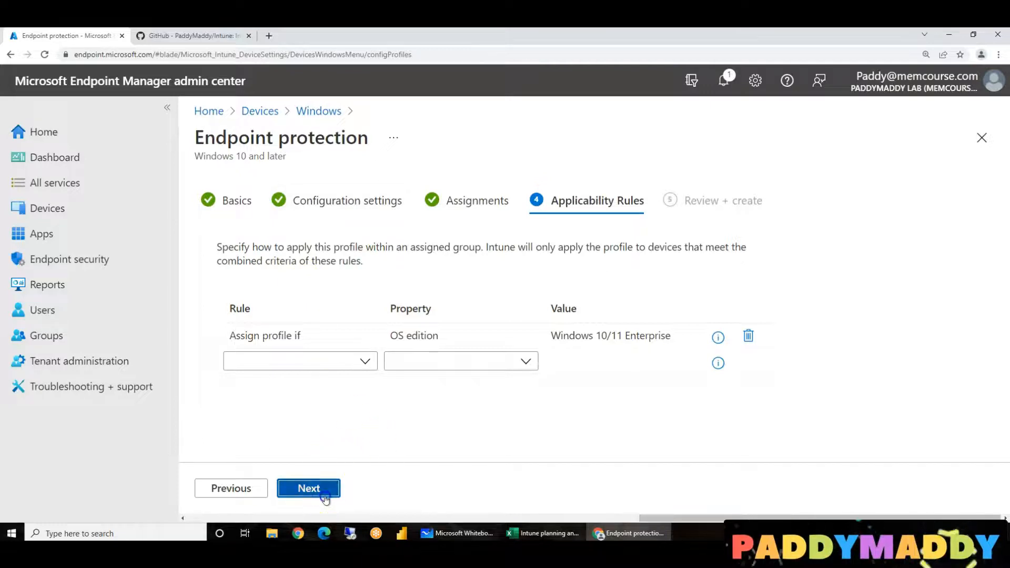
Review and create the 'Bitlocker Configuration For Windows Corp Devices' profile
click(308, 487)
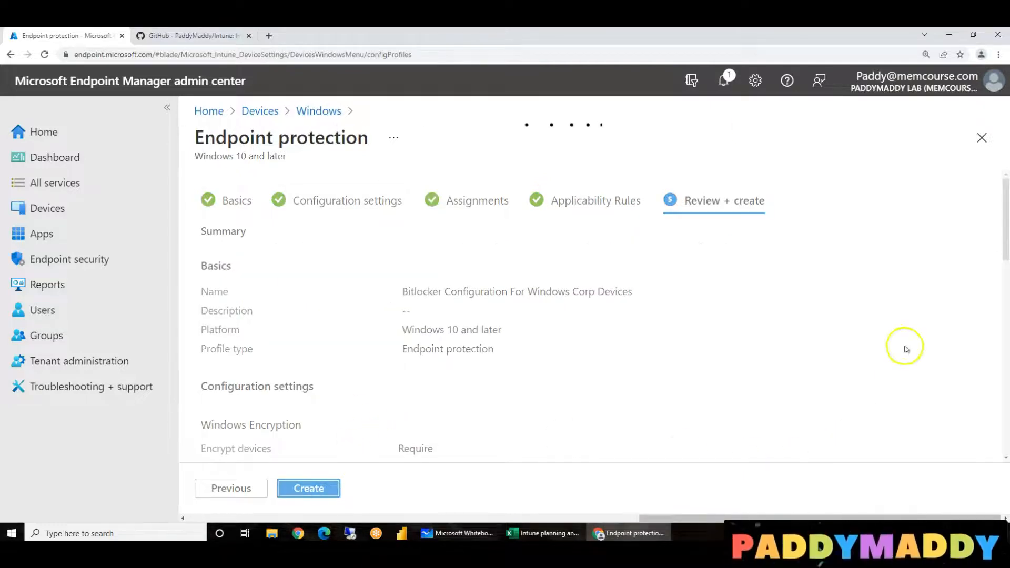
click(307, 488)
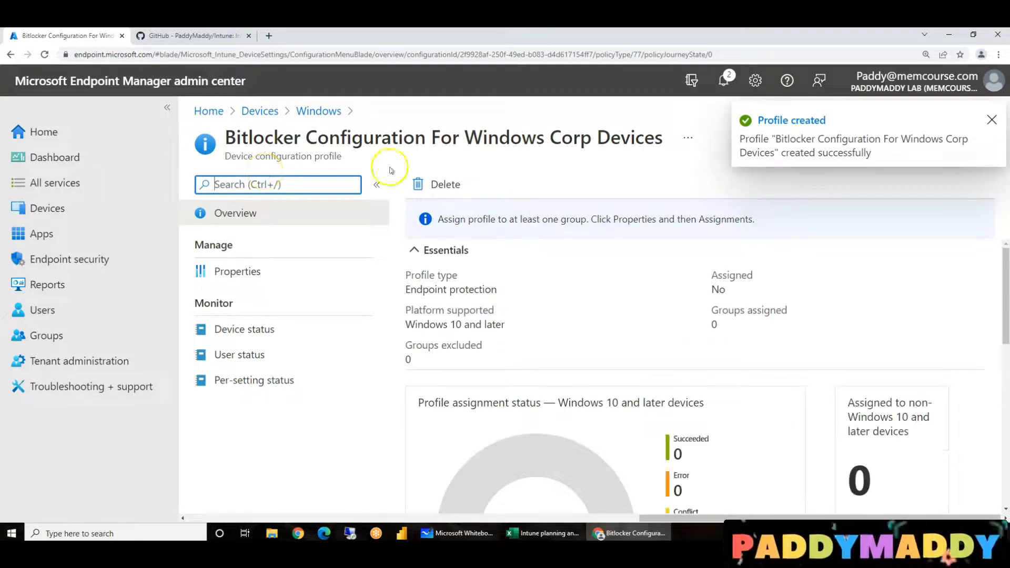
mouse_move(785, 320)
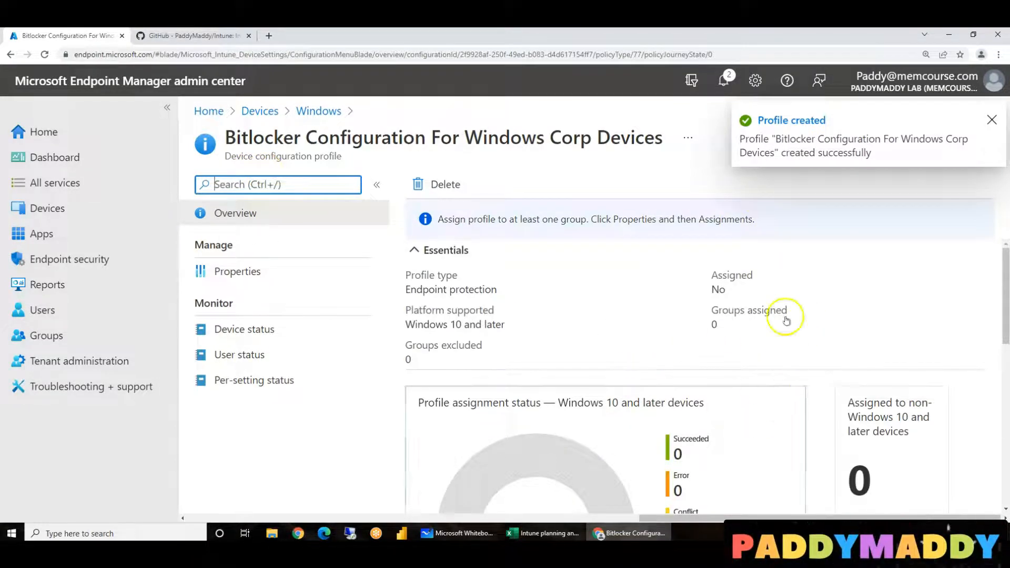
Reload the profile overview and check the assignment status shows one group assigned
click(236, 272)
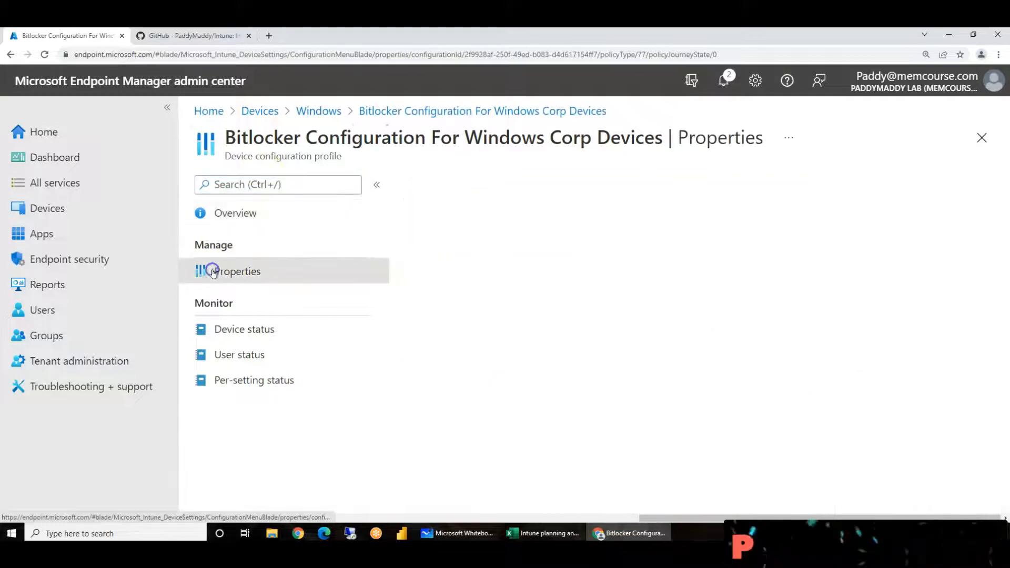
click(236, 272)
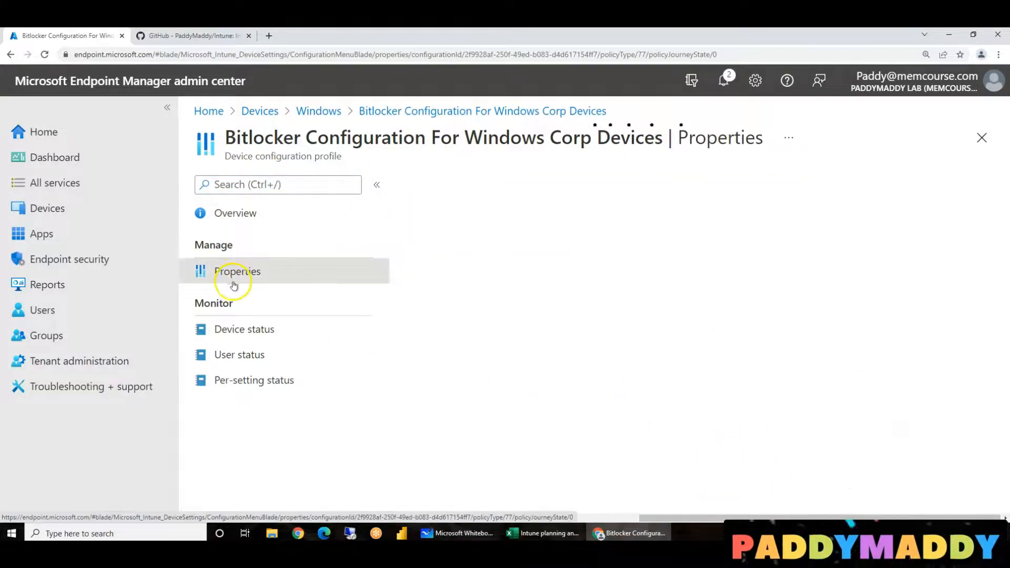
click(235, 213)
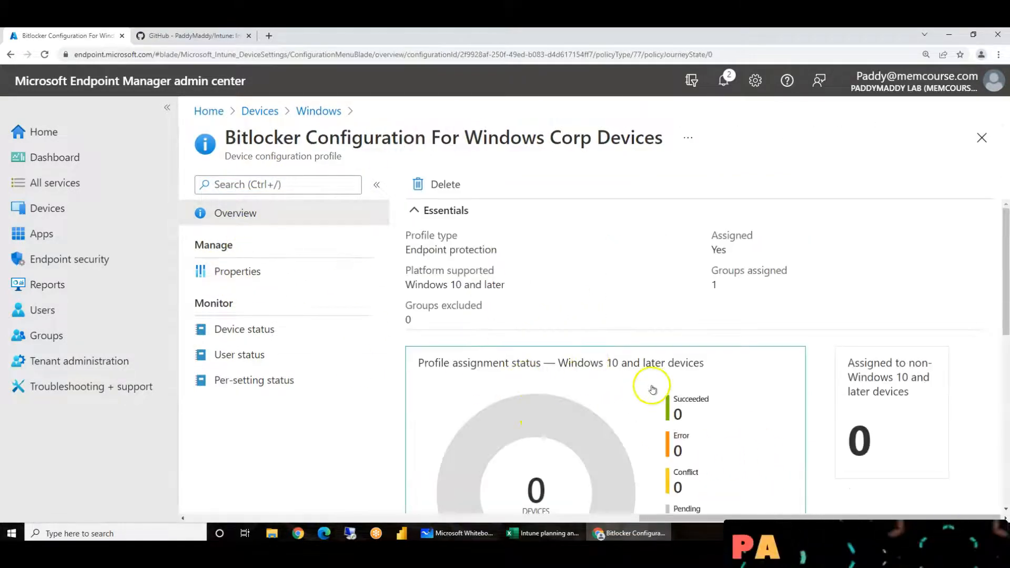
scroll(down, 3)
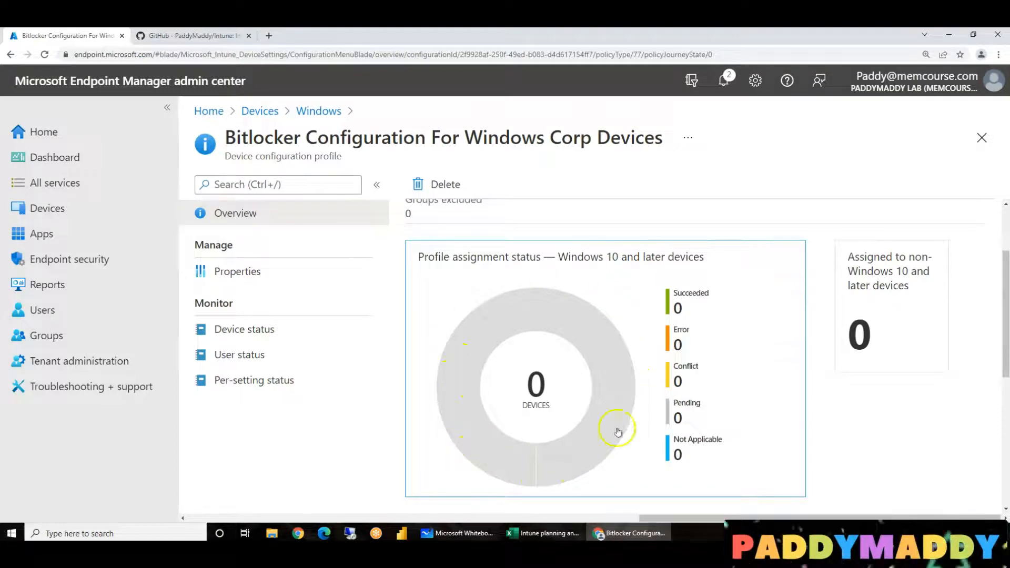
mouse_move(719, 330)
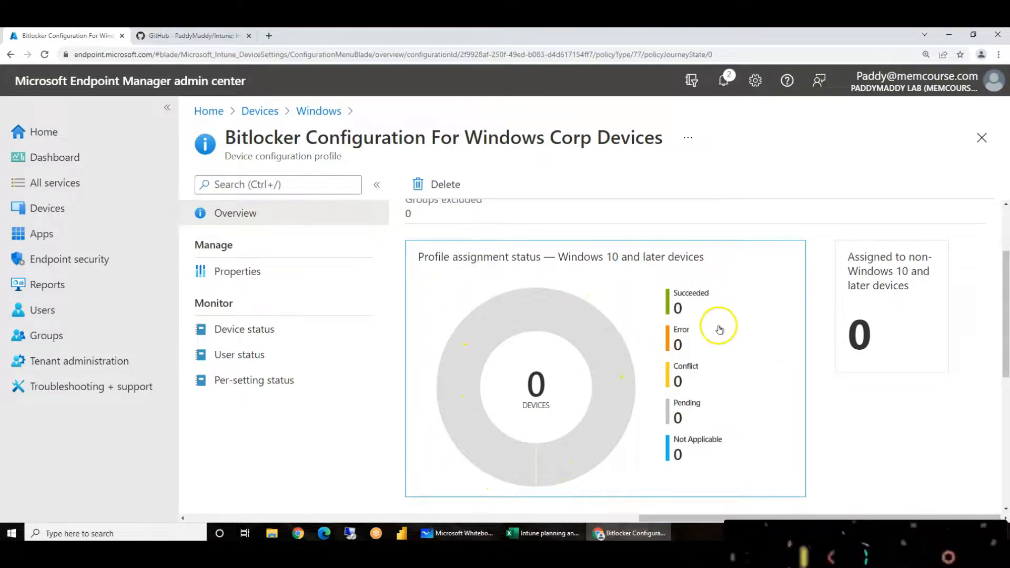
mouse_move(718, 408)
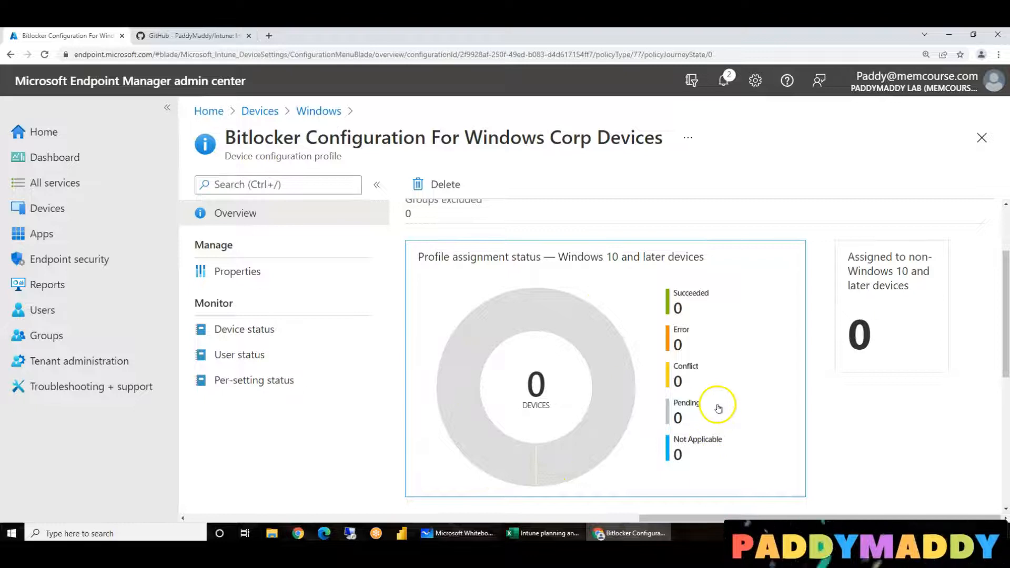
mouse_move(632, 378)
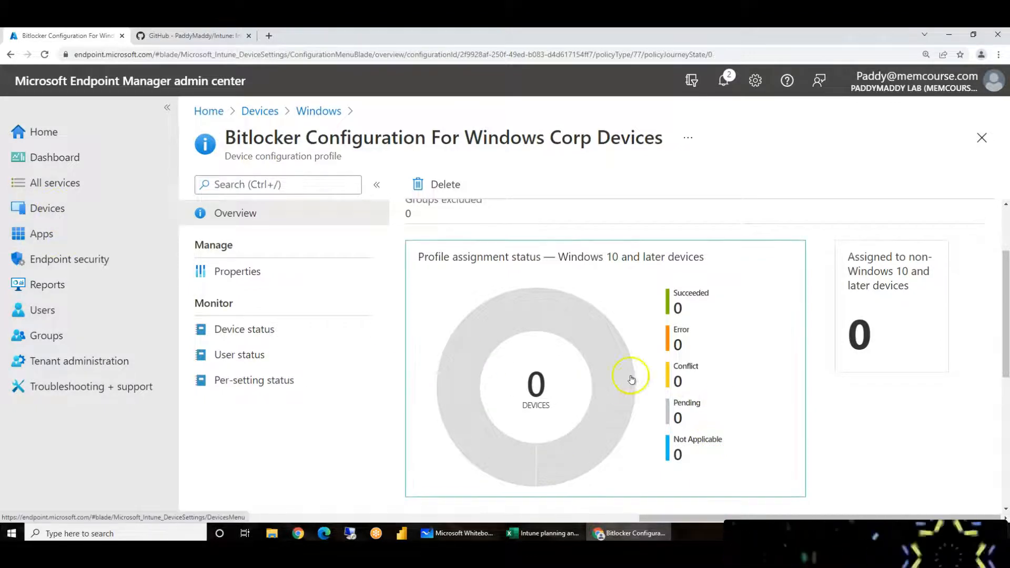
mouse_move(577, 440)
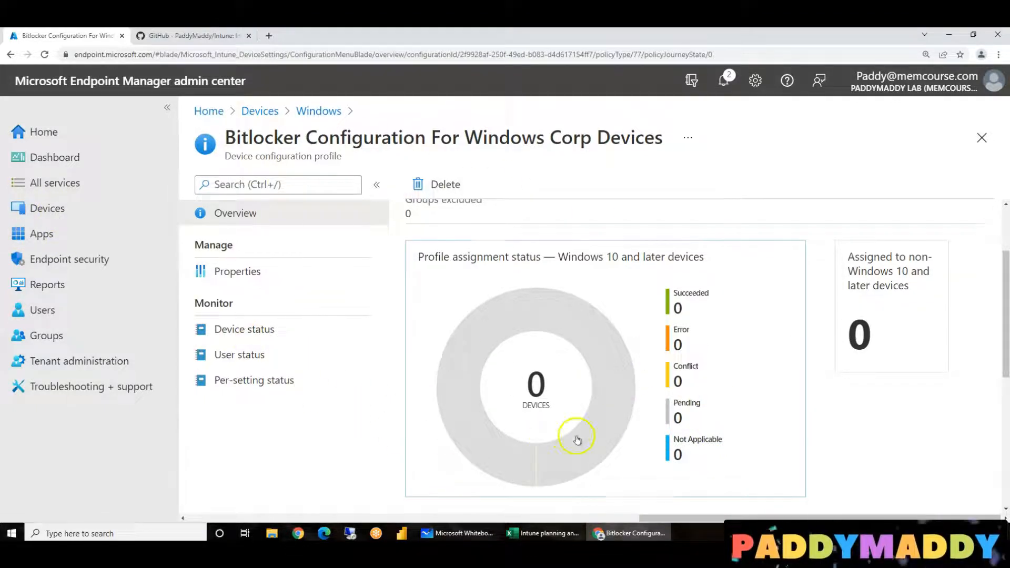
mouse_move(612, 450)
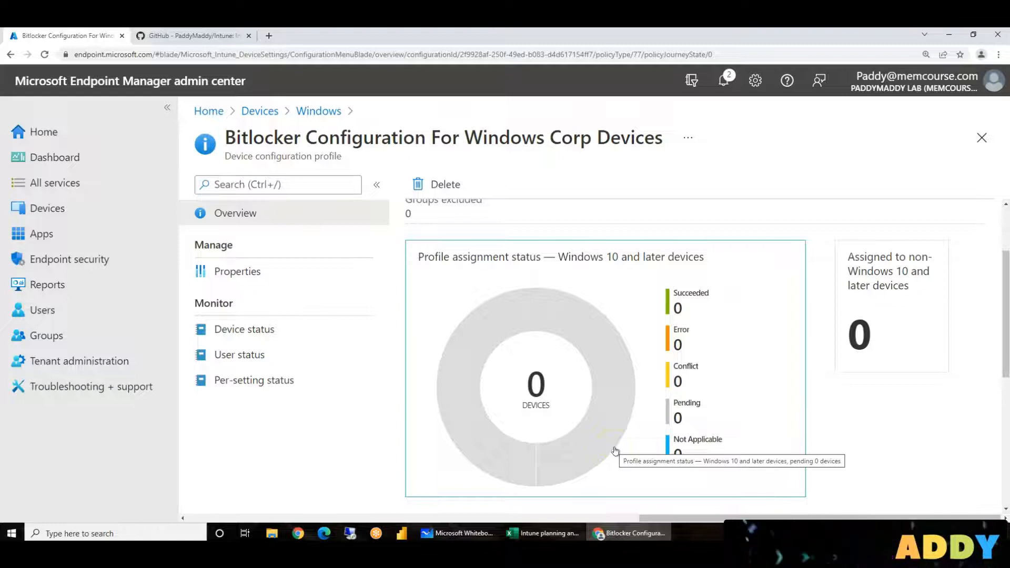
Navigate to Windows devices and open DESKTOP-CH0FL5T's recovery keys page
click(46, 207)
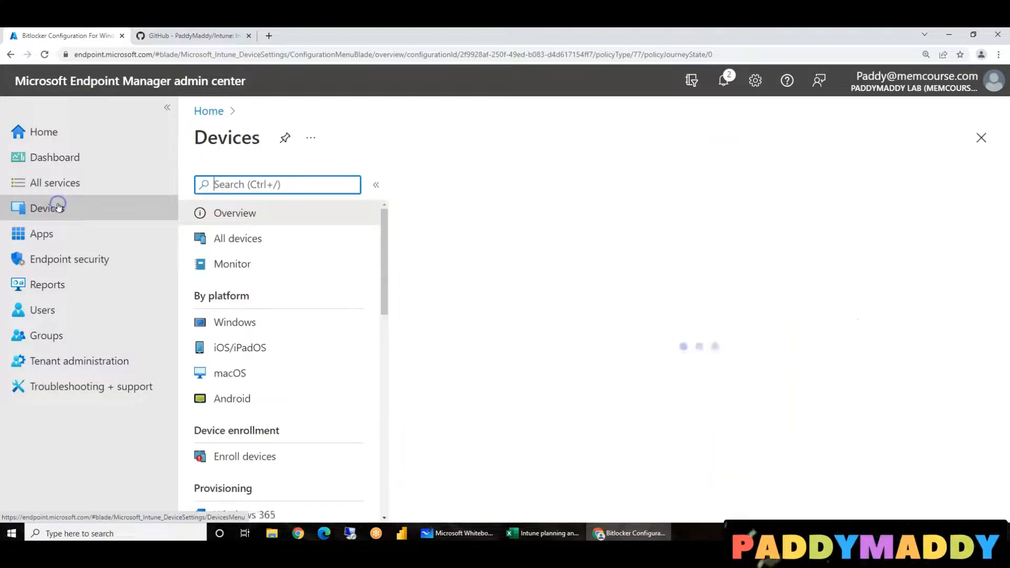
click(235, 322)
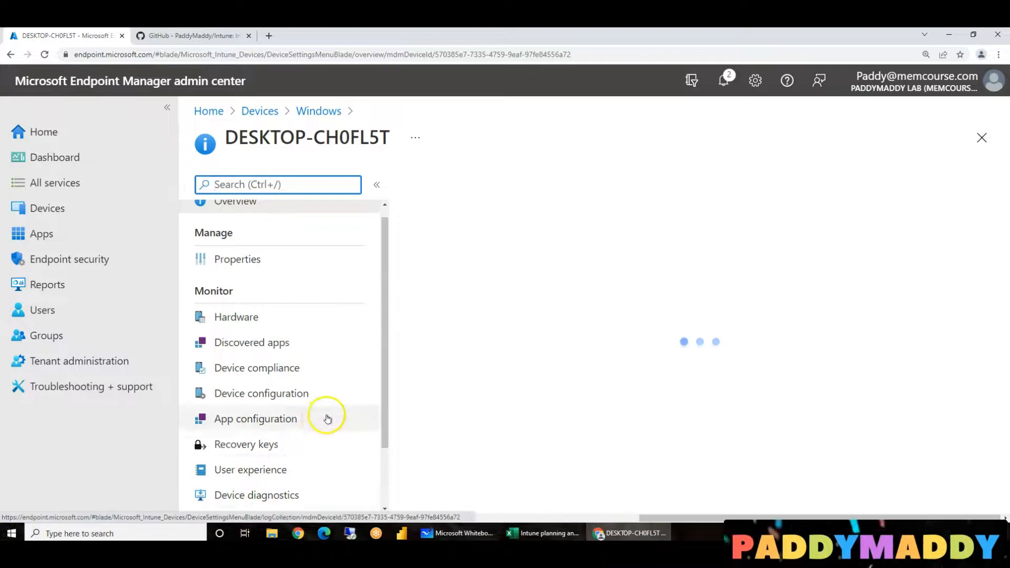
click(247, 444)
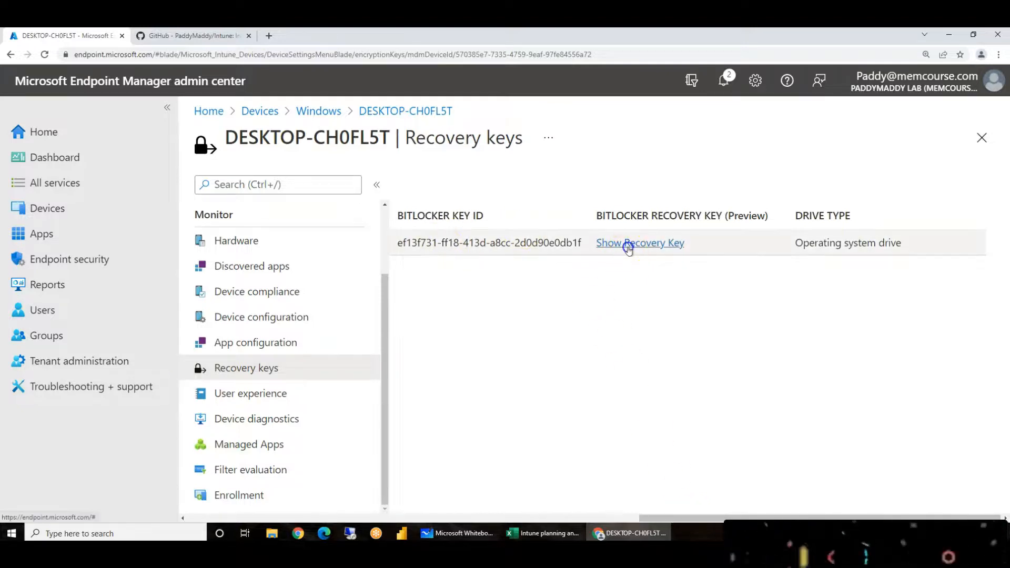
Reveal the BitLocker recovery key for the operating system drive
click(640, 244)
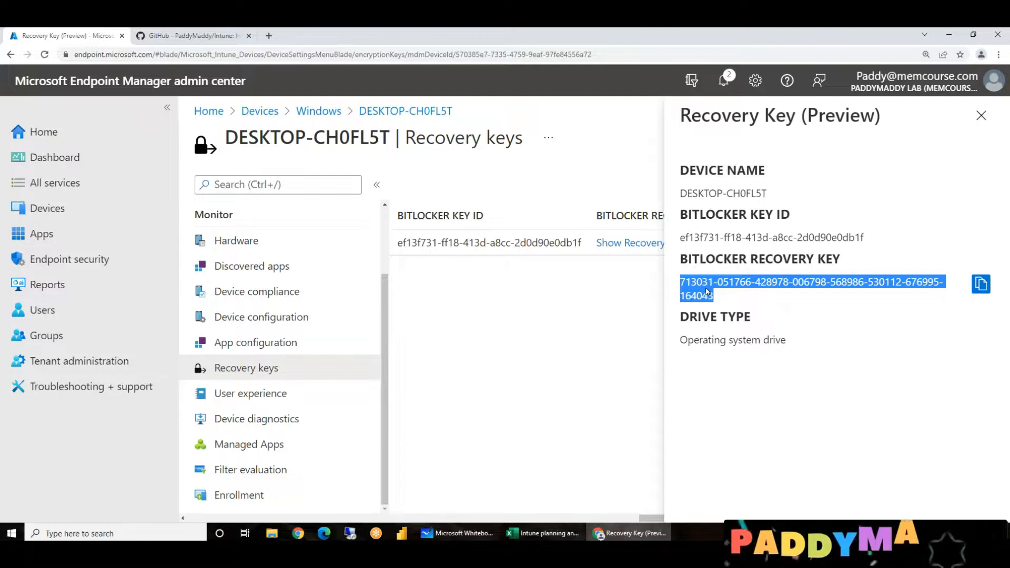
mouse_move(938, 264)
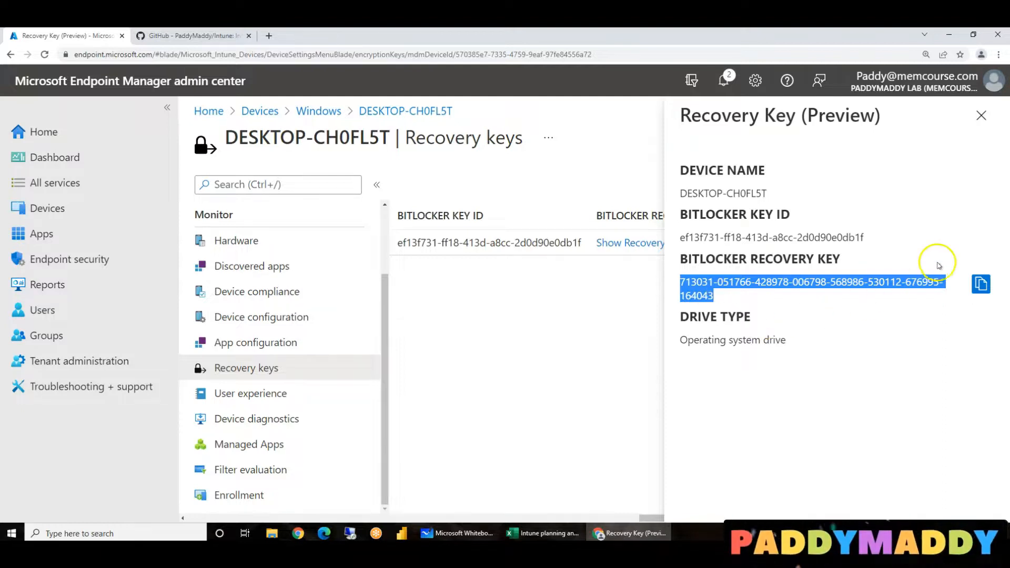
mouse_move(939, 257)
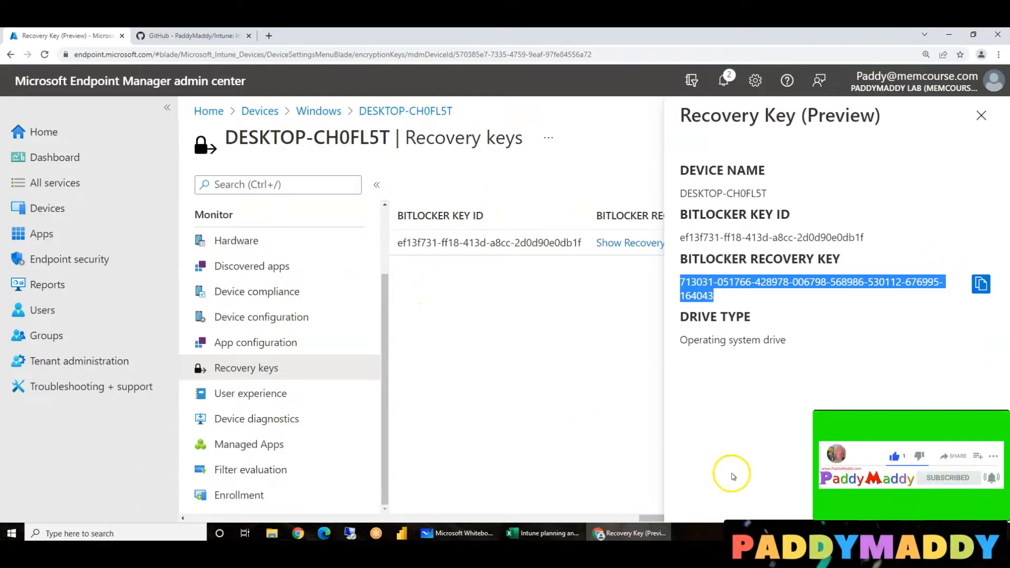
mouse_move(585, 252)
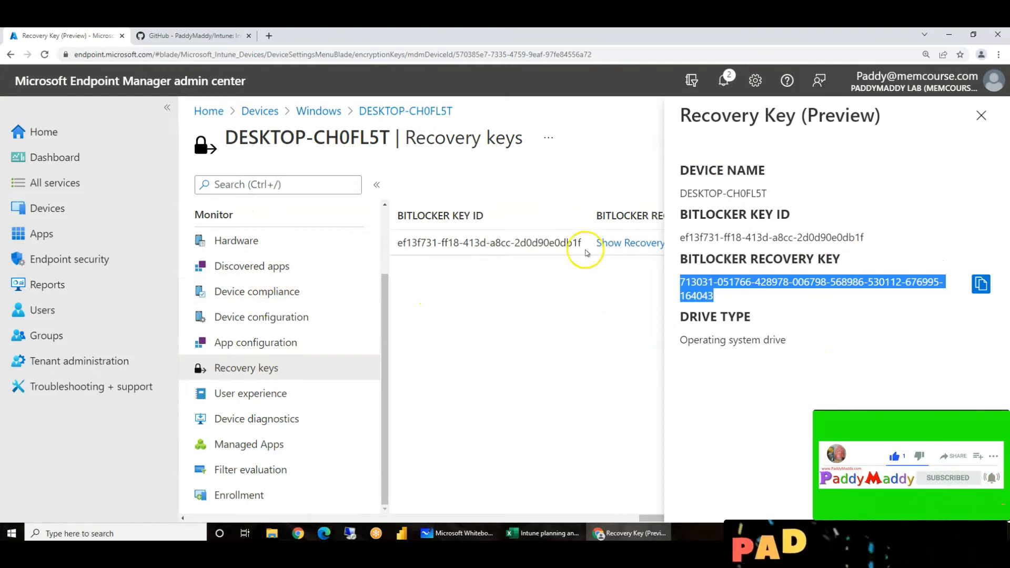
mouse_move(65, 36)
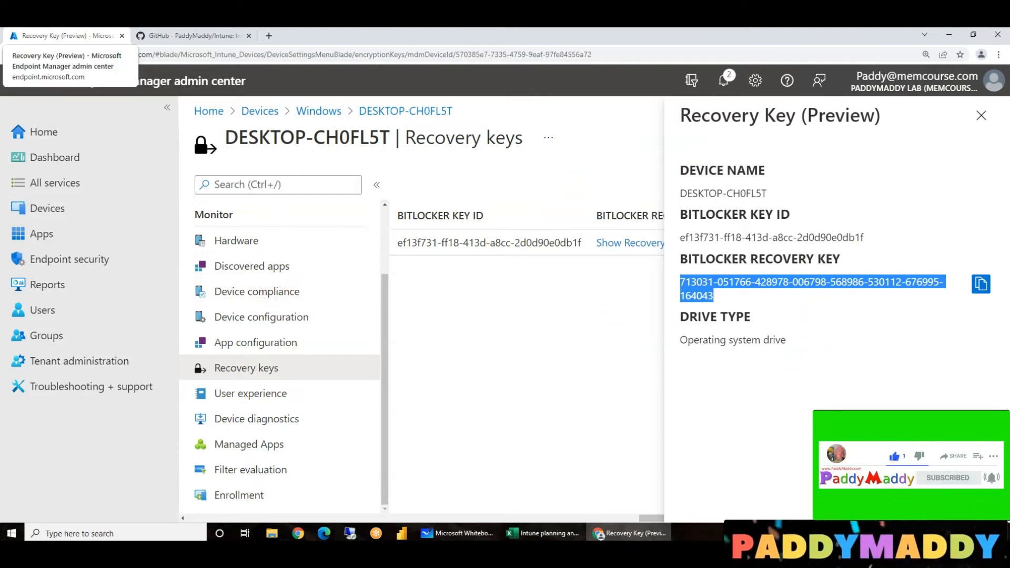